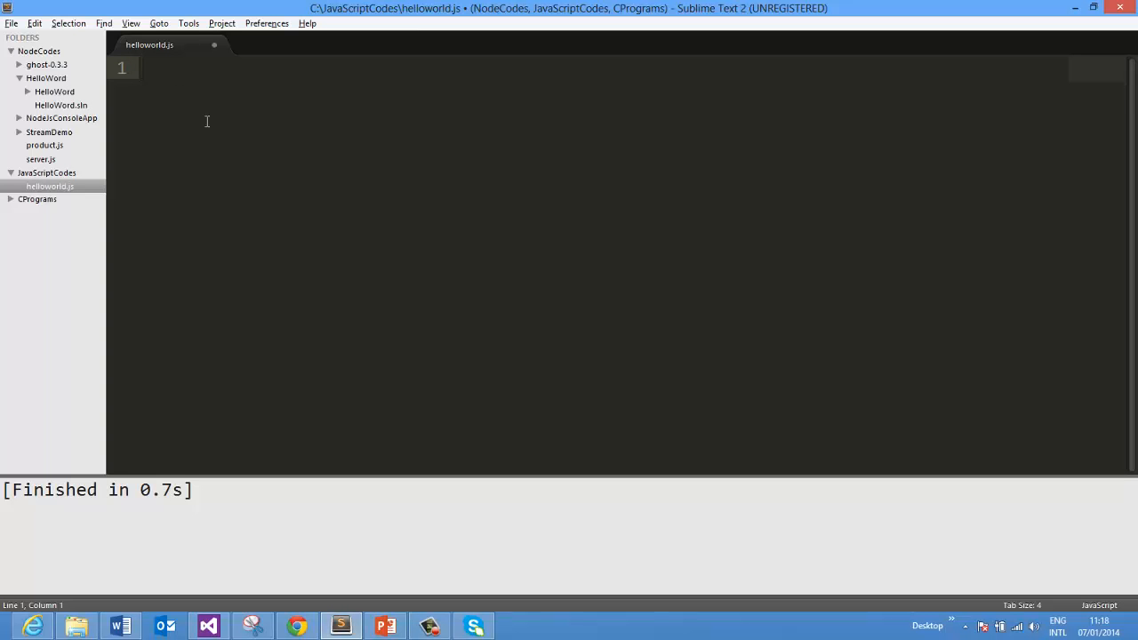
Write function PrintValues(a,b,c) whose body is console.log(c);, fixing the period to a comma
{"action": "type", "text": "funct"}
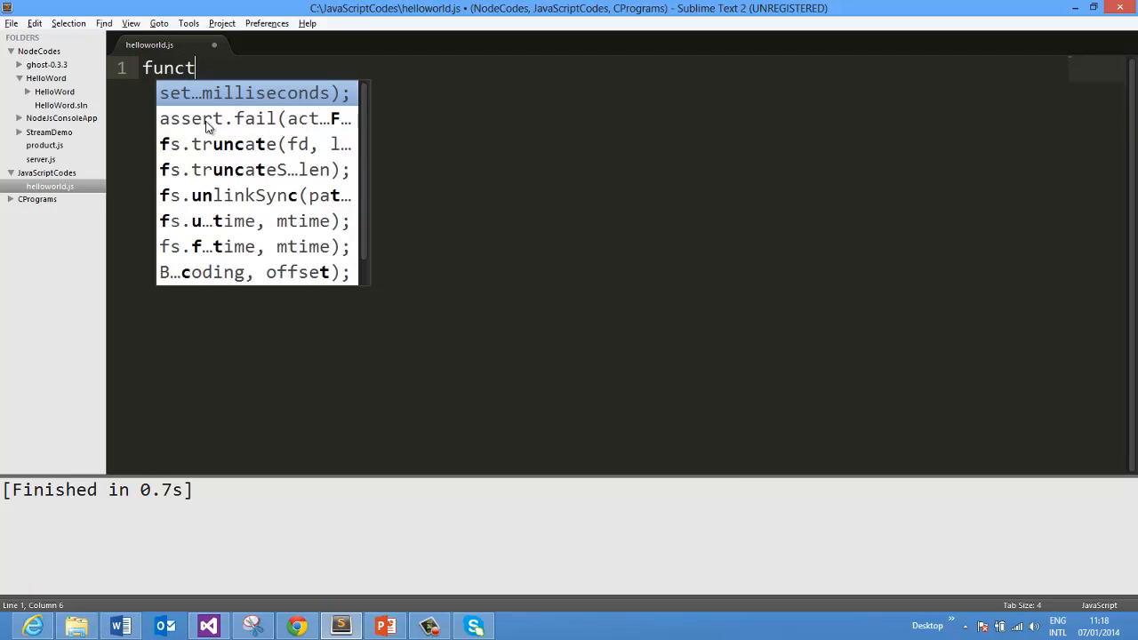
{"action": "type", "text": "ion Pri"}
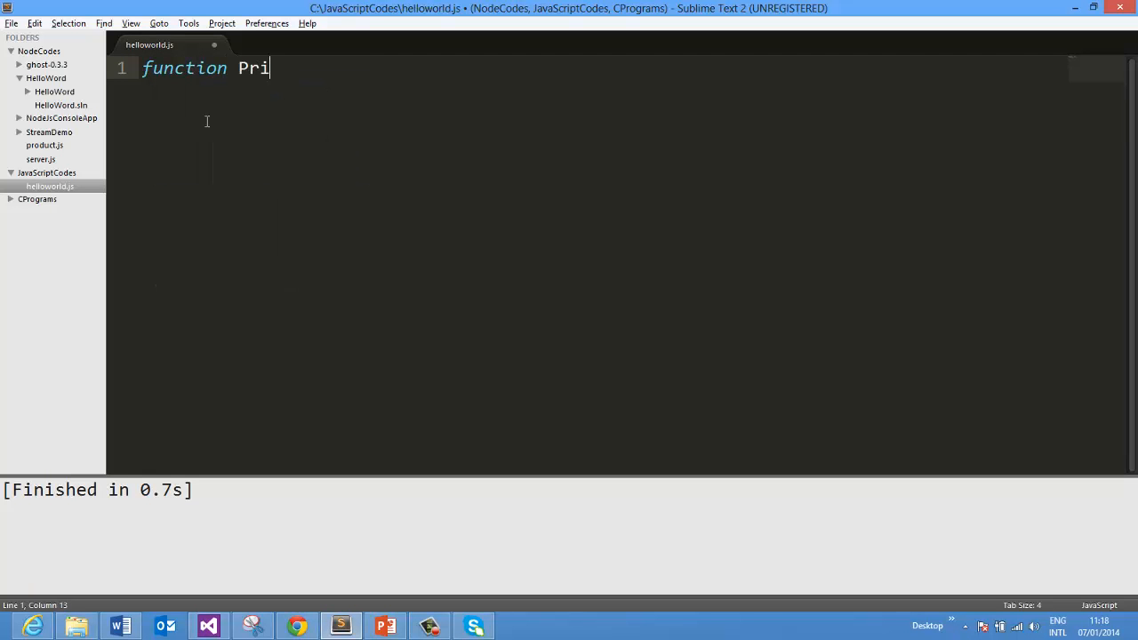
{"action": "type", "text": "ntValue"}
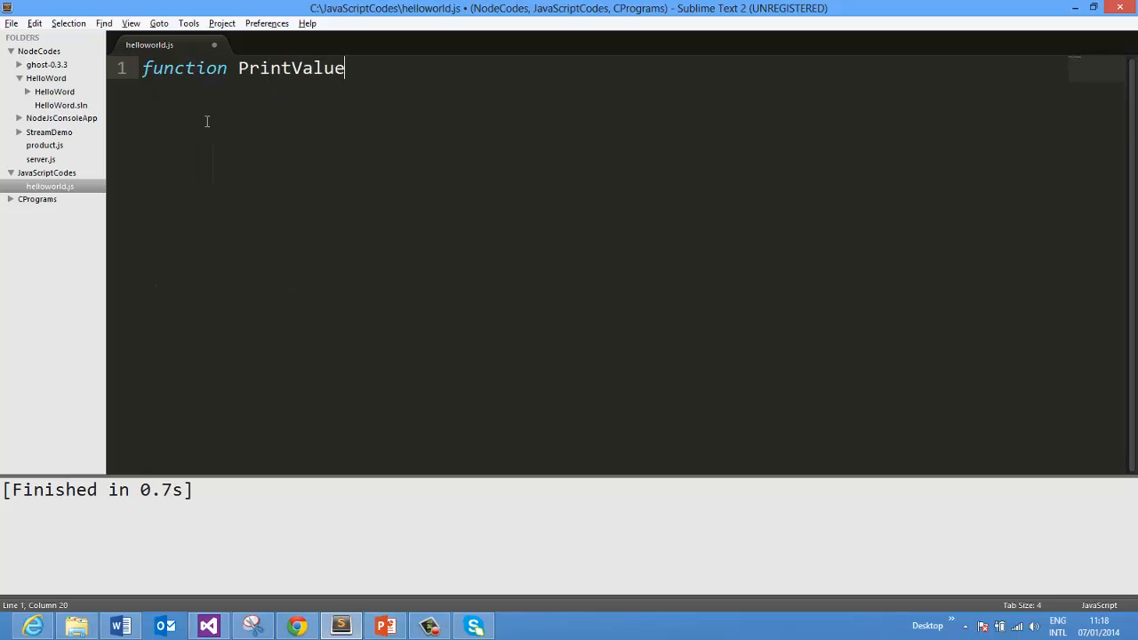
{"action": "type", "text": "s(a"}
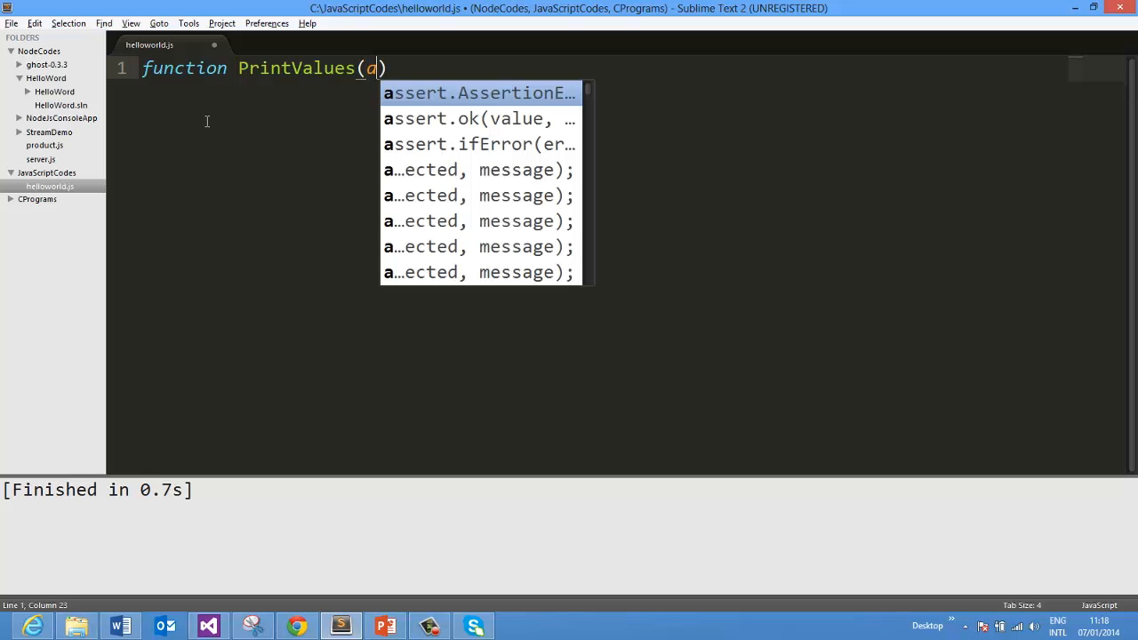
{"action": "type", "text": ".b,c"}
{"action": "type", "text": "{"}
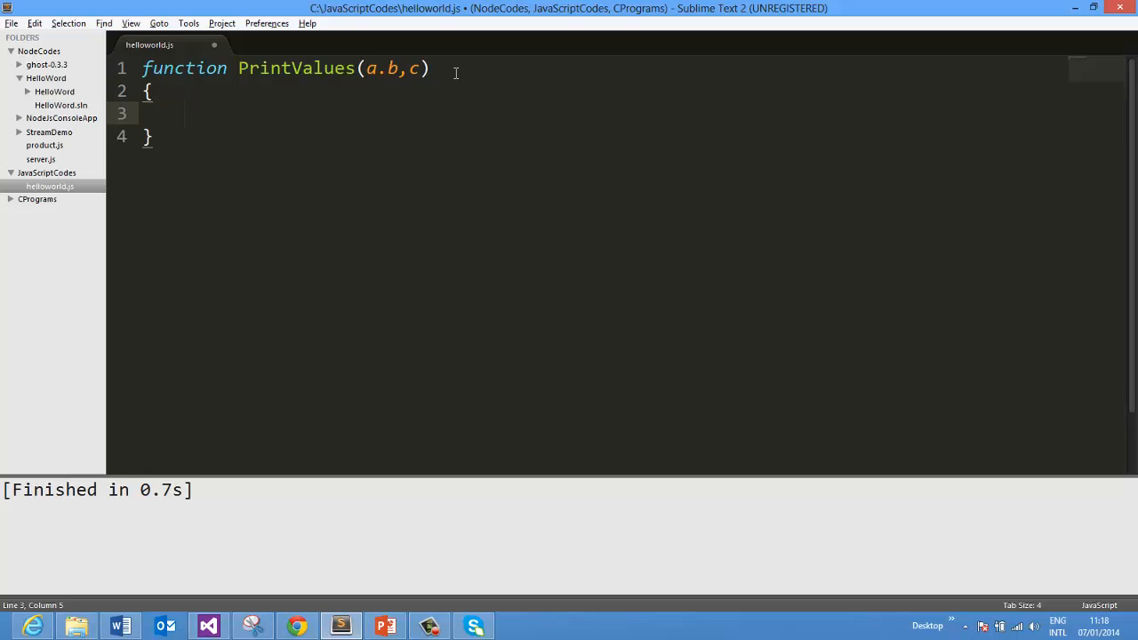
{"action": "type", "text": "console.log();"}
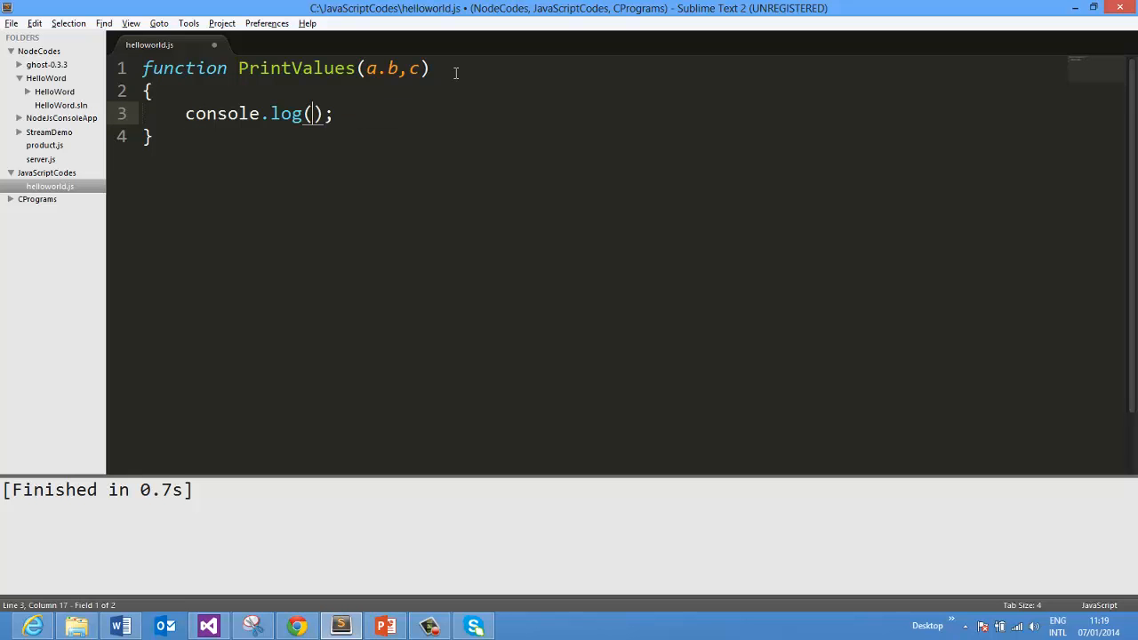
{"action": "type", "text": "c"}
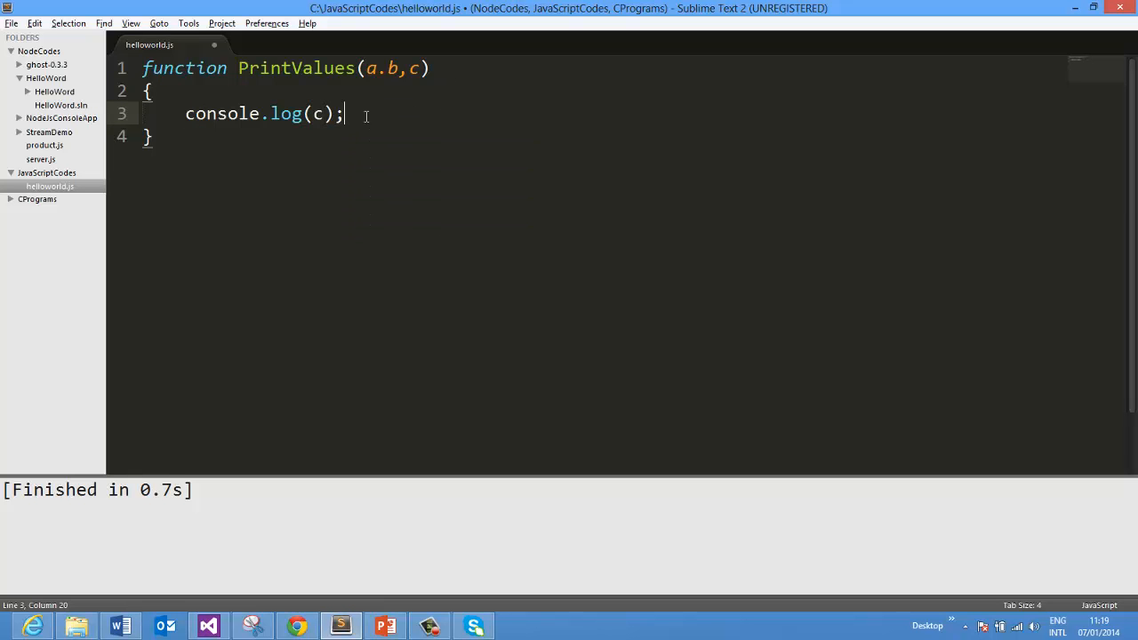
{"action": "mouse_move", "coordinate": [357, 181]}
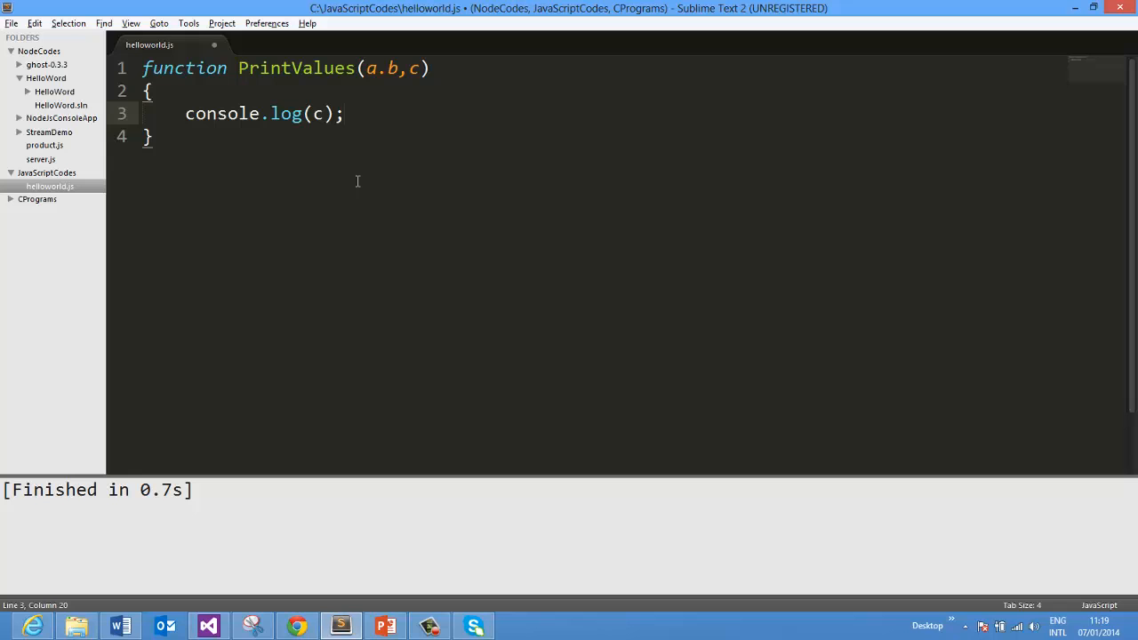
{"action": "mouse_move", "coordinate": [418, 72]}
{"action": "type", "text": ","}
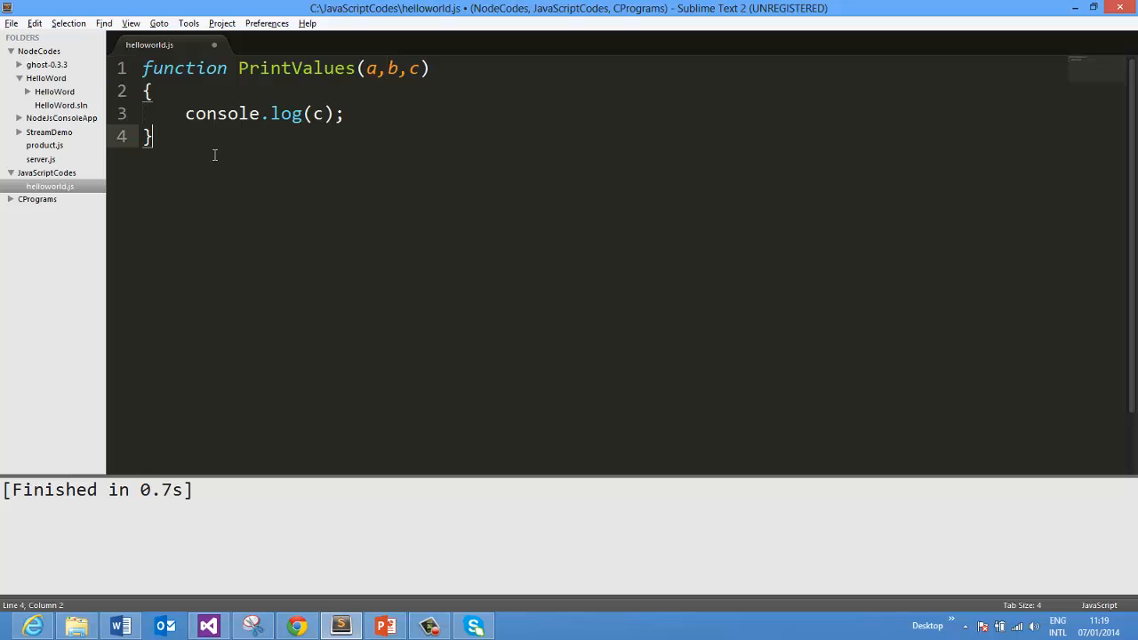
Add the call PrintValues(8,6,19); below the function and run it, printing 19
{"action": "key", "text": "Return"}
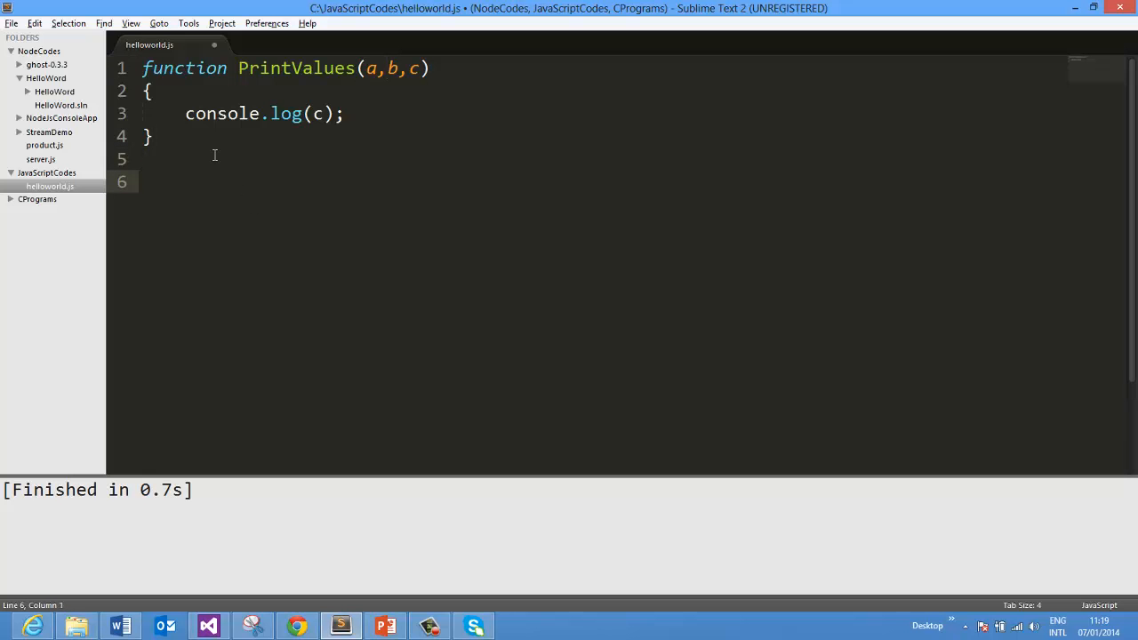
{"action": "type", "text": "PrintValues("}
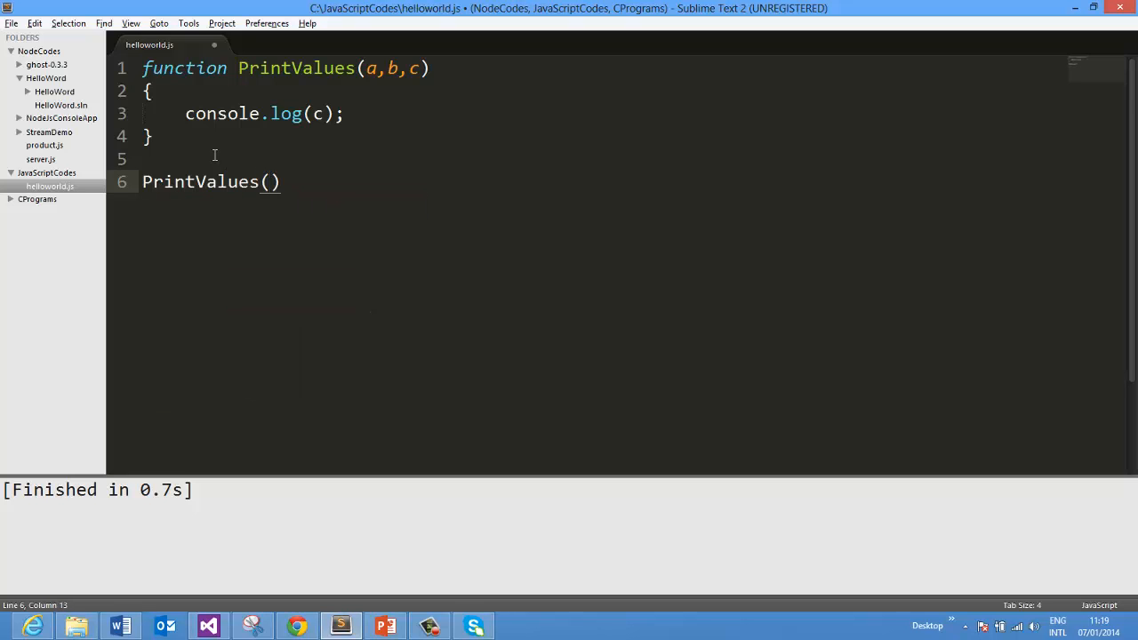
{"action": "type", "text": "8,6"}
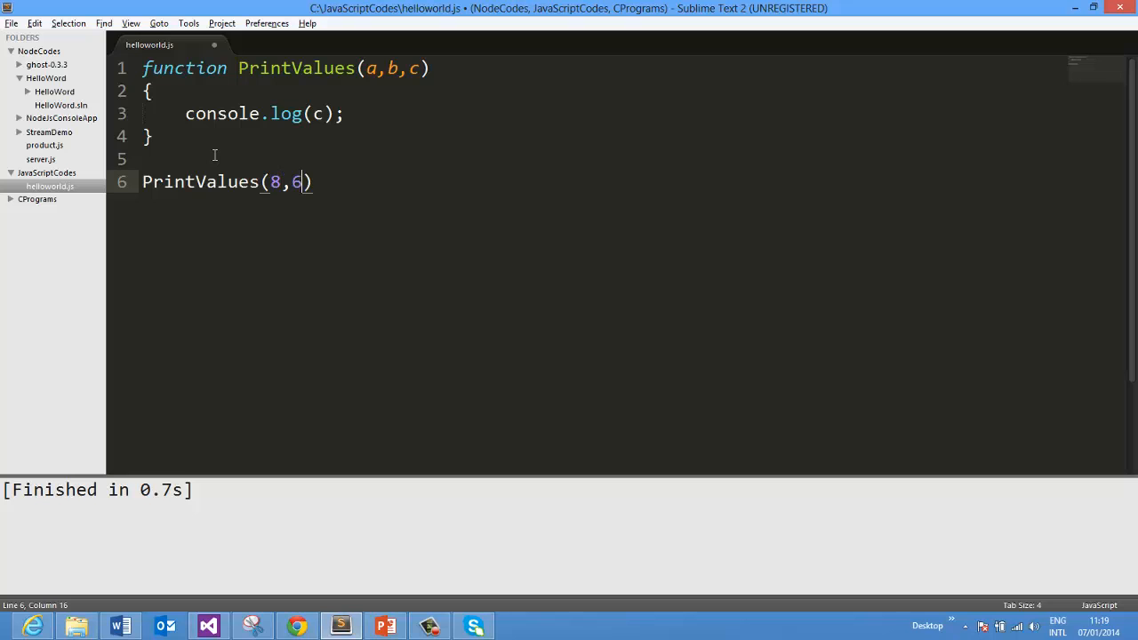
{"action": "type", "text": ",19"}
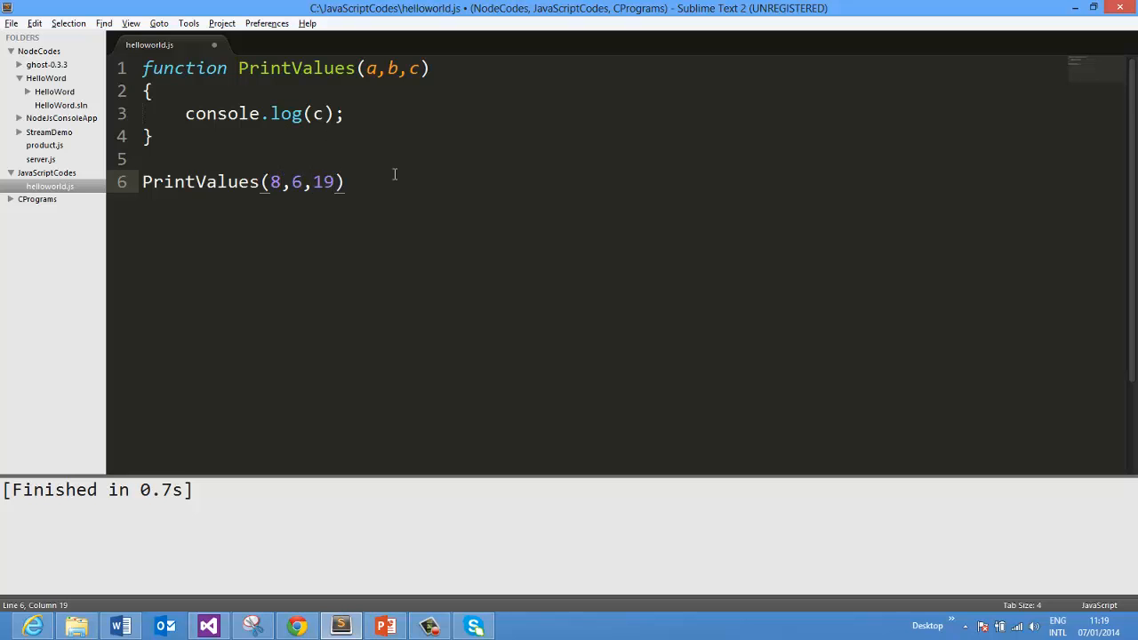
{"action": "type", "text": ";"}
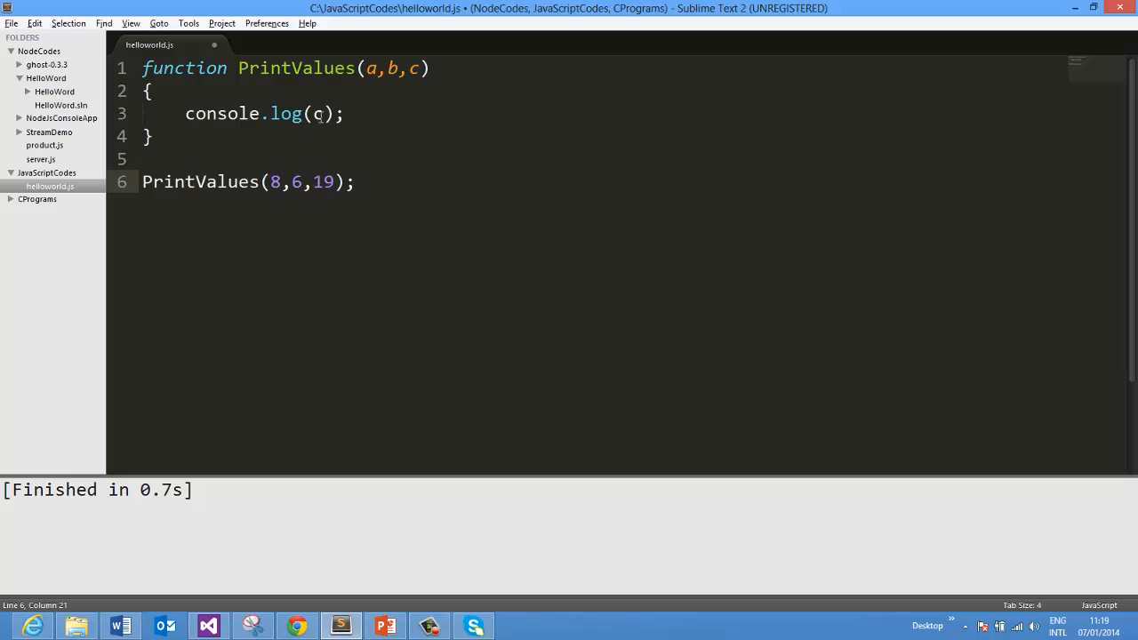
{"action": "key", "text": "ctrl+b"}
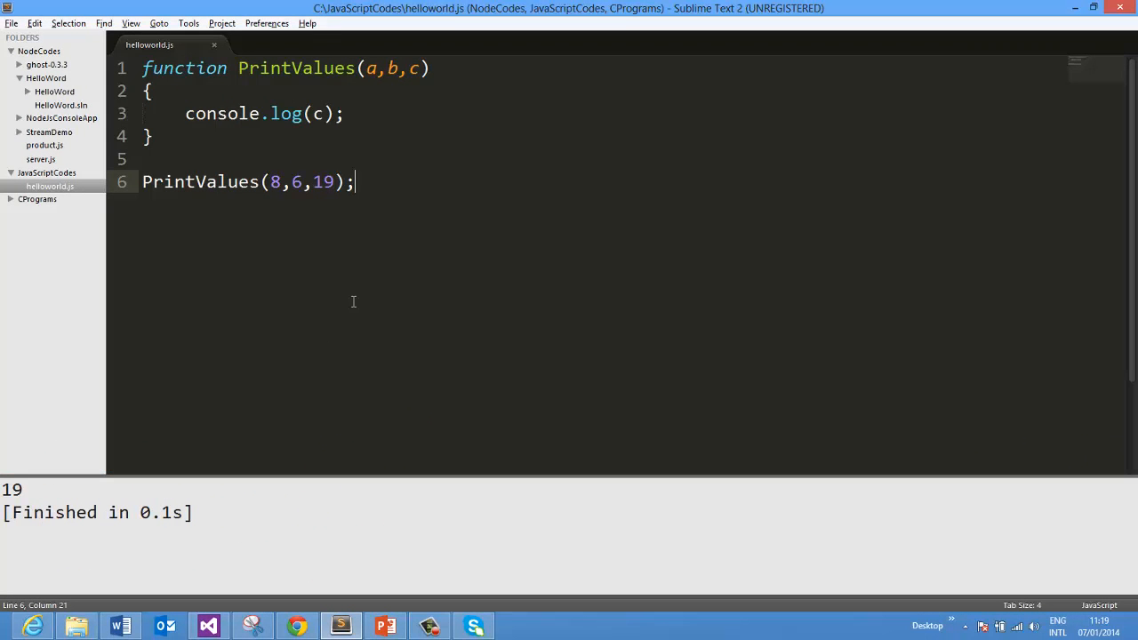
{"action": "mouse_move", "coordinate": [445, 210]}
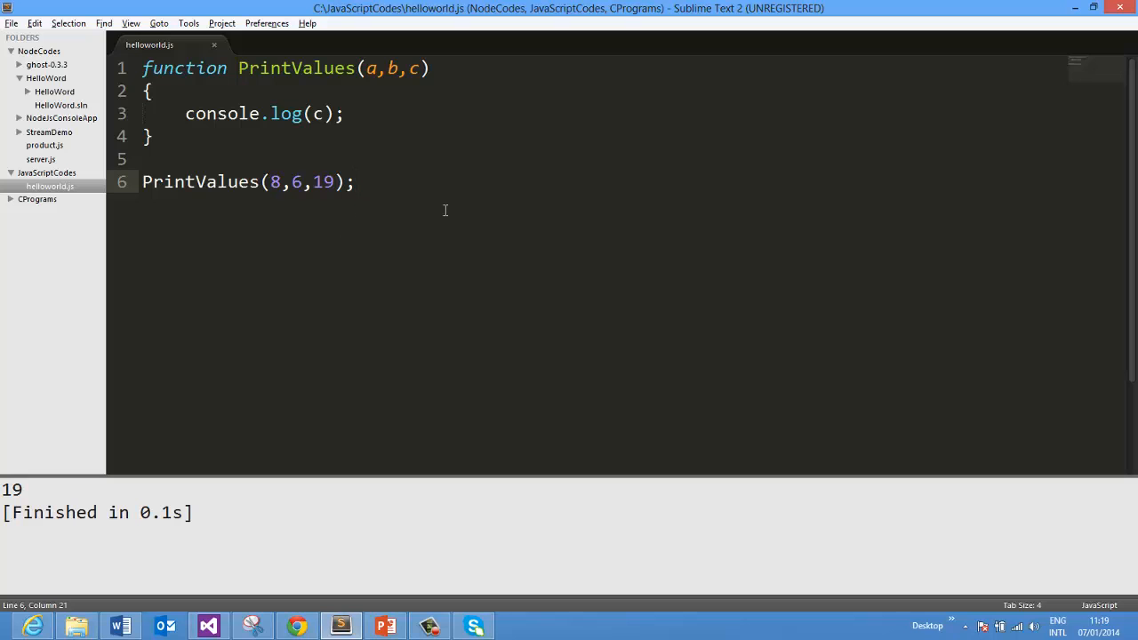
Shorten the call to PrintValues(8,6); and rerun it, printing undefined for c
{"action": "left_click", "coordinate": [355, 182]}
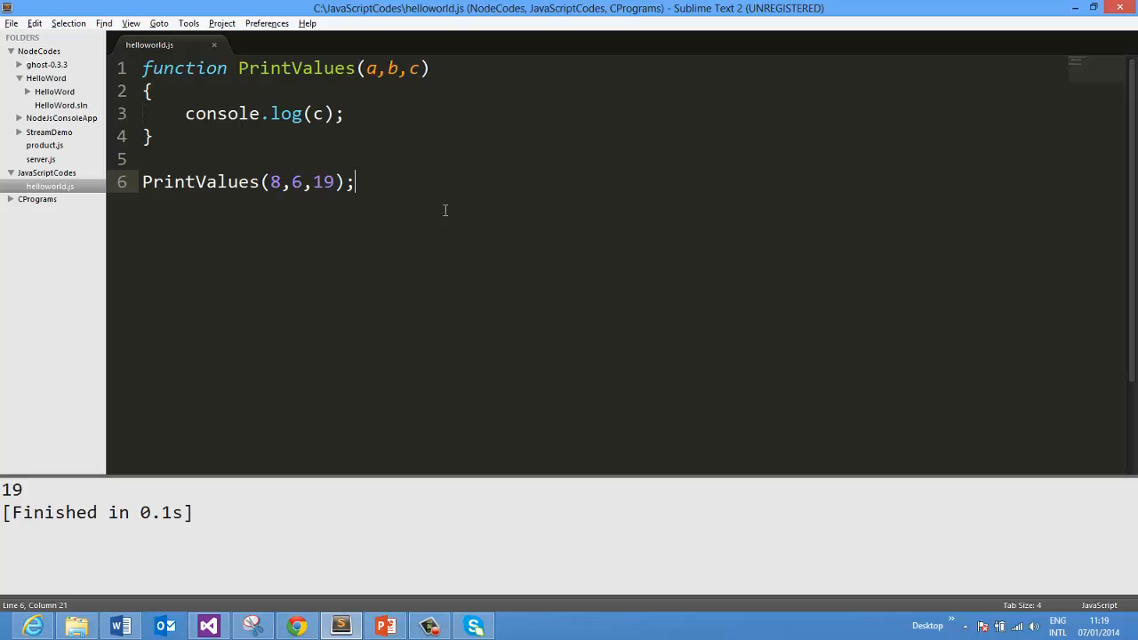
{"action": "key", "text": "BackSpace"}
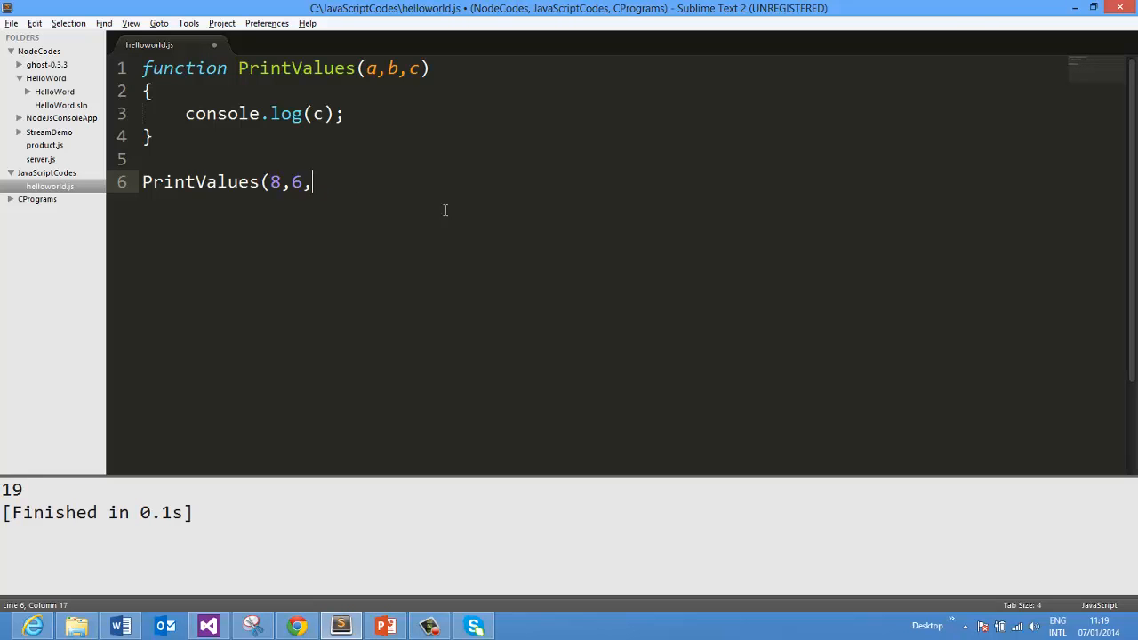
{"action": "type", "text": ");"}
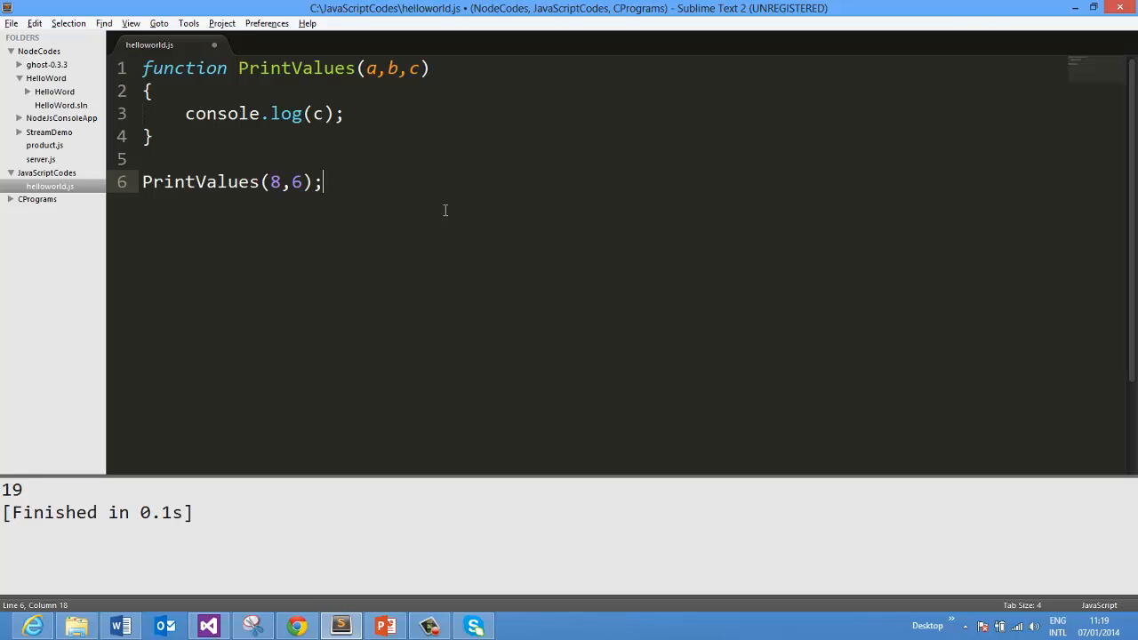
{"action": "mouse_move", "coordinate": [247, 169]}
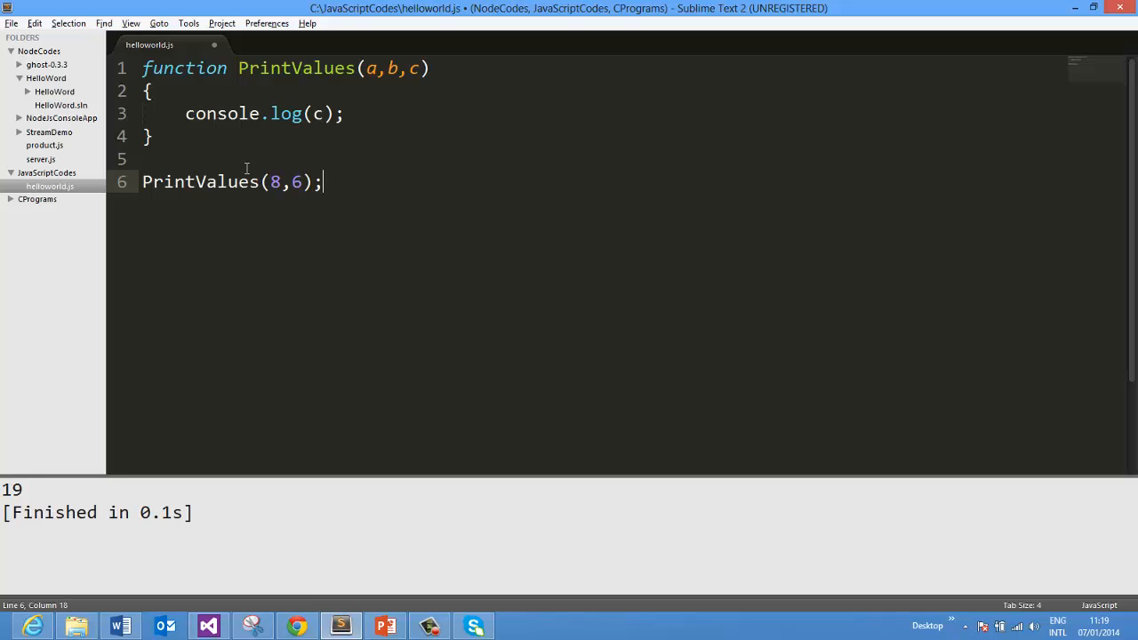
{"action": "mouse_move", "coordinate": [311, 268]}
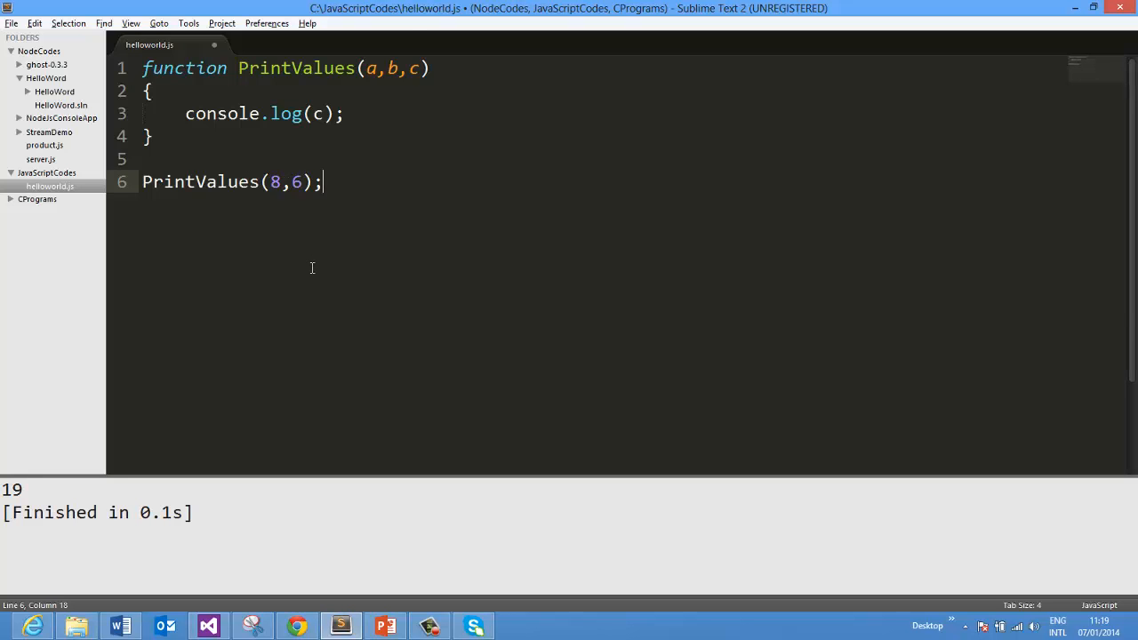
{"action": "mouse_move", "coordinate": [387, 81]}
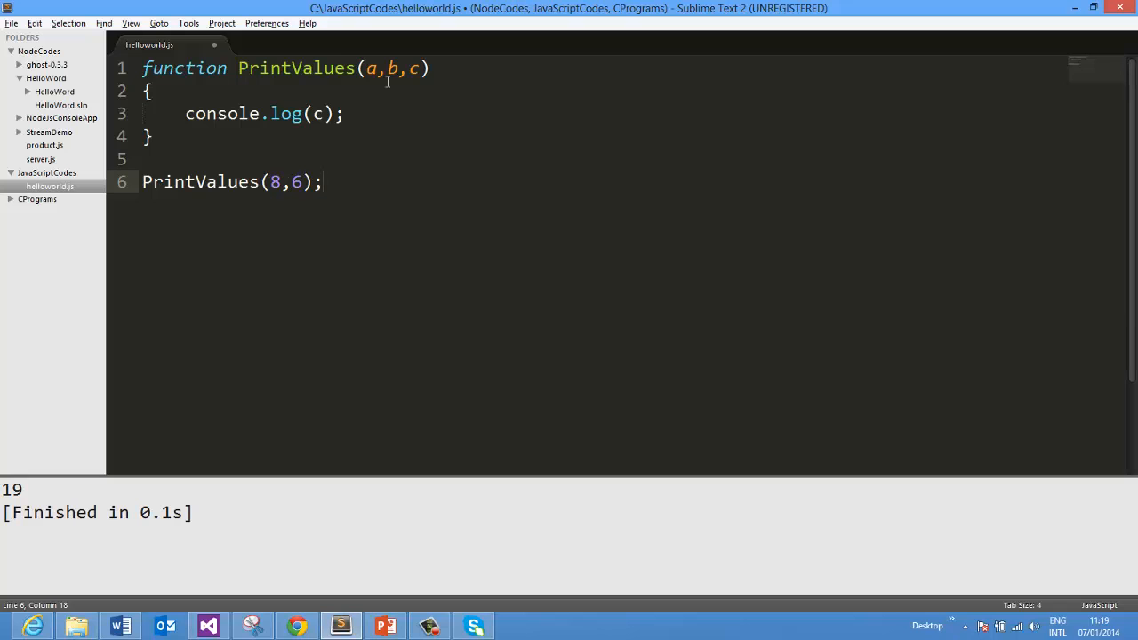
{"action": "mouse_move", "coordinate": [377, 87]}
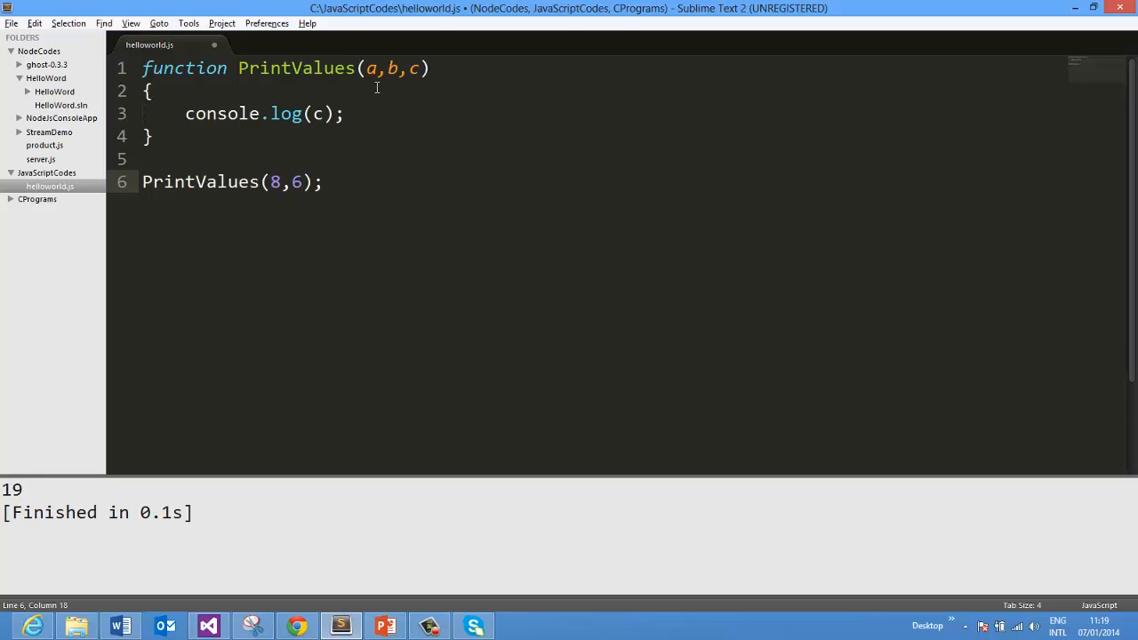
{"action": "mouse_move", "coordinate": [406, 281]}
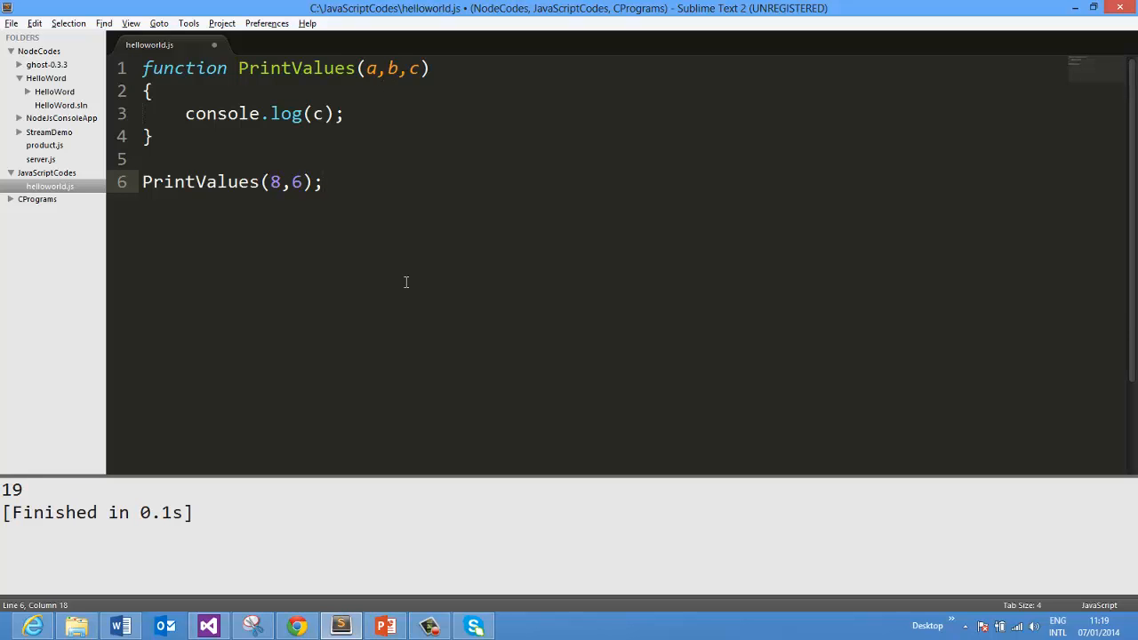
{"action": "double_click", "coordinate": [318, 114]}
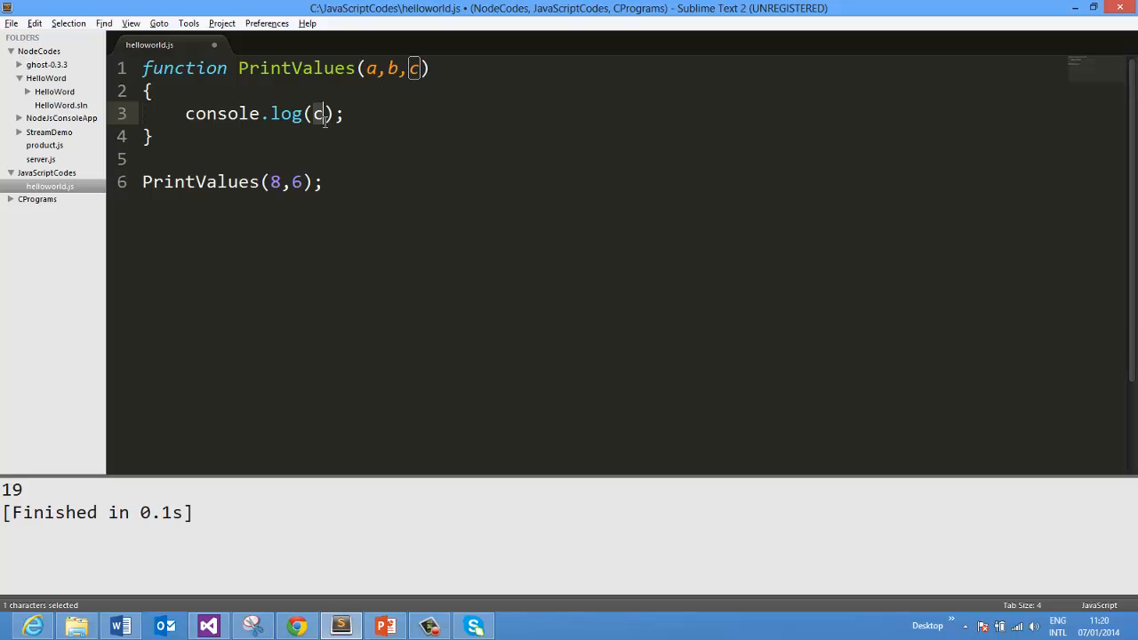
{"action": "left_click", "coordinate": [365, 182]}
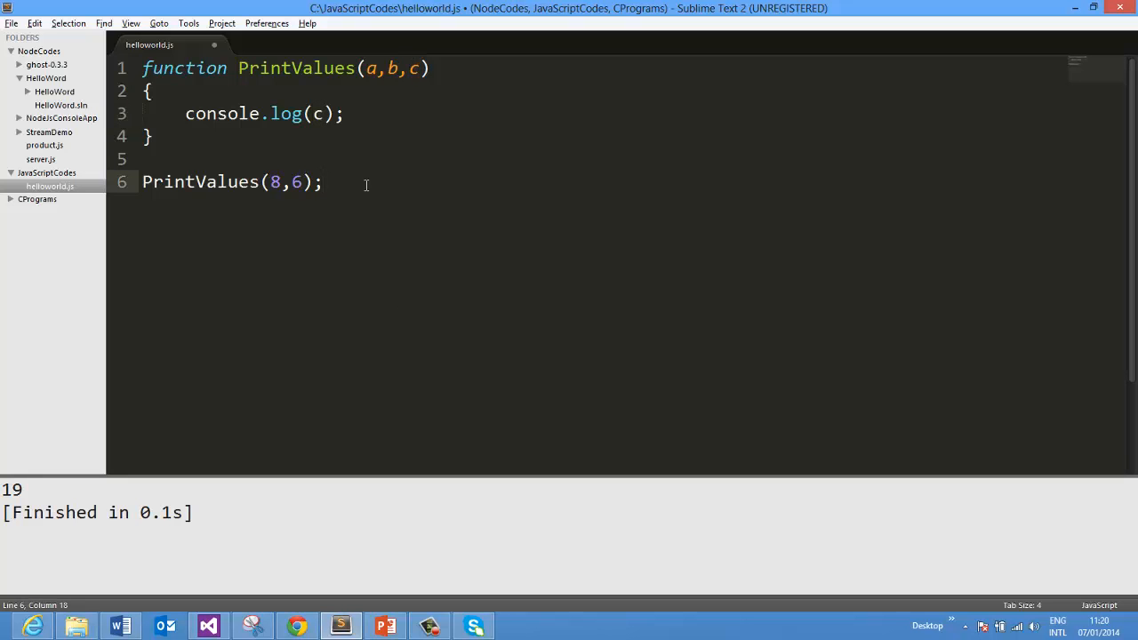
{"action": "key", "text": "ctrl+b"}
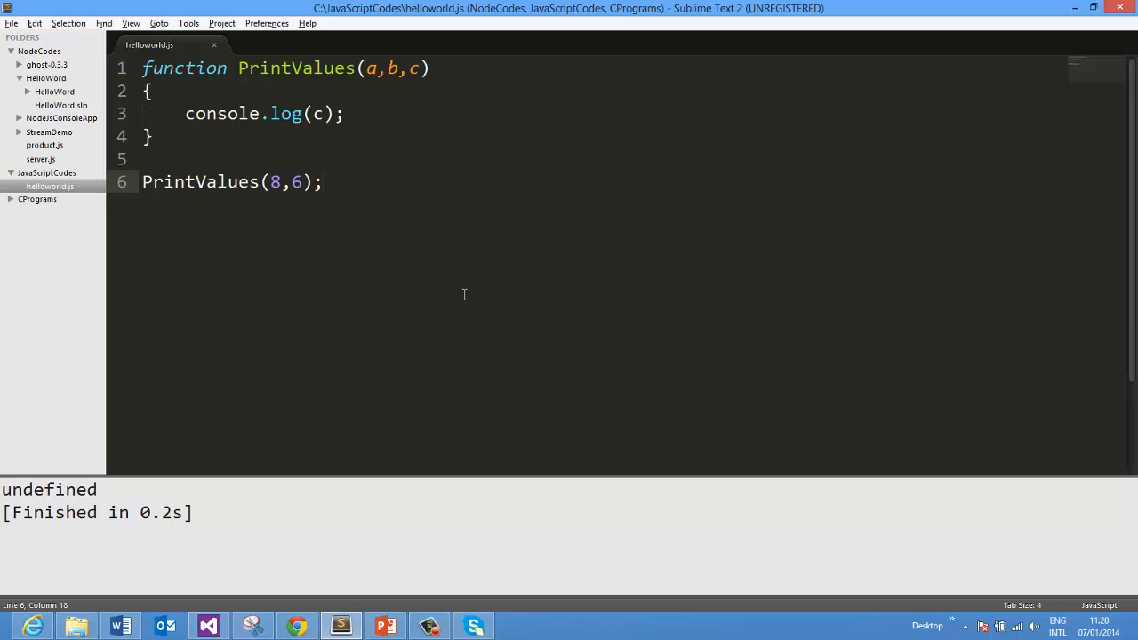
{"action": "left_click", "coordinate": [324, 181]}
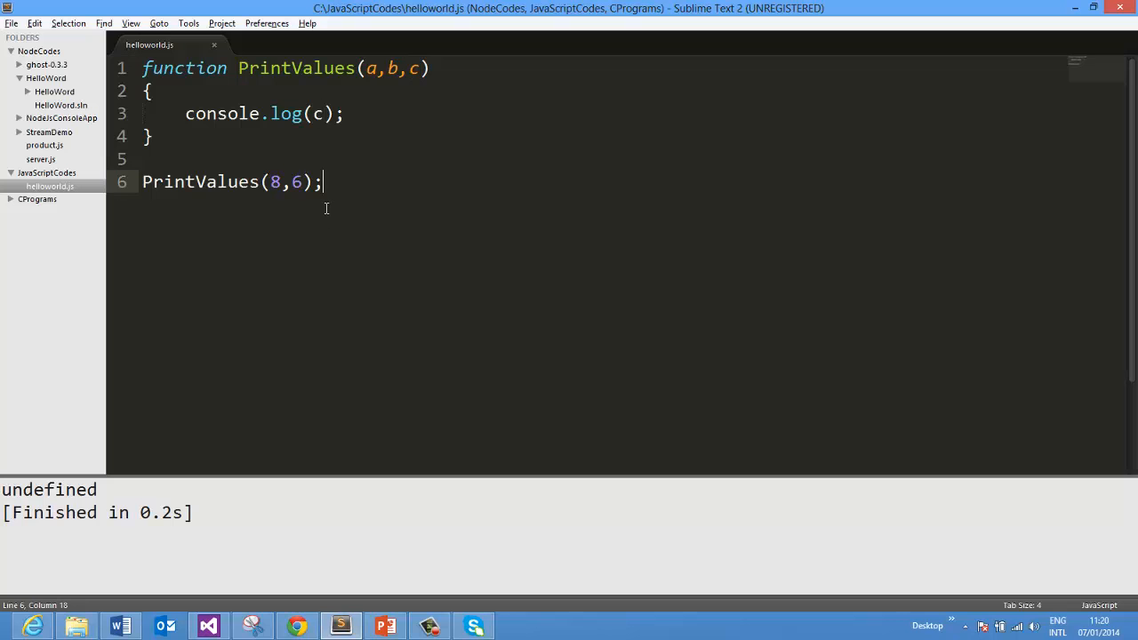
{"action": "mouse_move", "coordinate": [338, 422]}
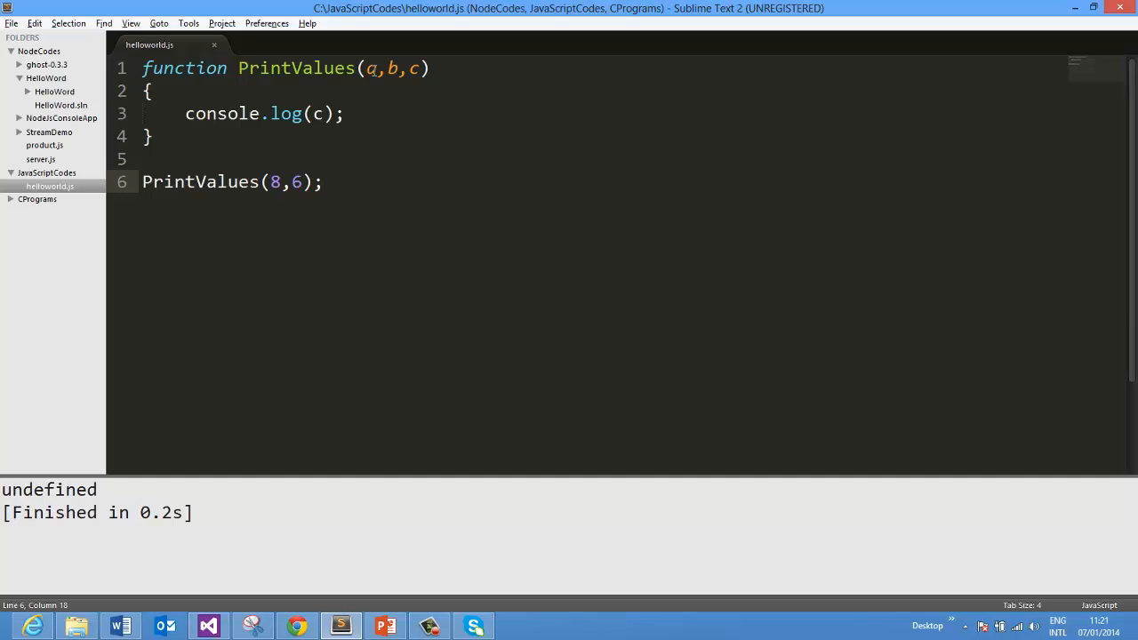
Try undefined as the first argument so the run prints 6, then revert to PrintValues(8,6);
{"action": "double_click", "coordinate": [316, 113]}
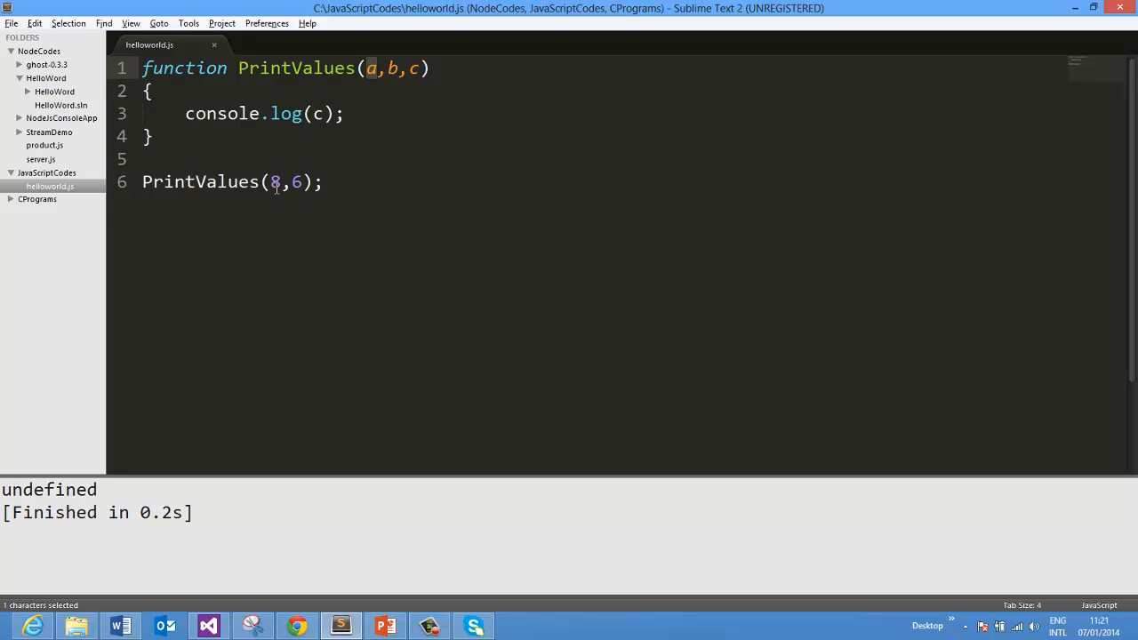
{"action": "type", "text": "undefined,"}
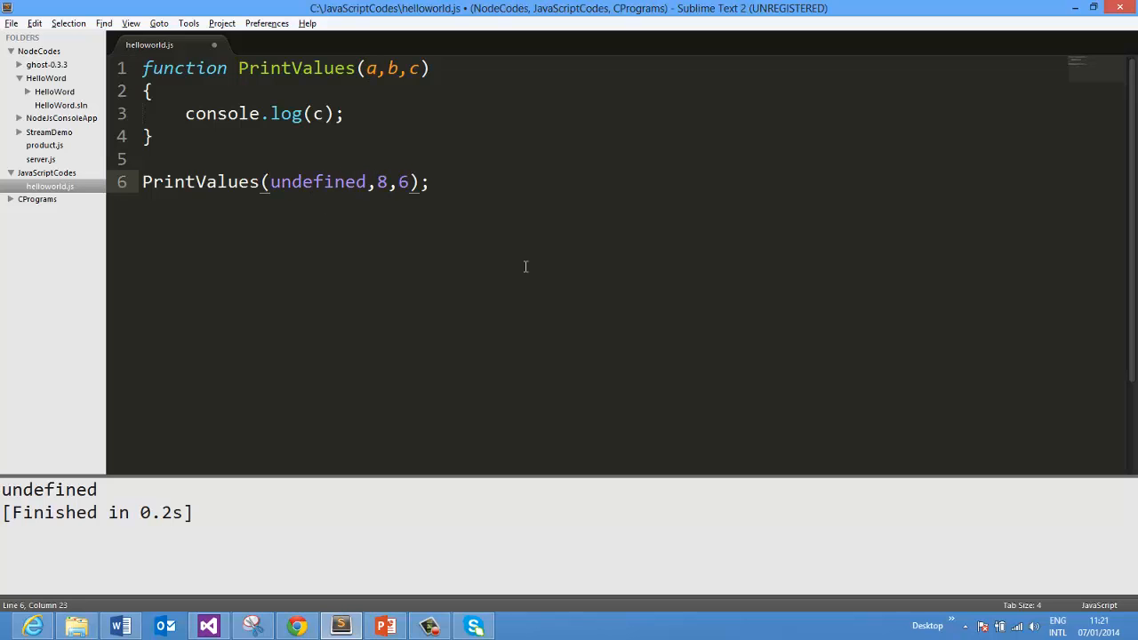
{"action": "double_click", "coordinate": [317, 181]}
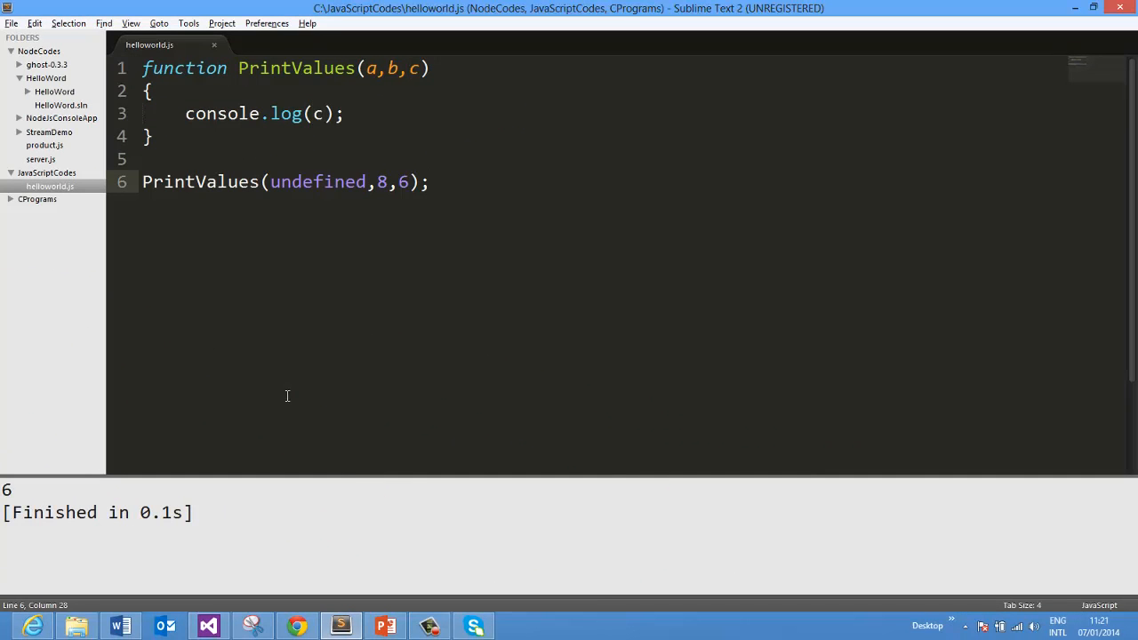
{"action": "mouse_move", "coordinate": [719, 285]}
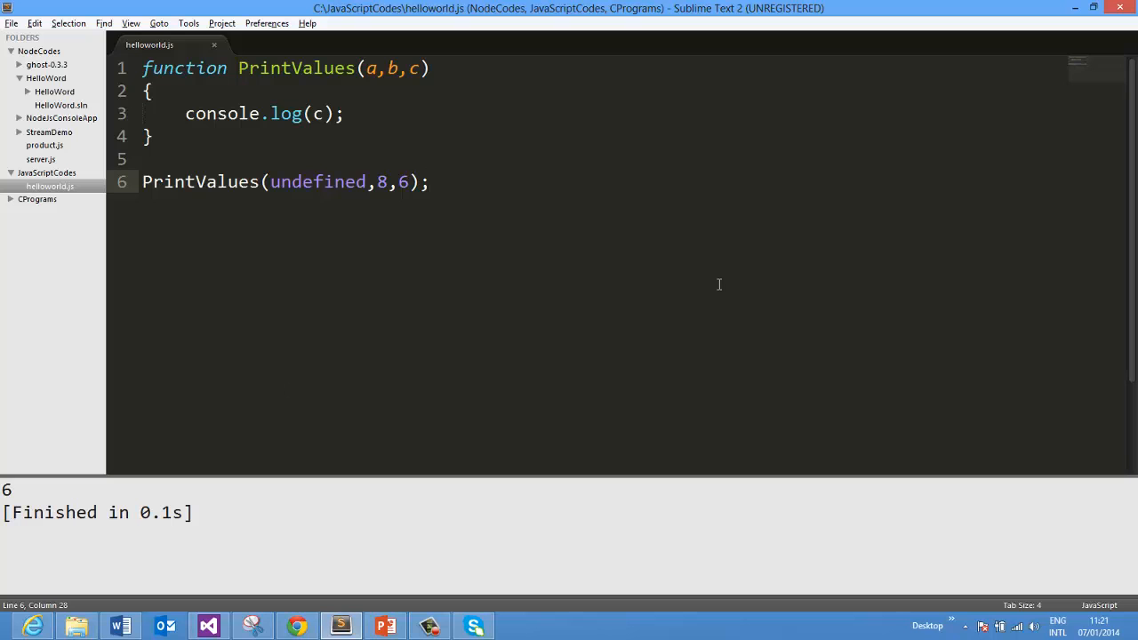
{"action": "left_click", "coordinate": [431, 181]}
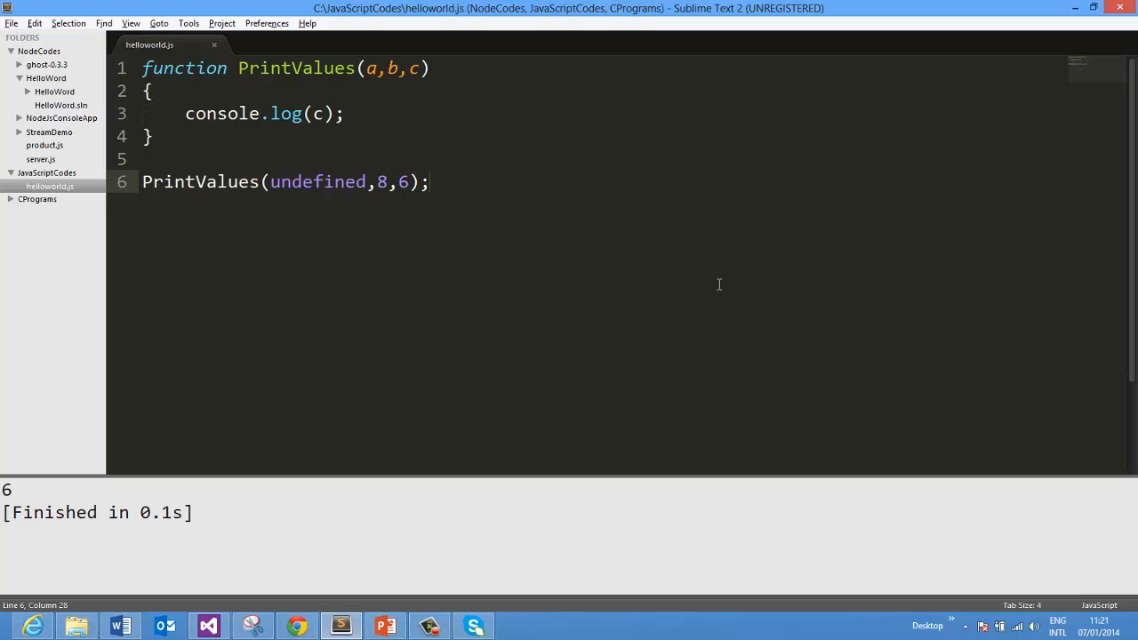
{"action": "mouse_move", "coordinate": [373, 62]}
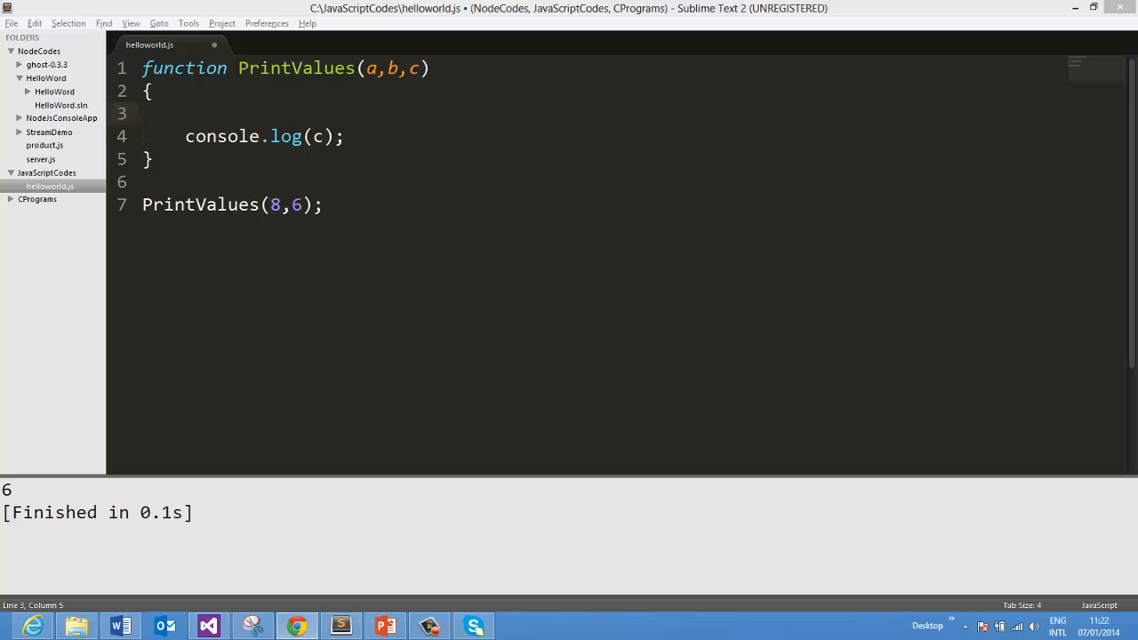
{"action": "mouse_move", "coordinate": [274, 187]}
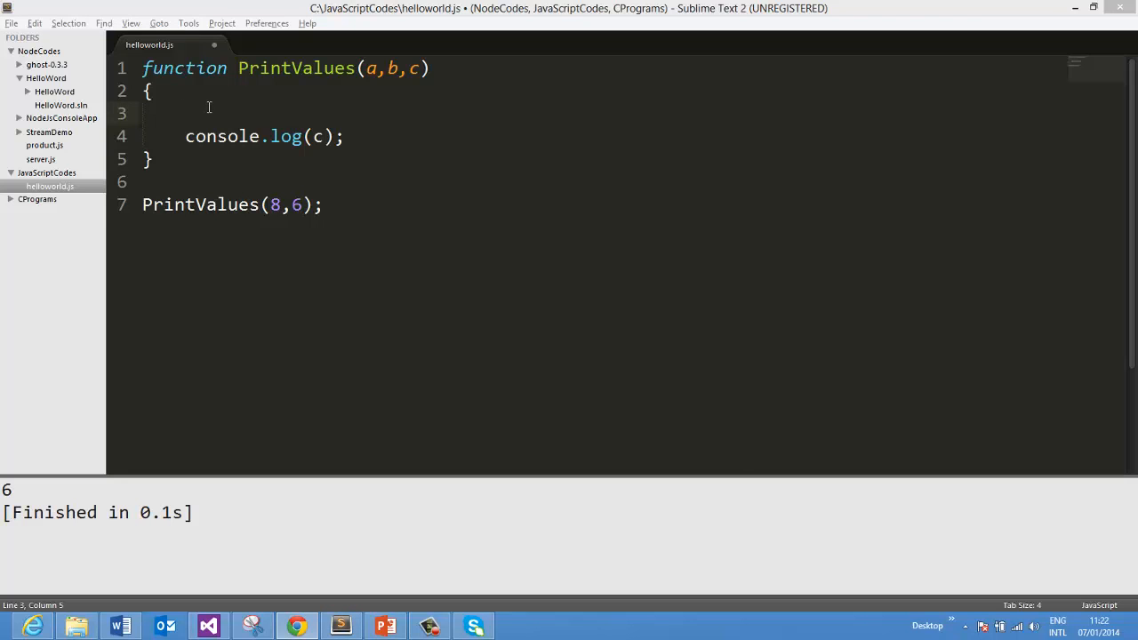
{"action": "mouse_move", "coordinate": [361, 121]}
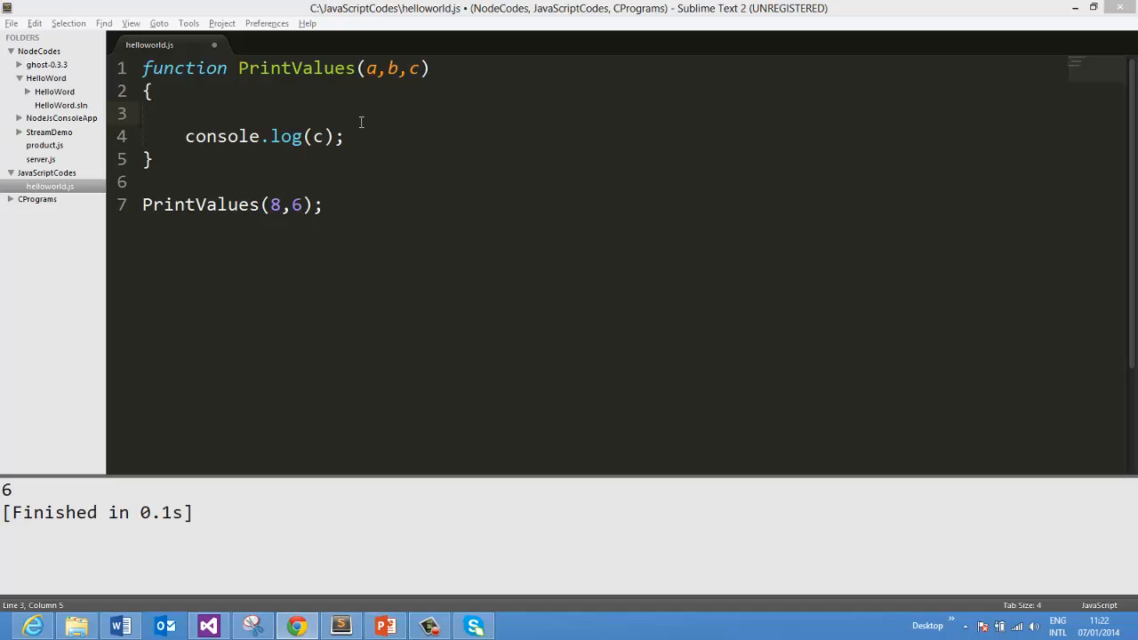
Default c with c= c|| 99; at the top of the function and run, printing 99
{"action": "type", "text": "c"}
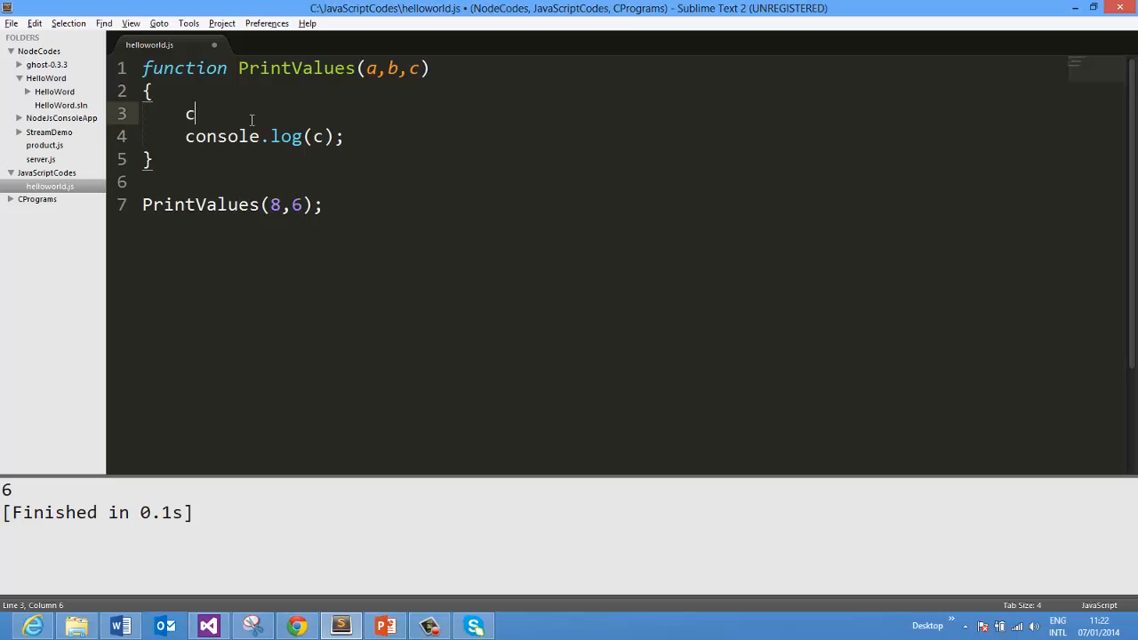
{"action": "type", "text": "=c||"}
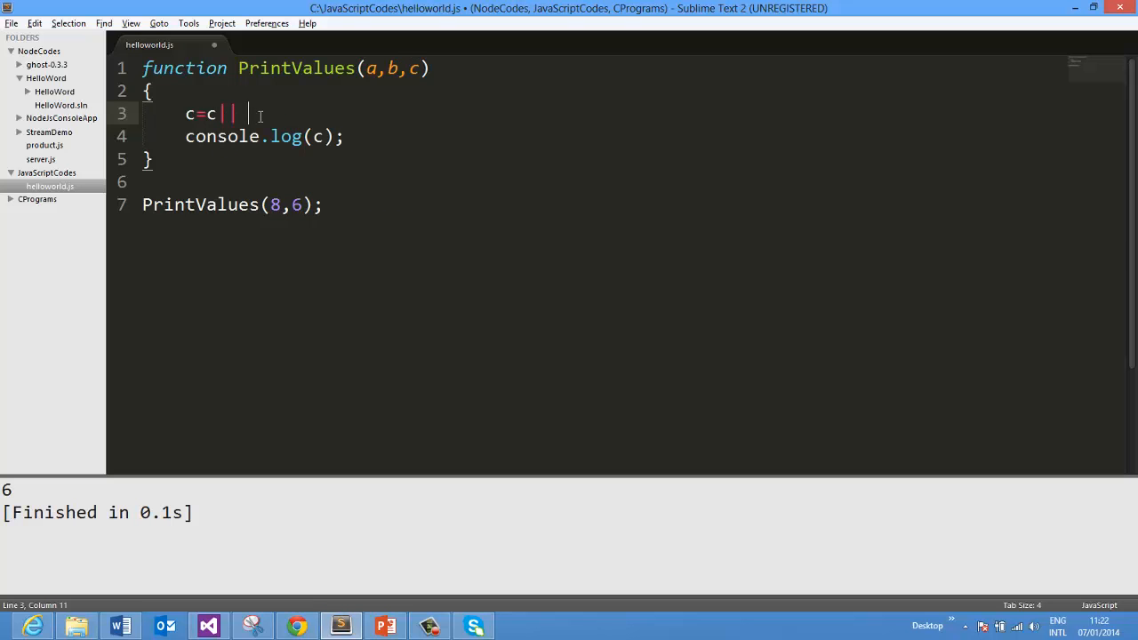
{"action": "type", "text": "99;"}
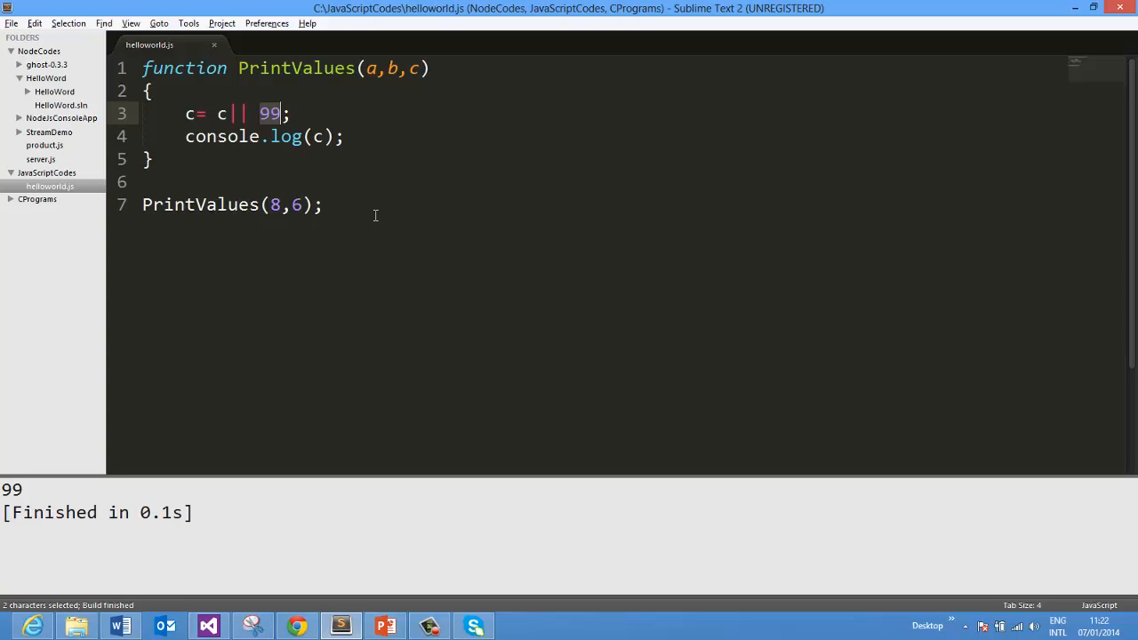
{"action": "mouse_move", "coordinate": [208, 393]}
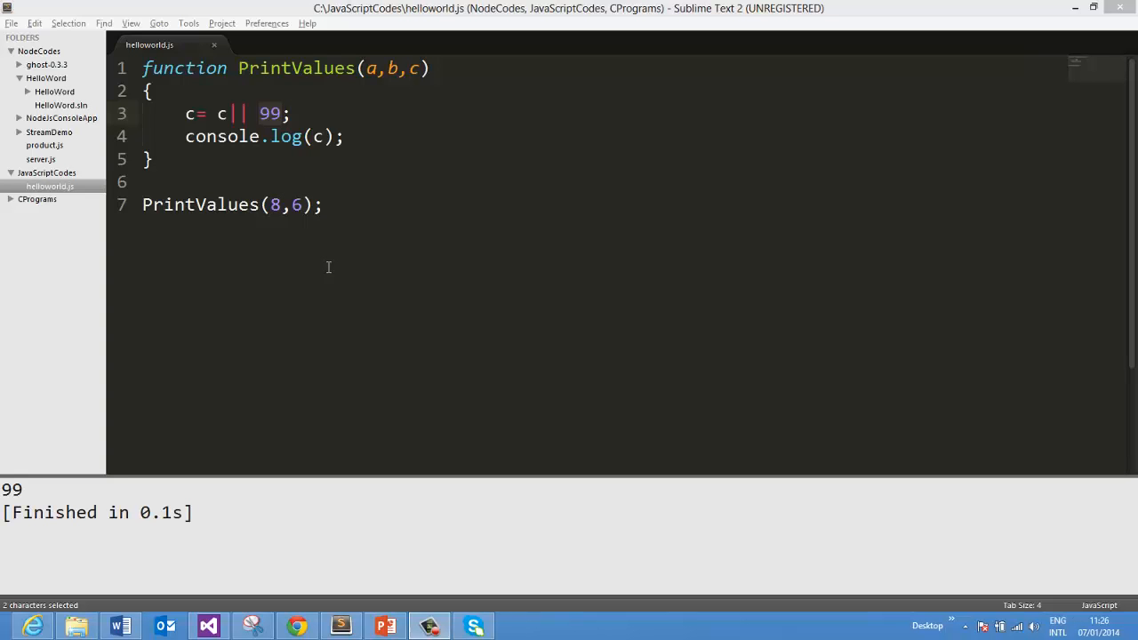
{"action": "mouse_move", "coordinate": [316, 82]}
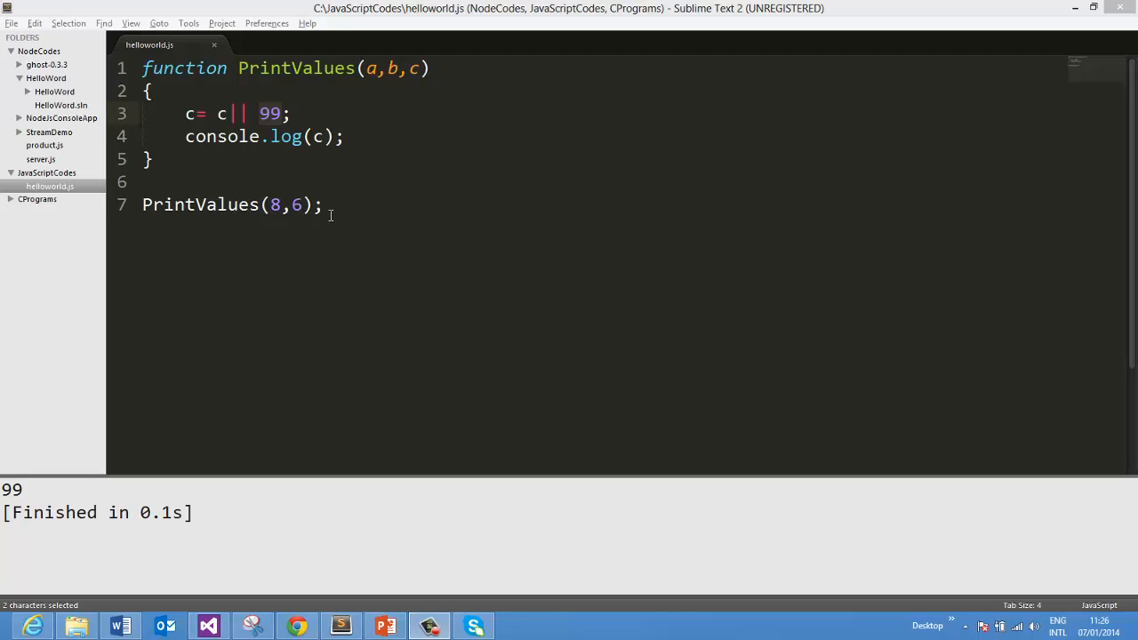
Extend the call to PrintValues(8,6,67,99,104); and empty the function body
{"action": "type", "text": ","}
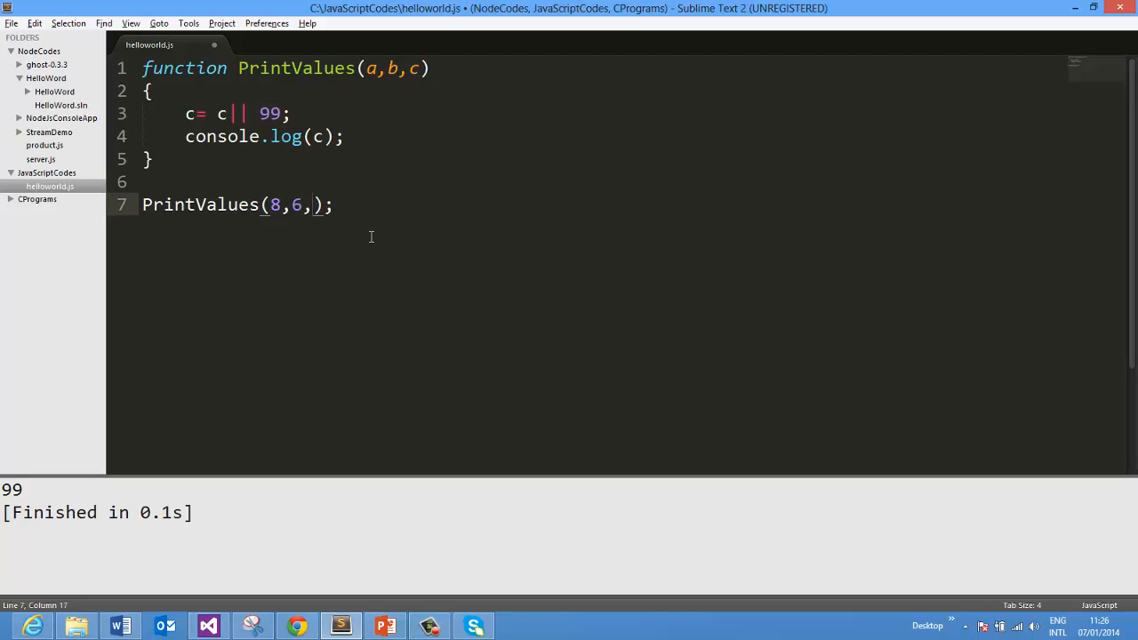
{"action": "type", "text": "67,99"}
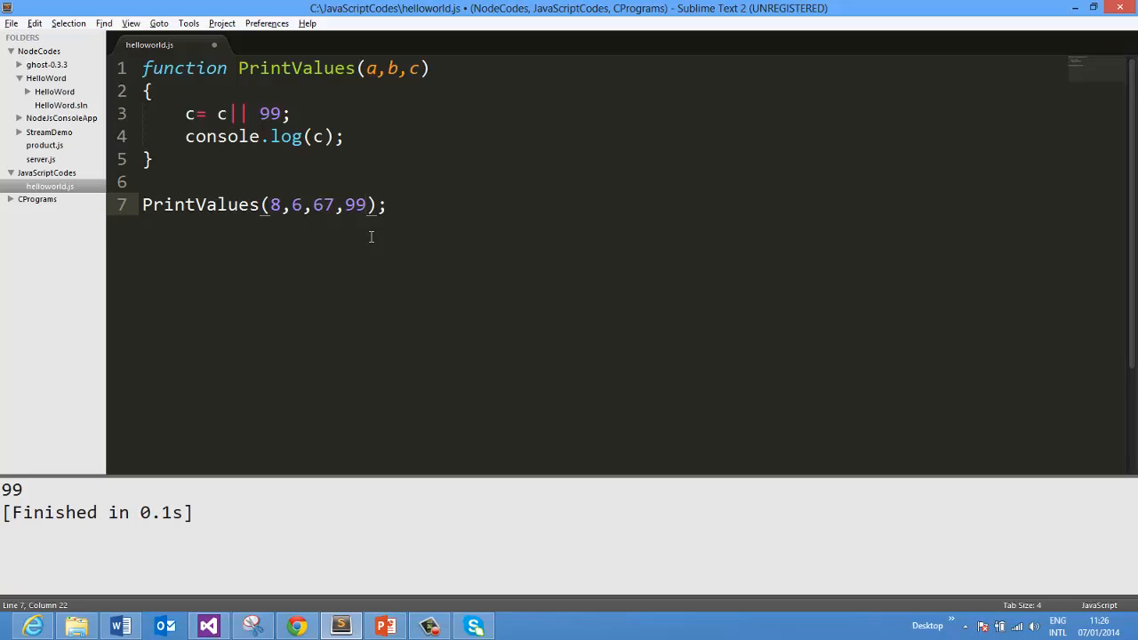
{"action": "type", "text": ",104"}
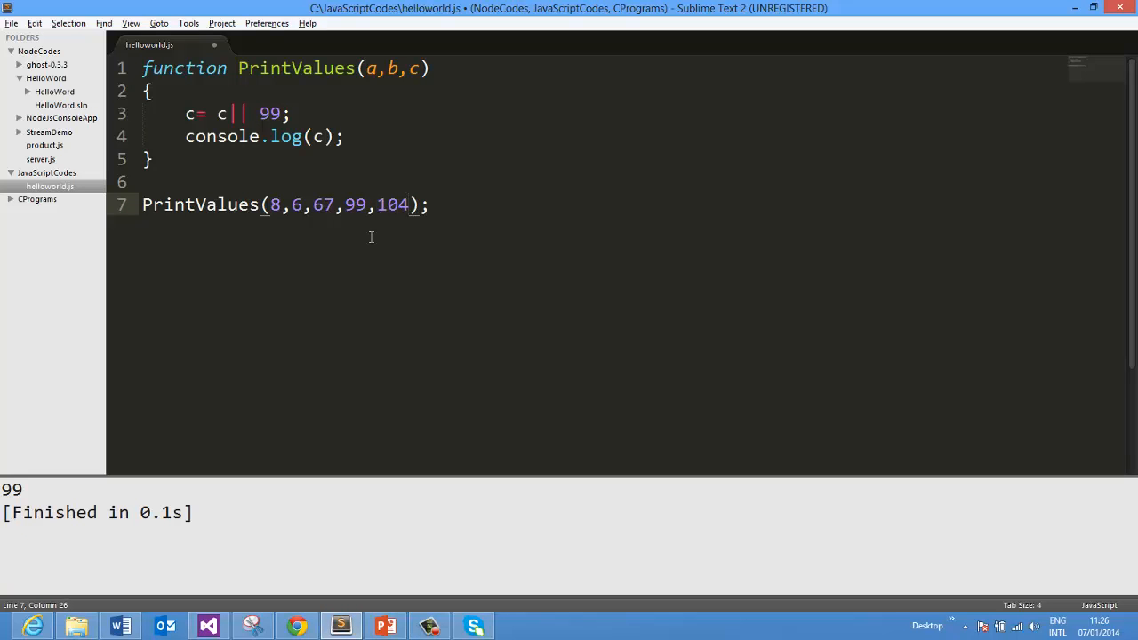
{"action": "left_click", "coordinate": [305, 68]}
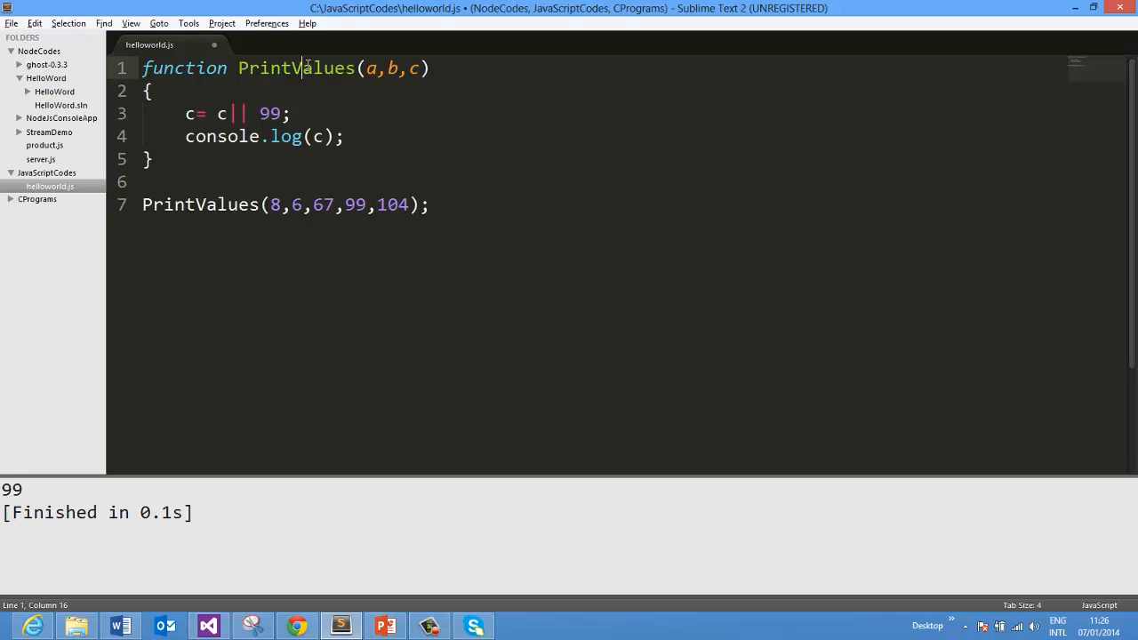
{"action": "left_click", "coordinate": [427, 204]}
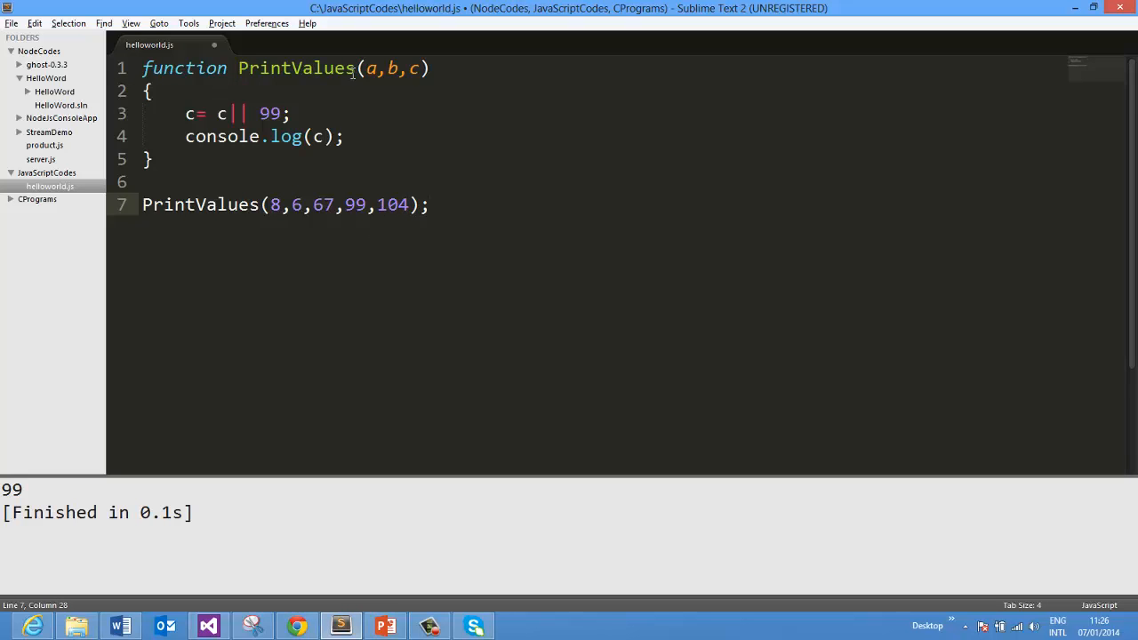
{"action": "left_click", "coordinate": [345, 135]}
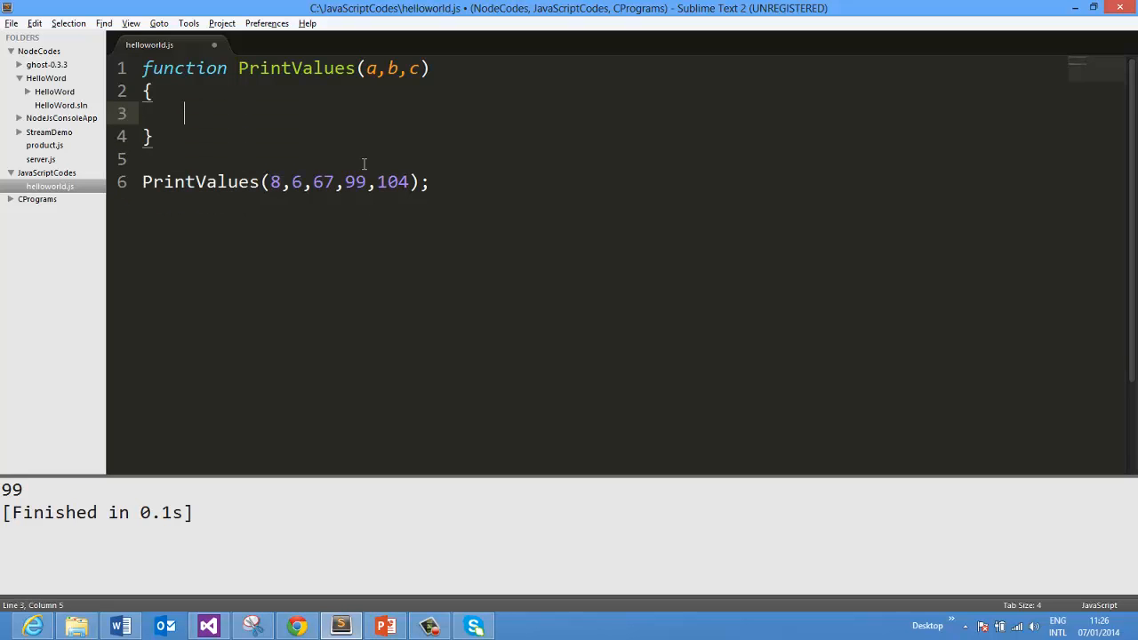
{"action": "mouse_move", "coordinate": [328, 178]}
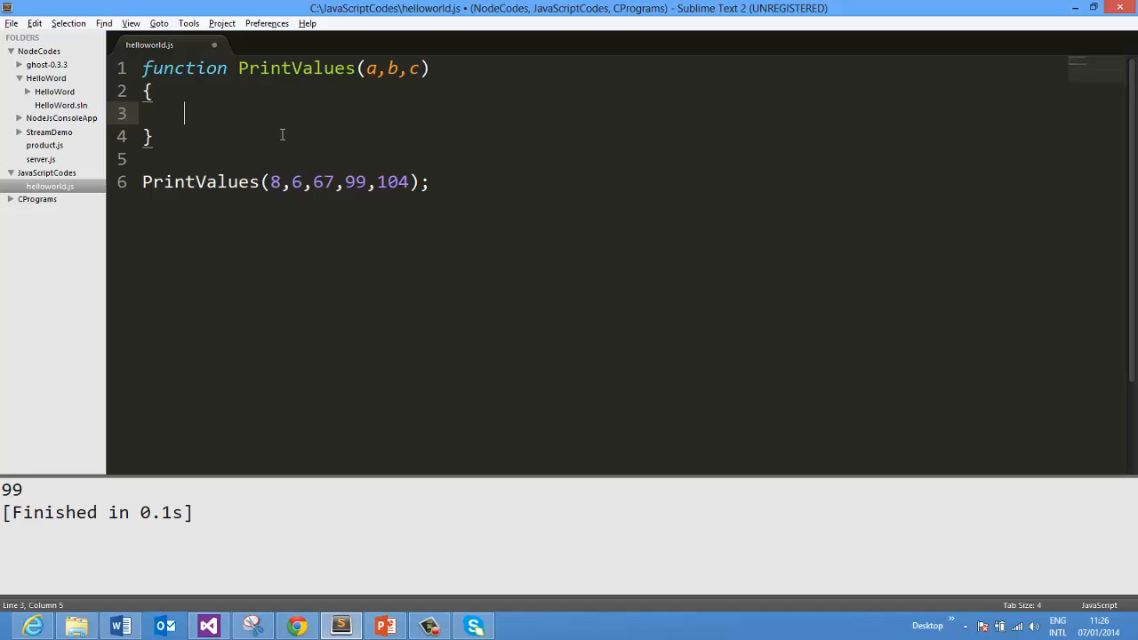
Write var frthvalue = arguments[3]; as the function's first line, with an empty line below it
{"action": "type", "text": "var"}
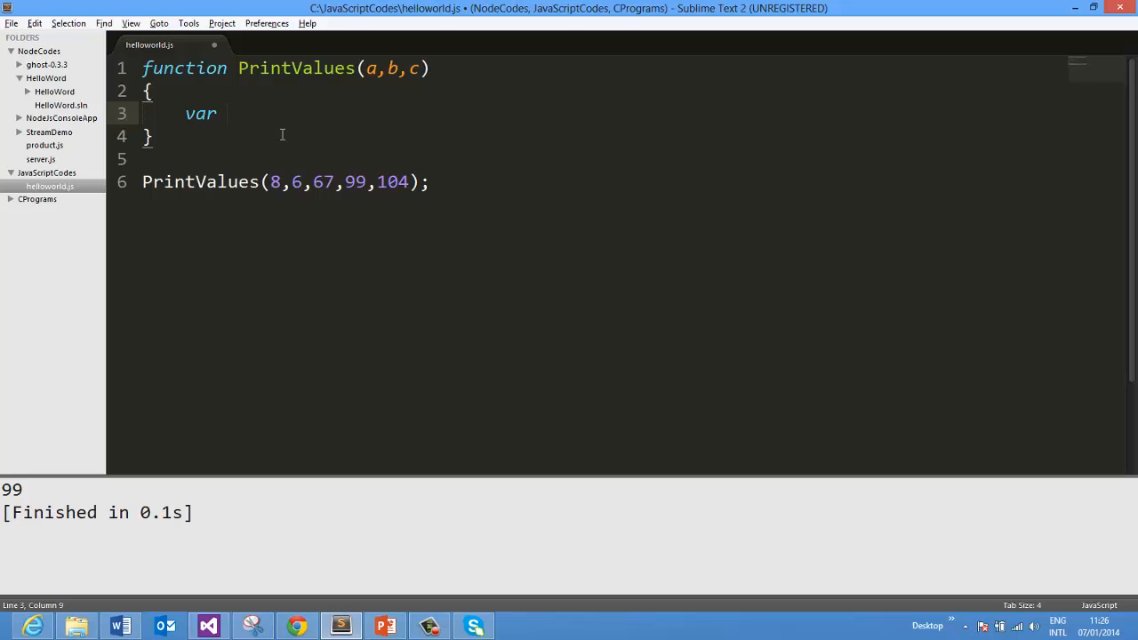
{"action": "type", "text": "f"}
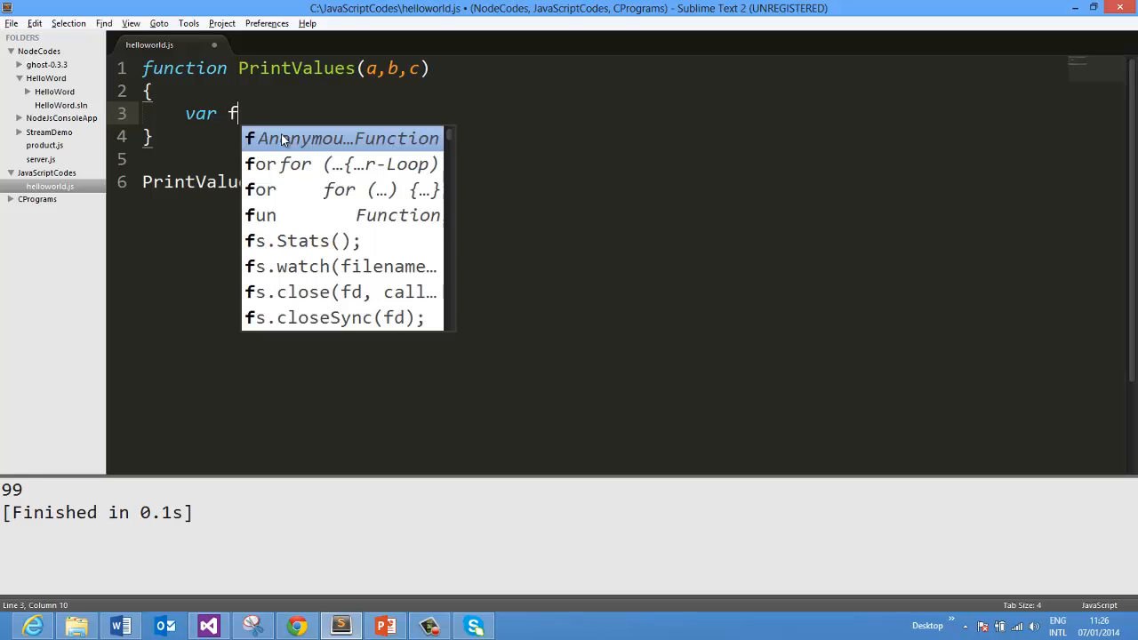
{"action": "type", "text": "rth"}
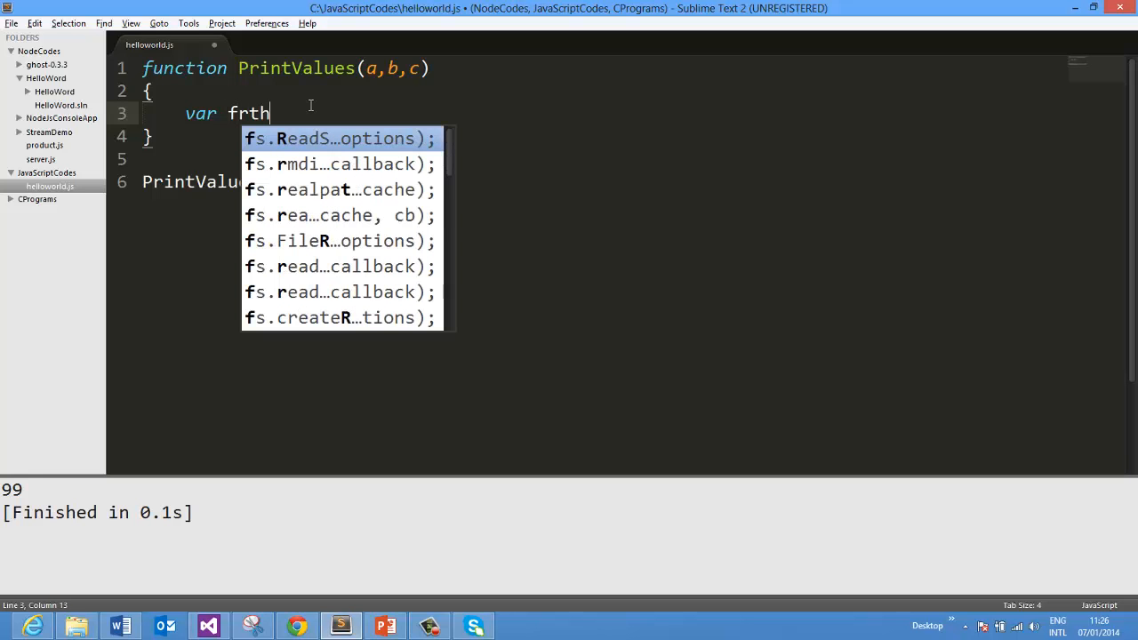
{"action": "type", "text": "value = a"}
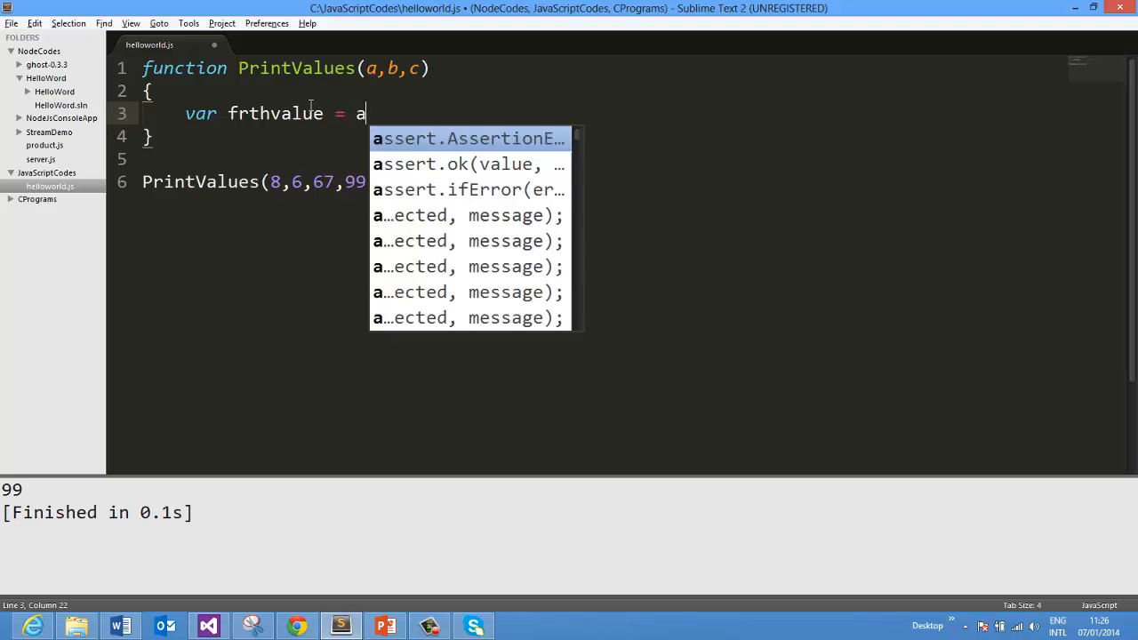
{"action": "type", "text": "rgumen"}
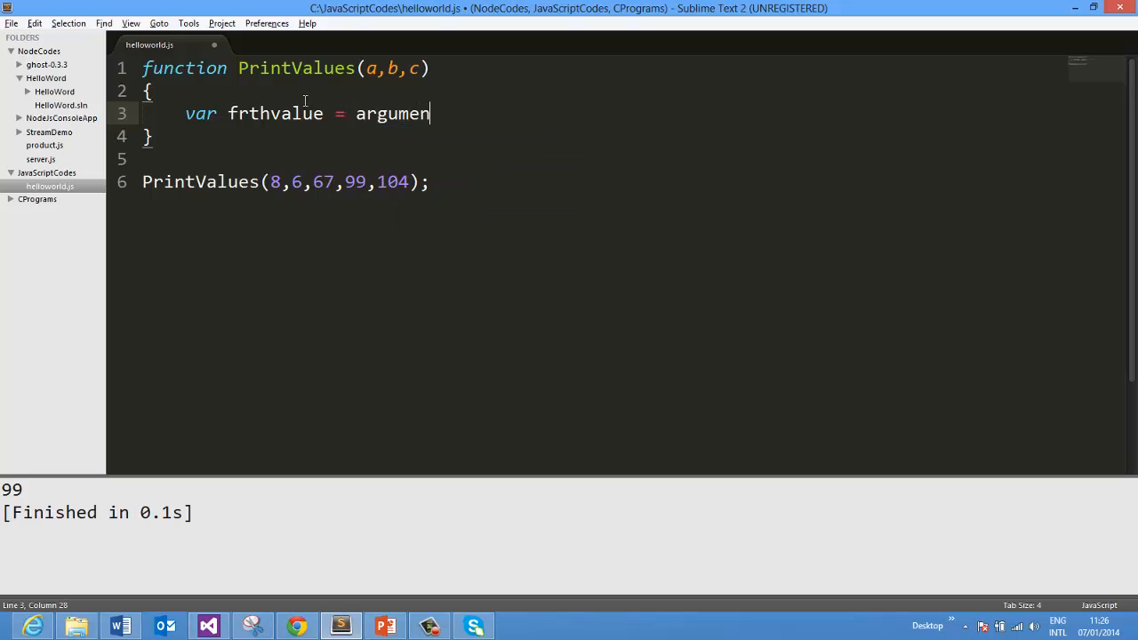
{"action": "type", "text": "ts[]"}
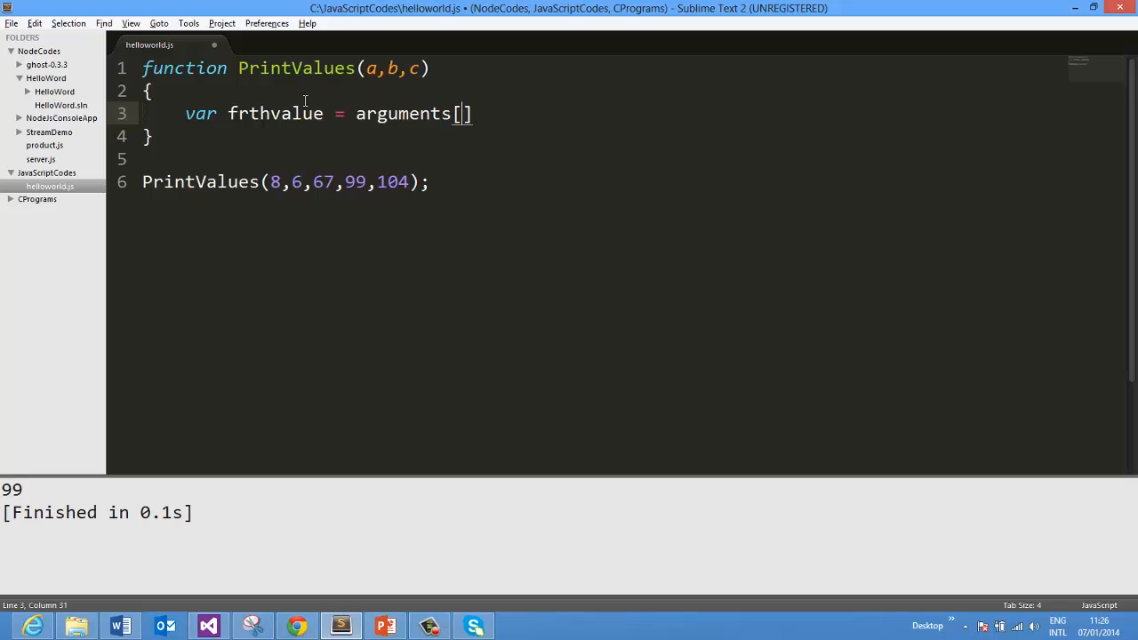
{"action": "type", "text": "3"}
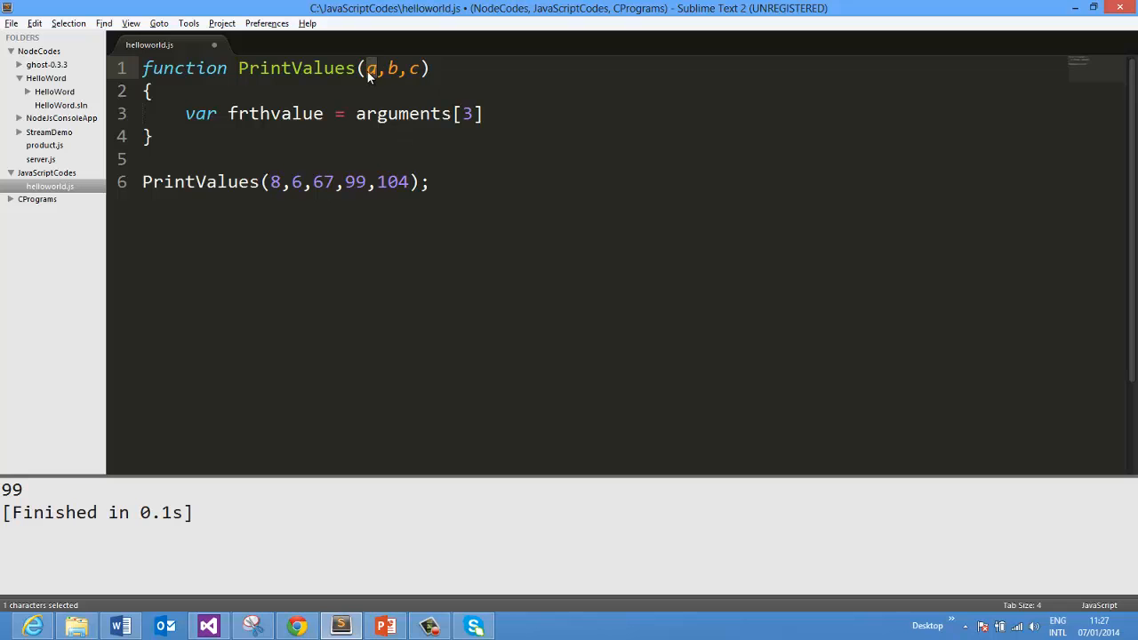
{"action": "left_click", "coordinate": [472, 114]}
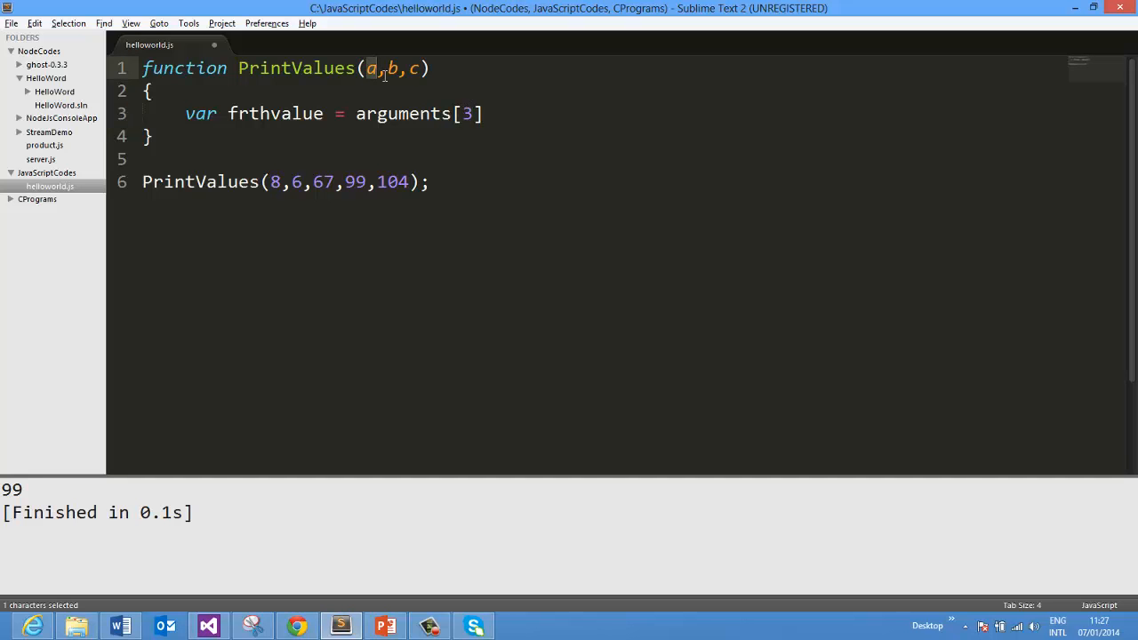
{"action": "mouse_move", "coordinate": [459, 114]}
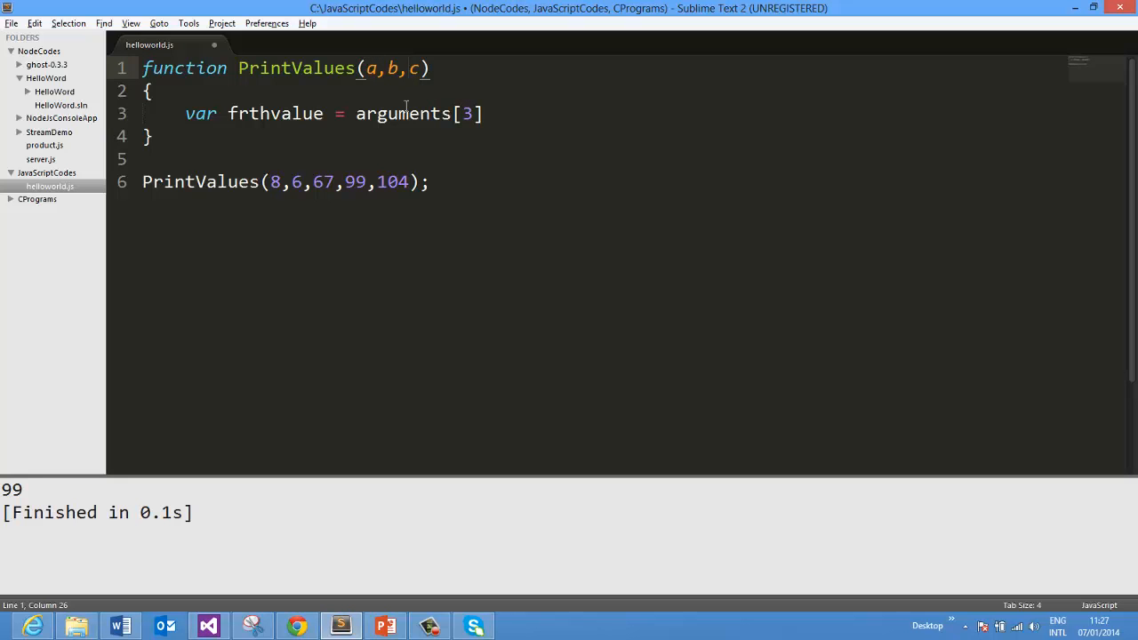
{"action": "double_click", "coordinate": [391, 181]}
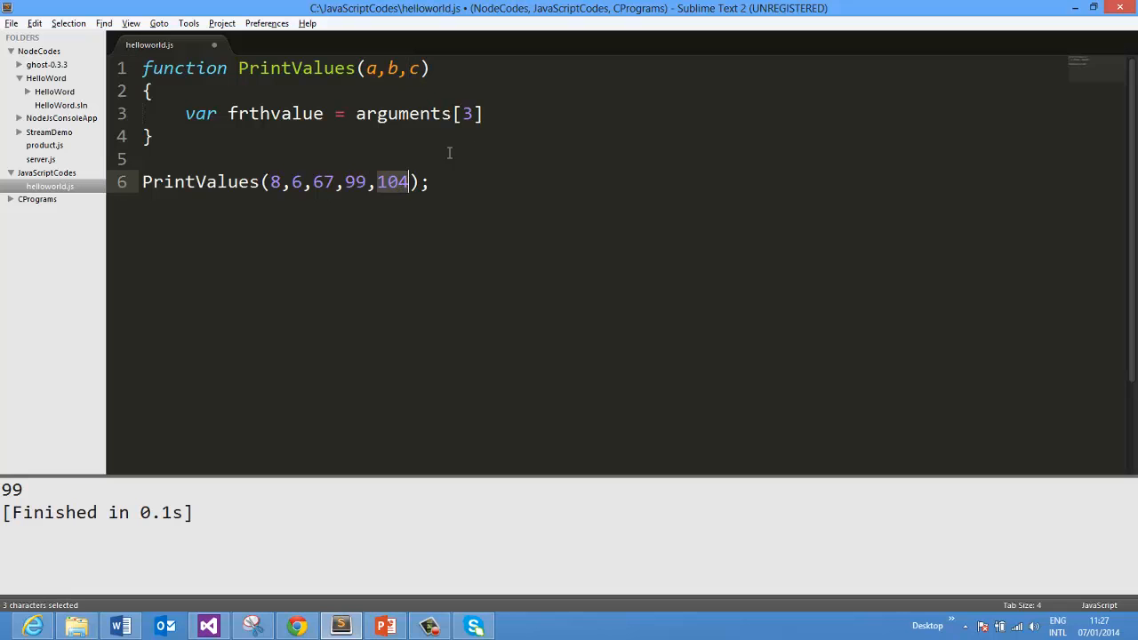
{"action": "mouse_move", "coordinate": [360, 114]}
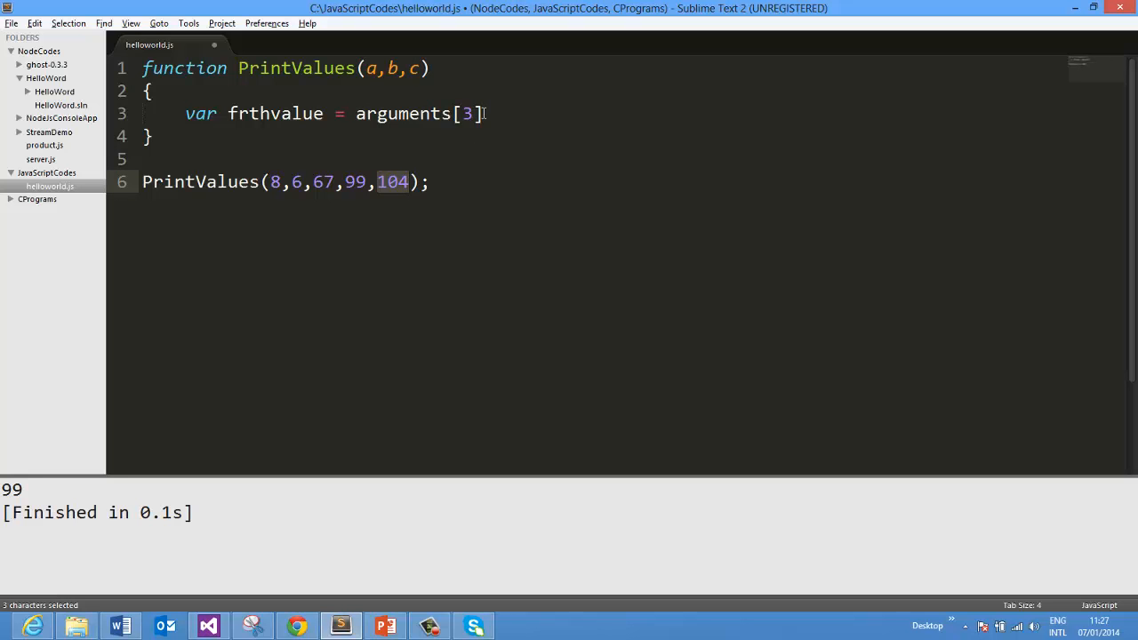
{"action": "left_click", "coordinate": [484, 113]}
{"action": "type", "text": ";"}
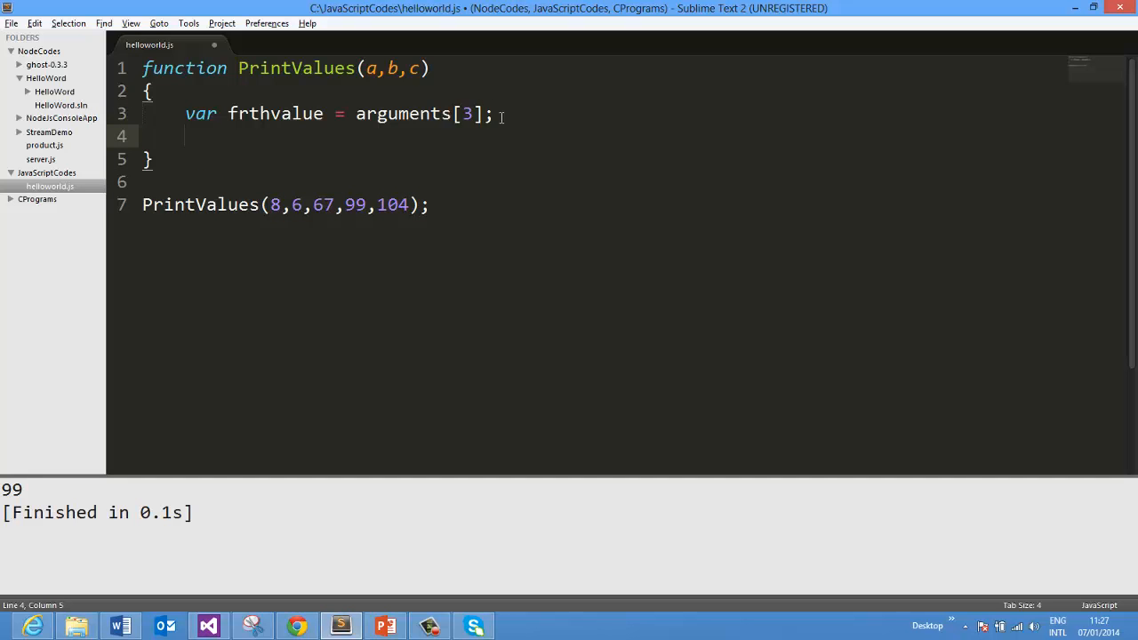
Add var ffthvalue = arguments[4]; and console.log(frthvalue); to the function
{"action": "type", "text": "var"}
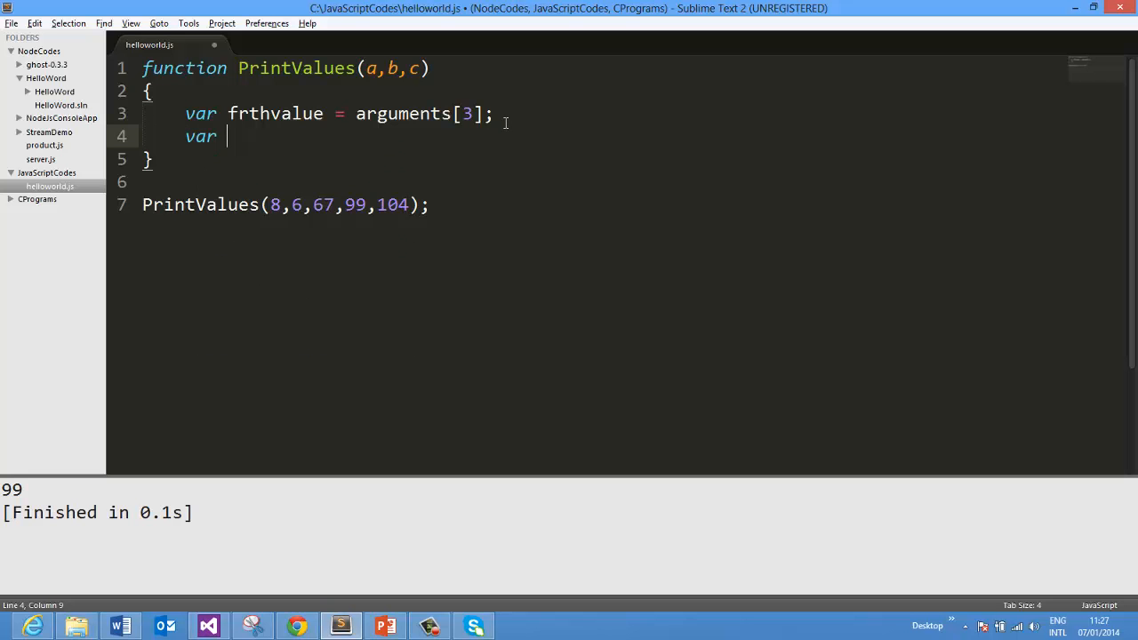
{"action": "type", "text": "fft"}
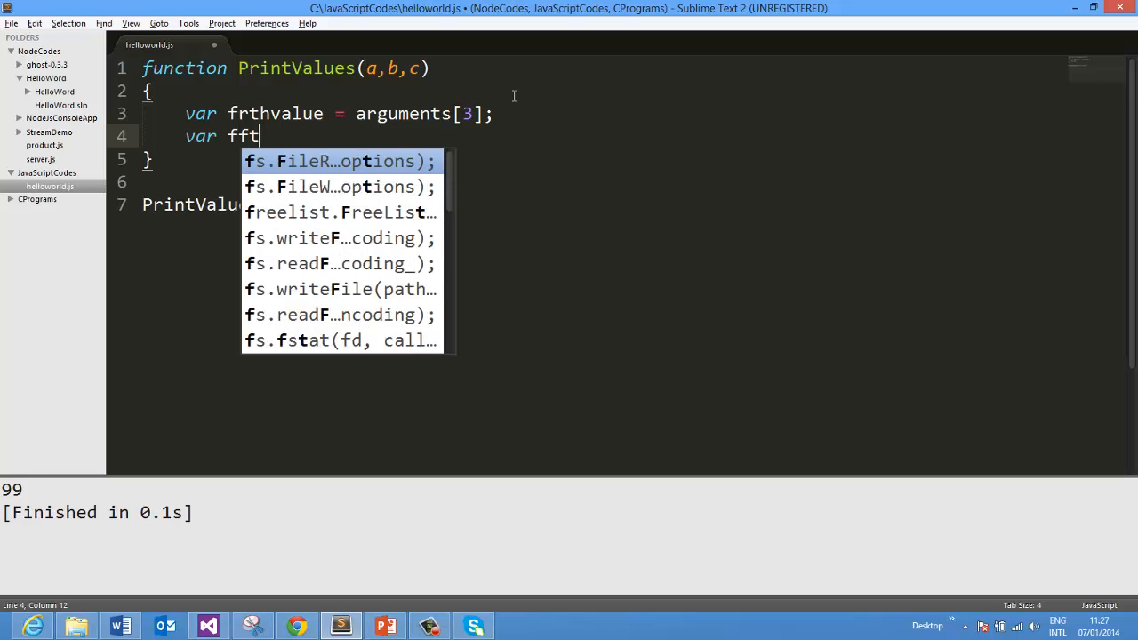
{"action": "type", "text": "hvaly"}
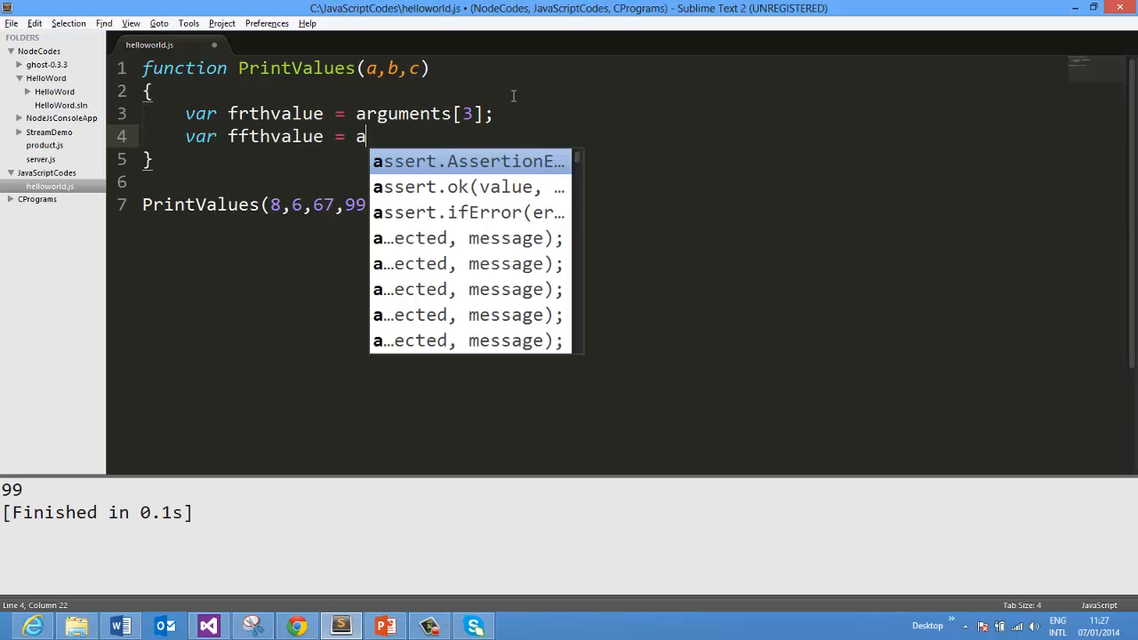
{"action": "type", "text": "rgument"}
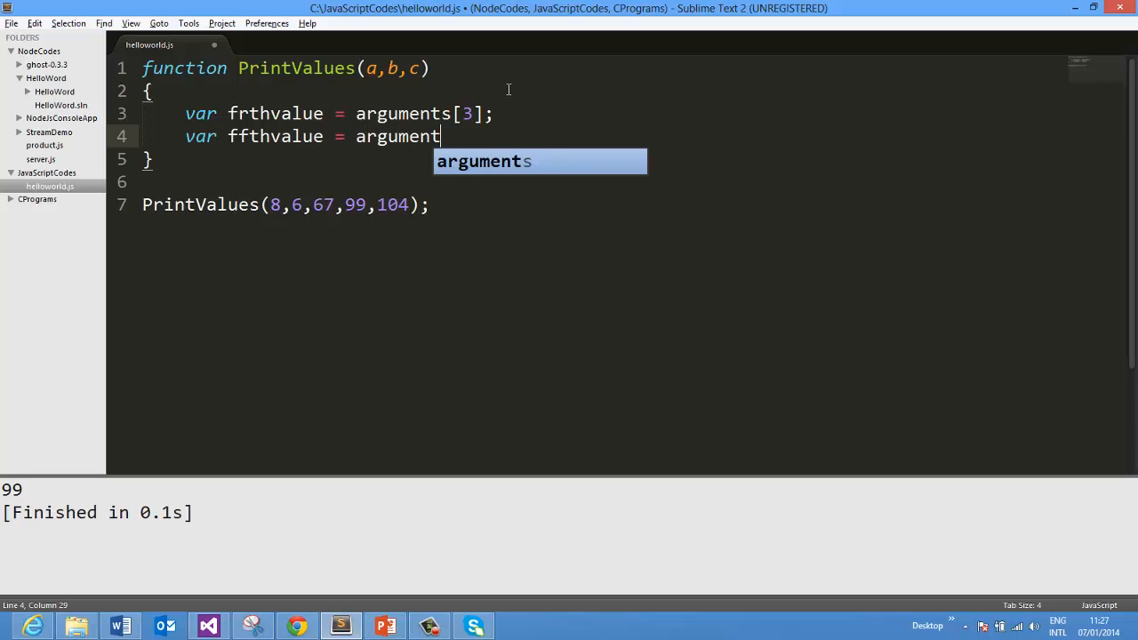
{"action": "type", "text": "s[4]"}
{"action": "type", "text": "consol"}
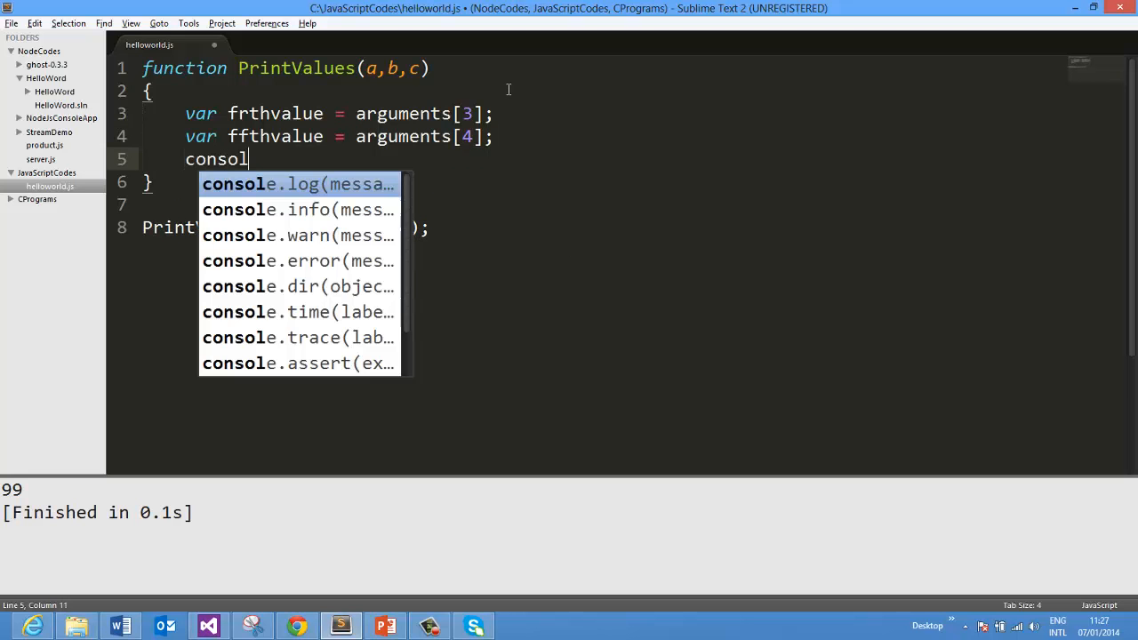
{"action": "type", "text": "el"}
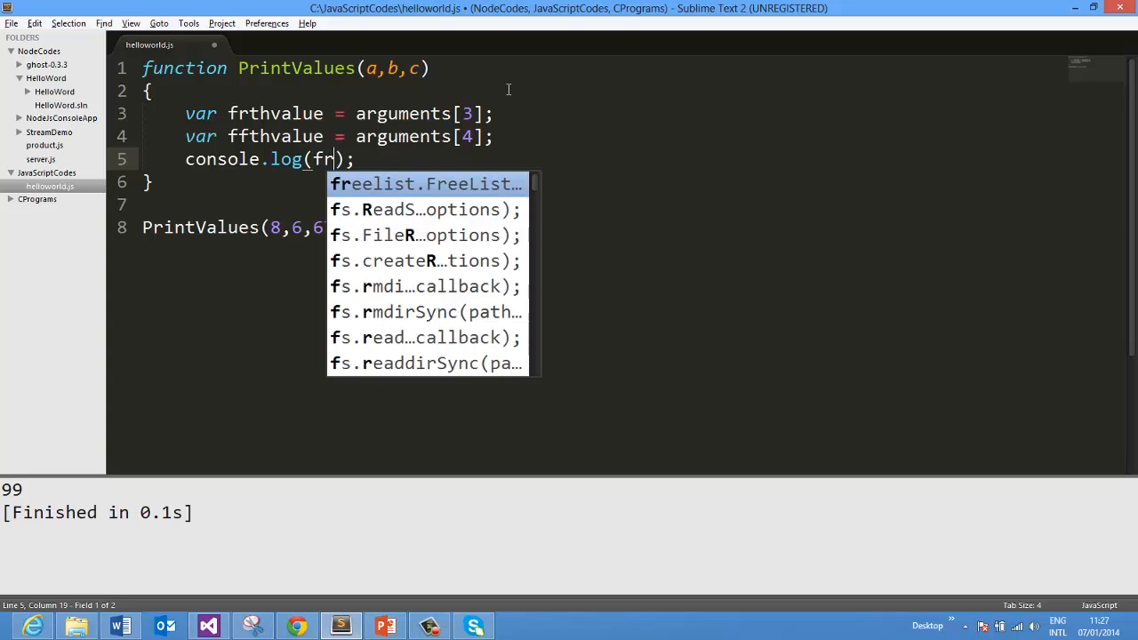
{"action": "type", "text": "thvalue"}
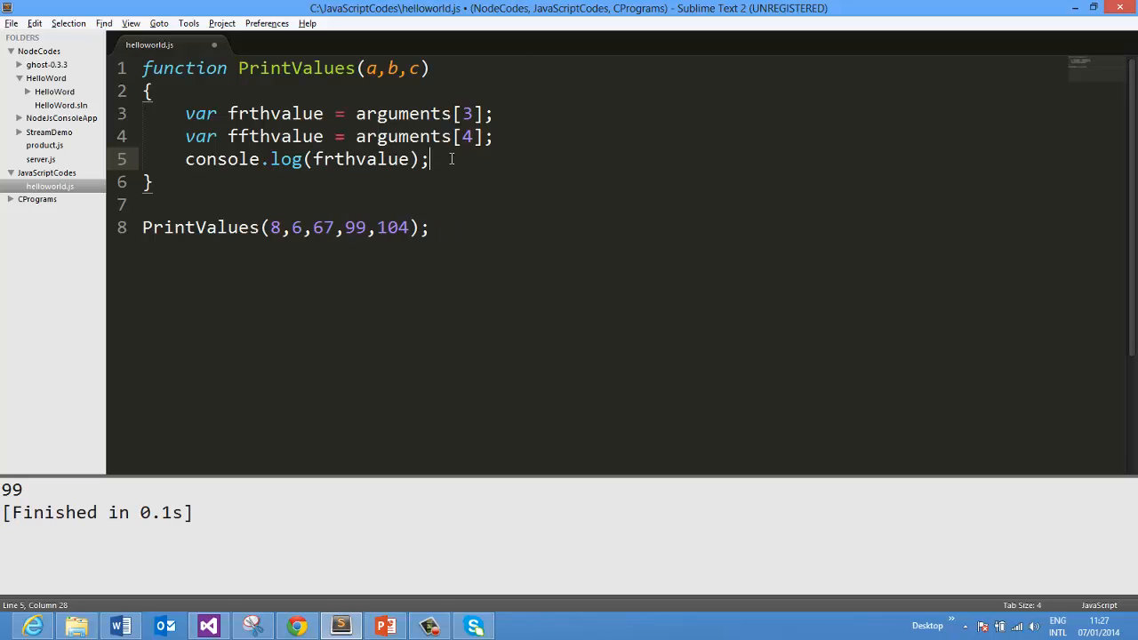
Duplicate the log line to log ffthvalue too and run, printing 99 and 104
{"action": "left_click_drag", "start_coordinate": [427, 160], "coordinate": [185, 160]}
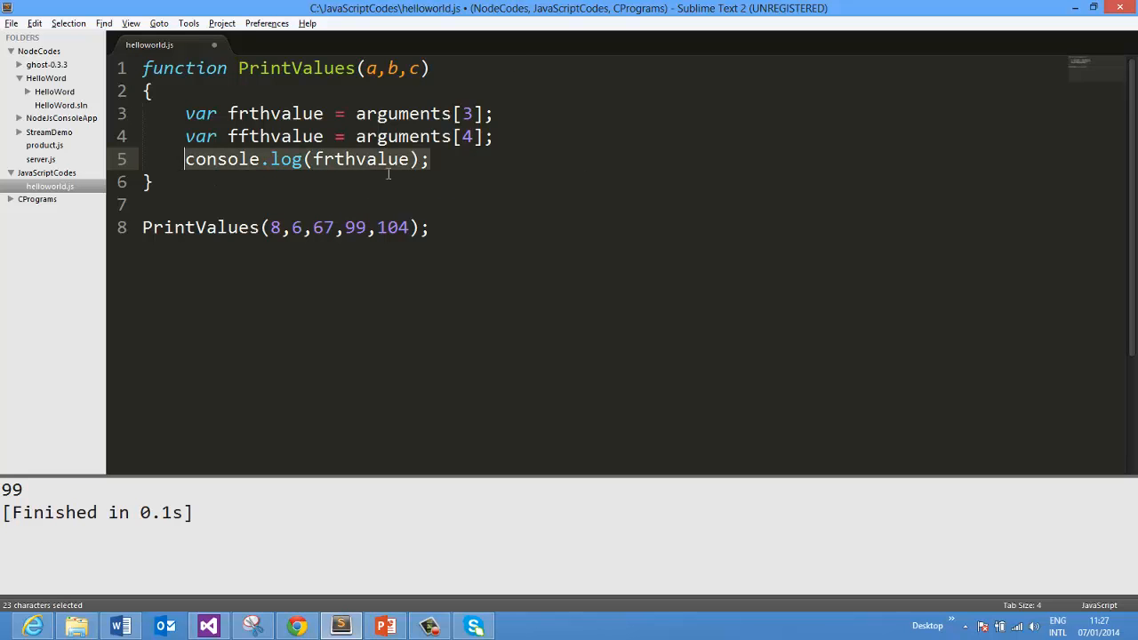
{"action": "key", "text": "ctrl+v"}
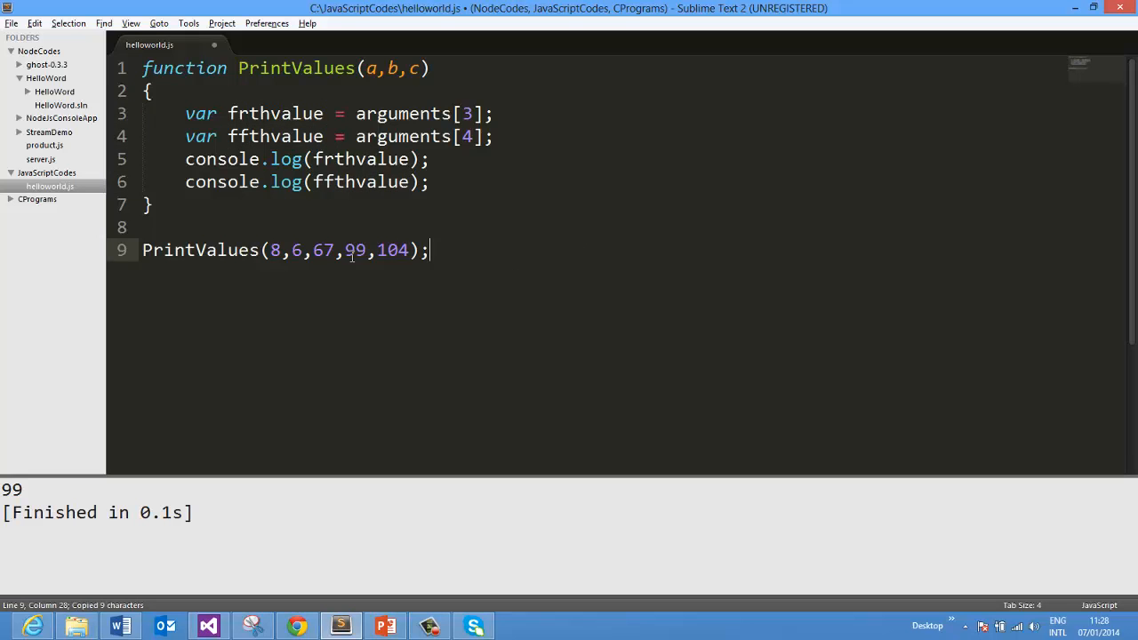
{"action": "key", "text": "ctrl+b"}
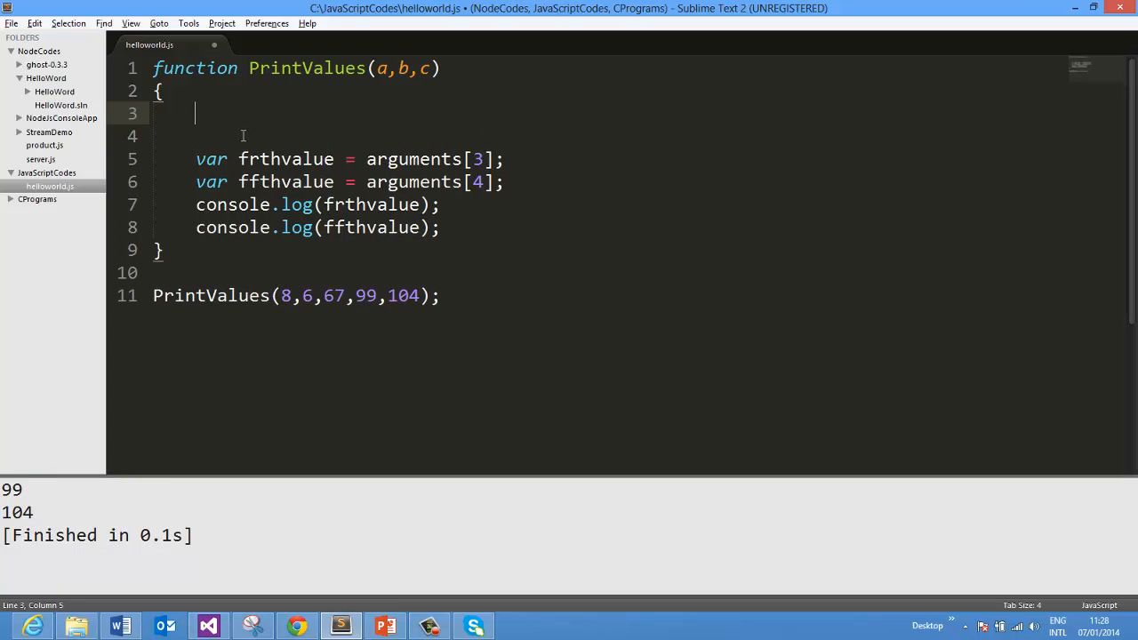
Start the function with an if(arguments.length < 3) block containing throw error
{"action": "type", "text": "if(arguments."}
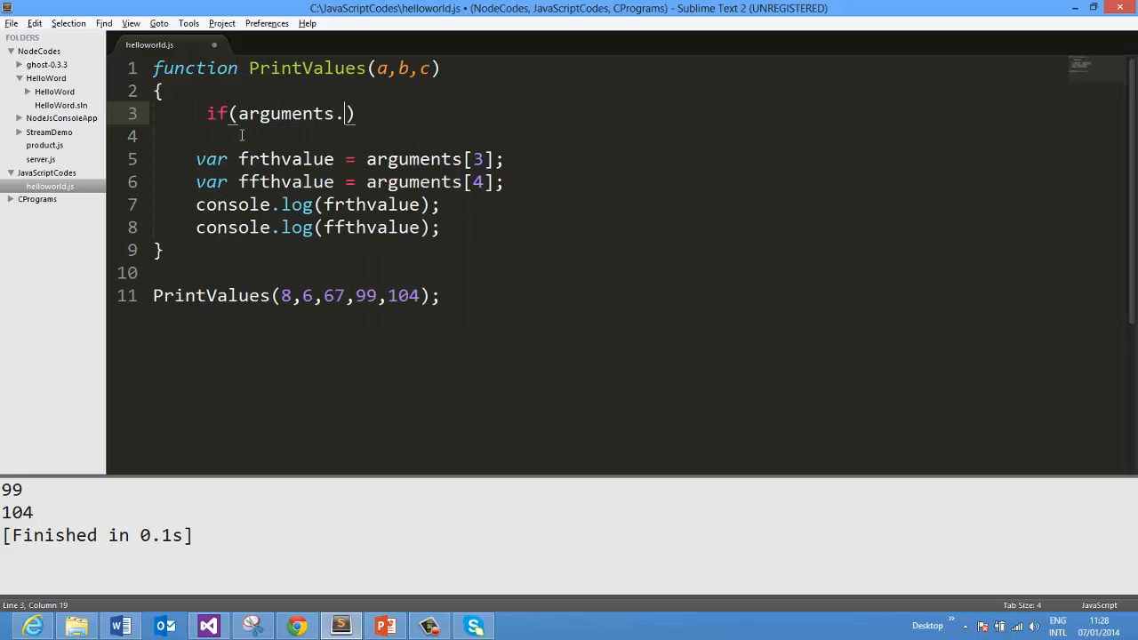
{"action": "type", "text": "length < 3"}
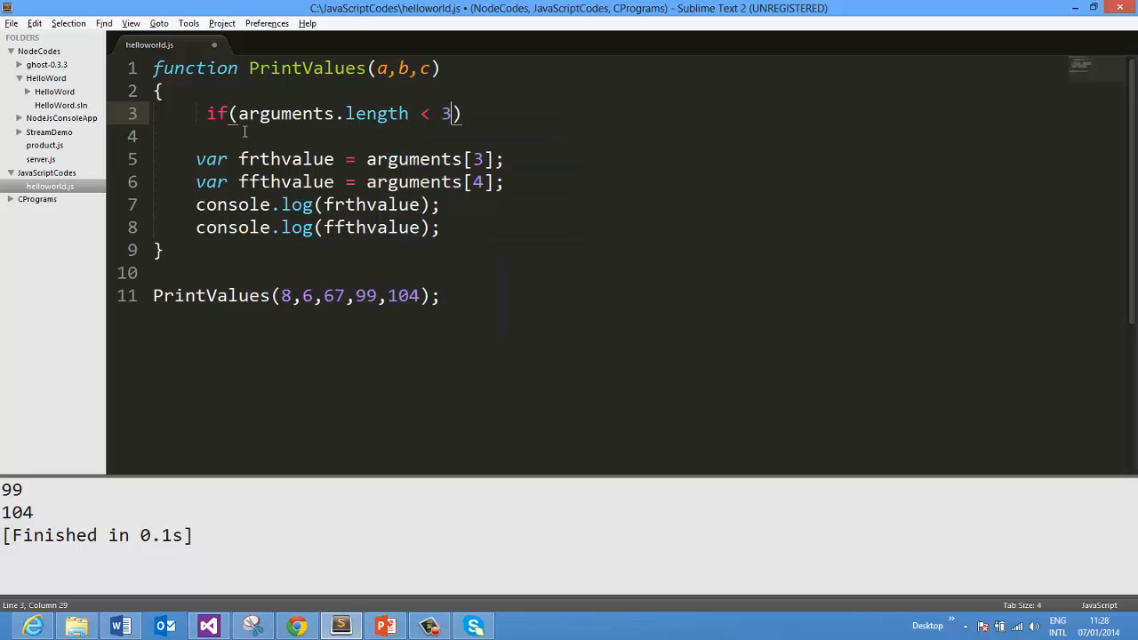
{"action": "key", "text": "Return"}
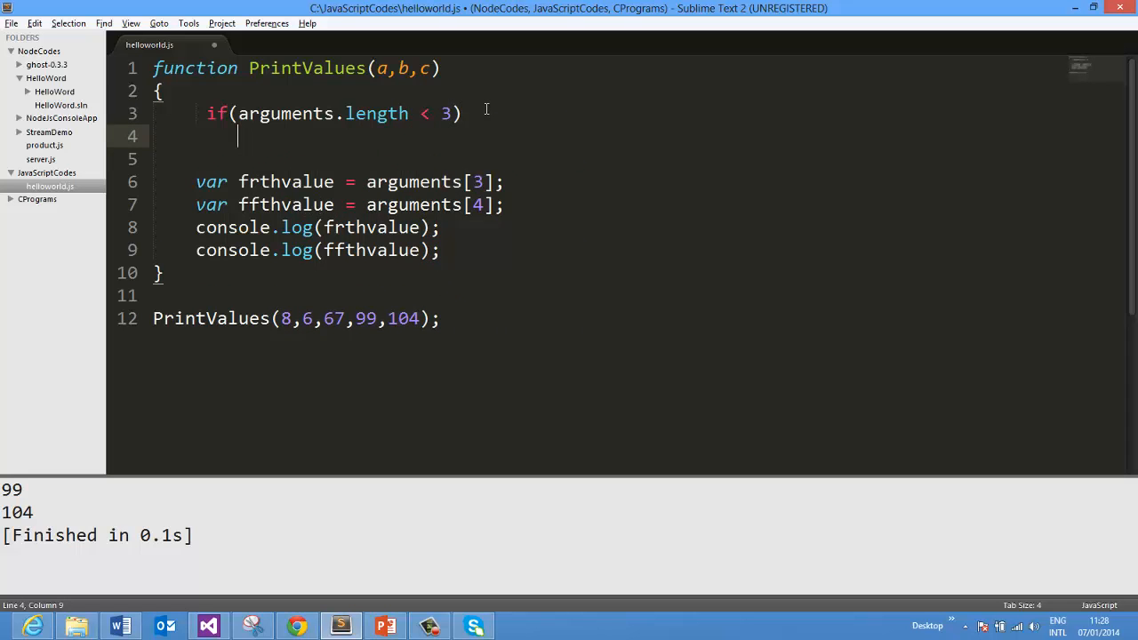
{"action": "type", "text": "{"}
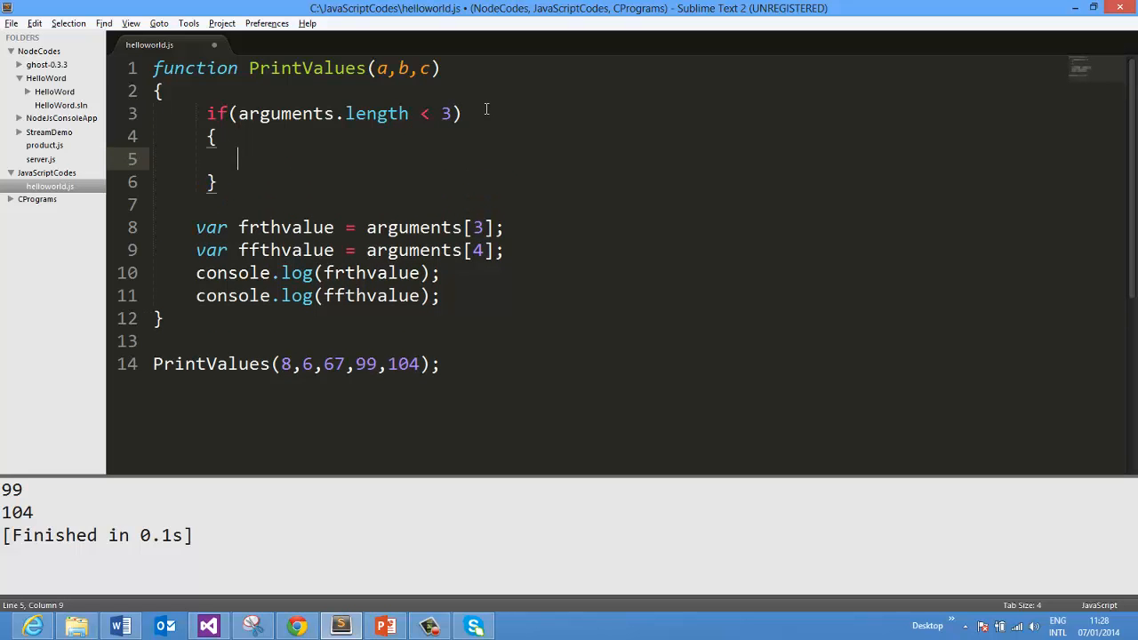
{"action": "mouse_move", "coordinate": [327, 210]}
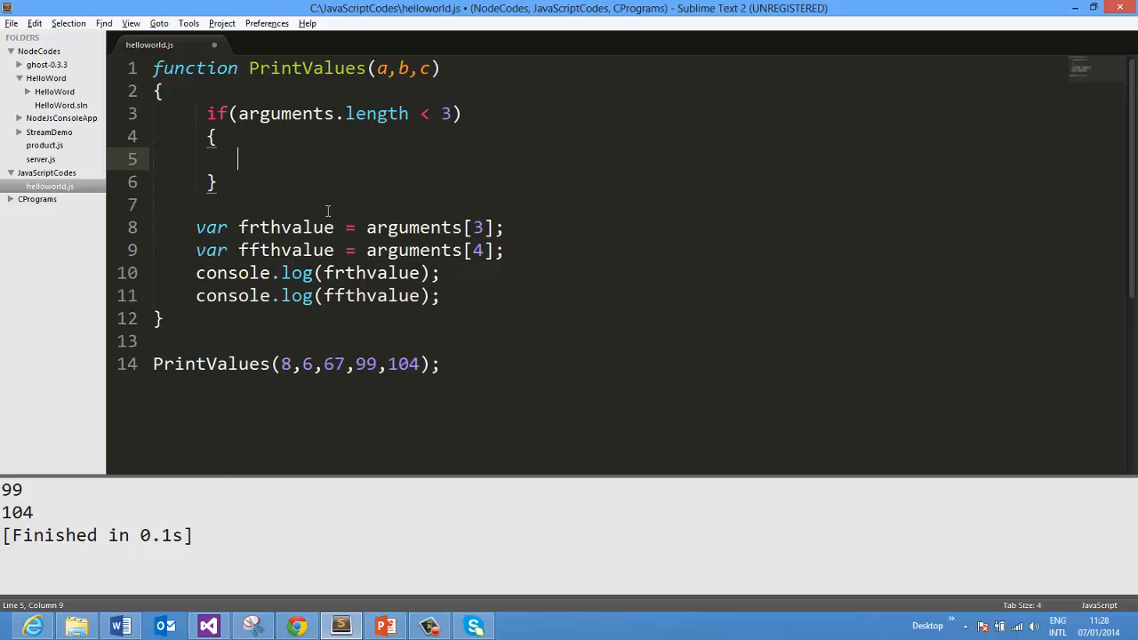
{"action": "type", "text": "throw error"}
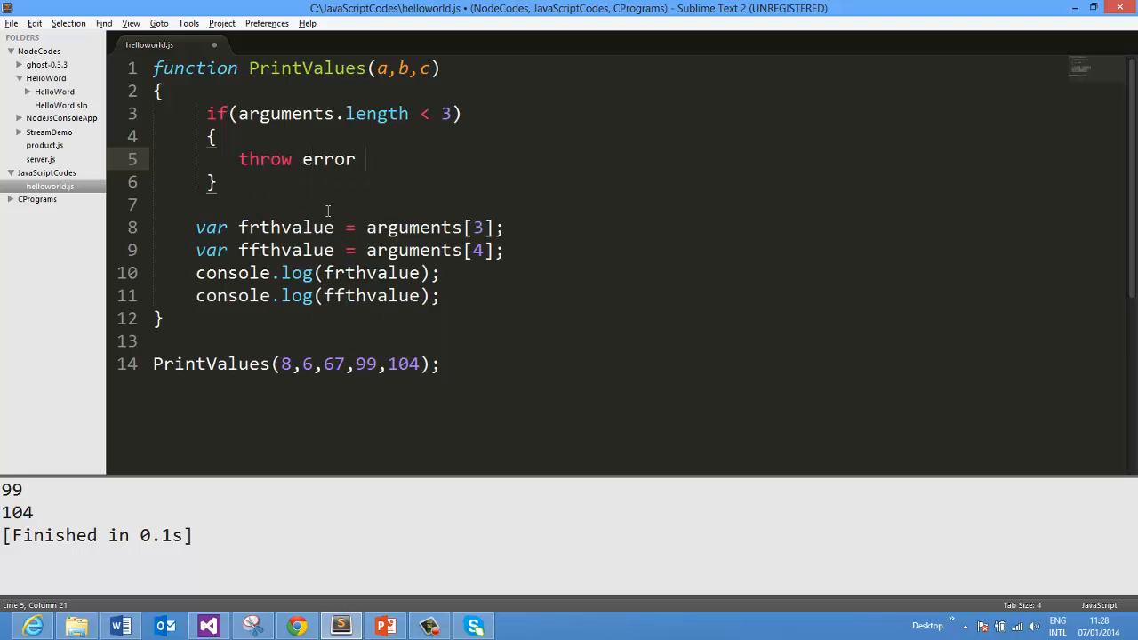
Rewrite the throw as throw new error("Invalid Number of arguments");
{"action": "key", "text": "BackSpace"}
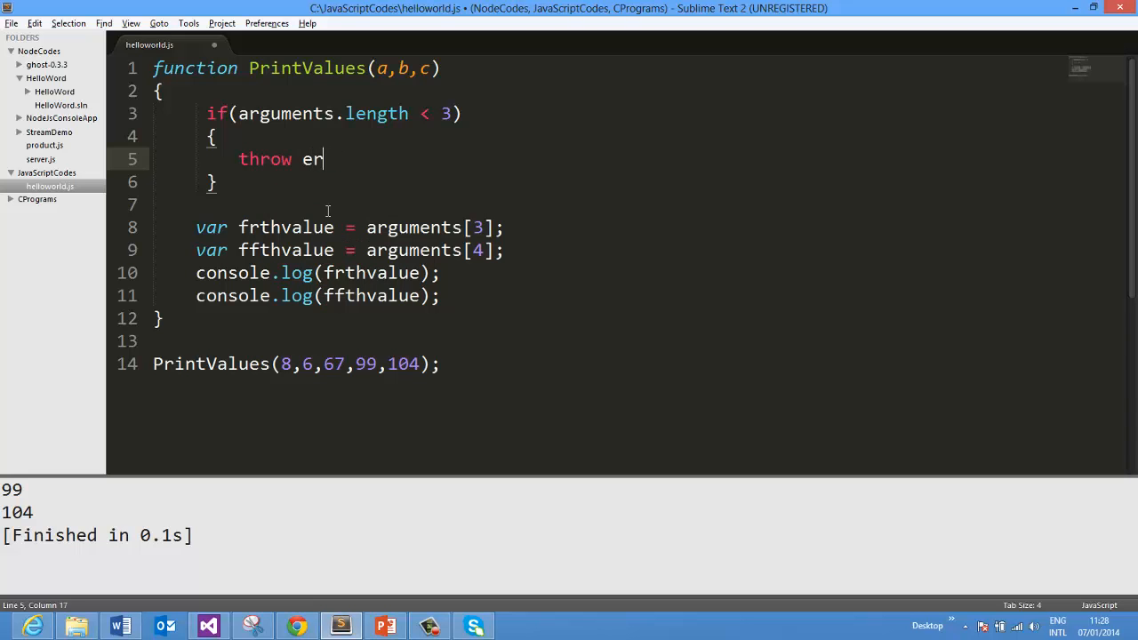
{"action": "type", "text": "new e"}
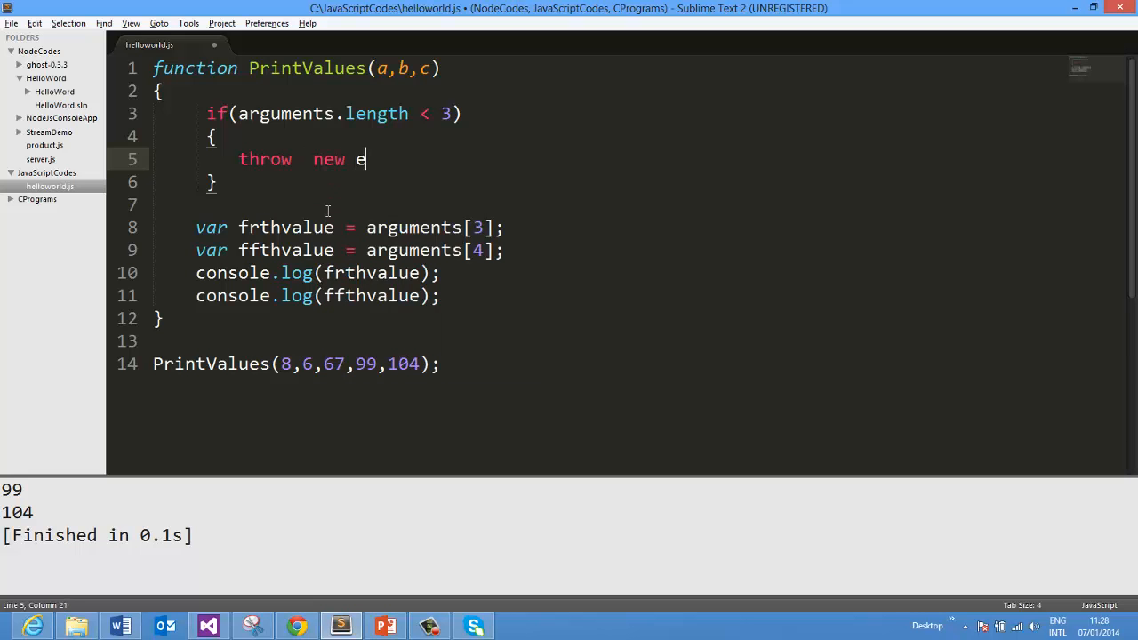
{"action": "type", "text": "rror ()"}
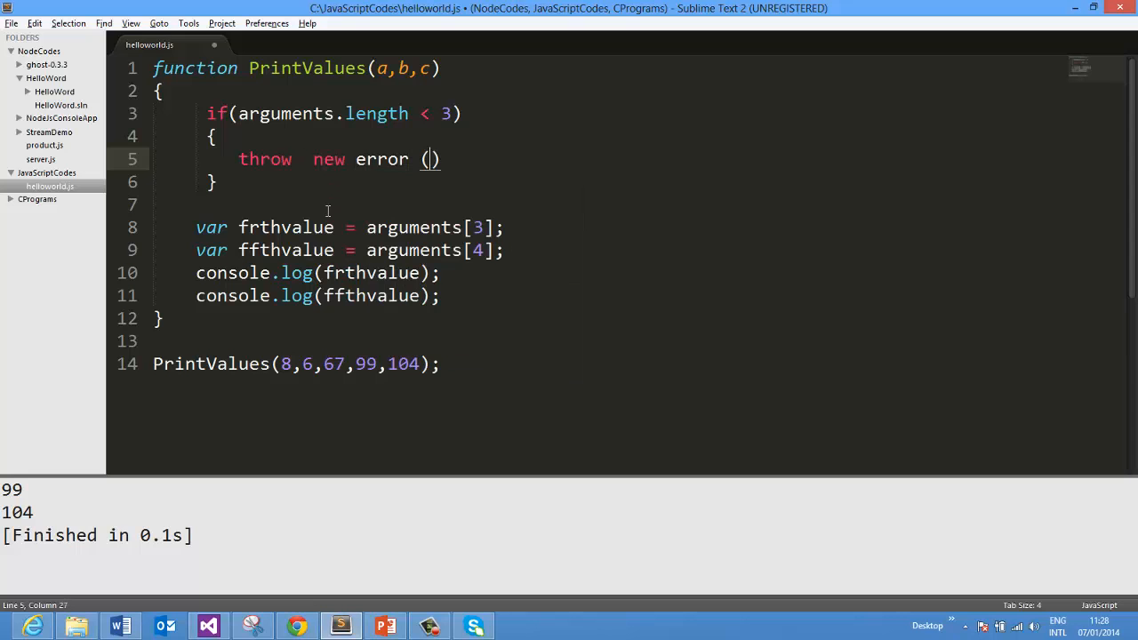
{"action": "type", "text": "\"\""}
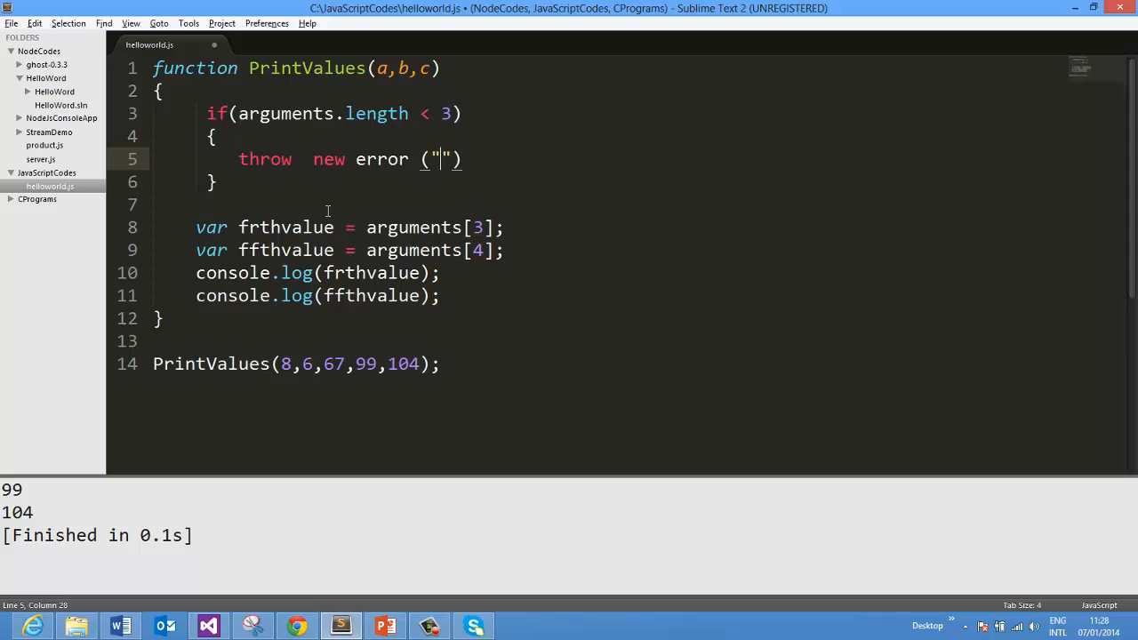
{"action": "type", "text": "Invalid"}
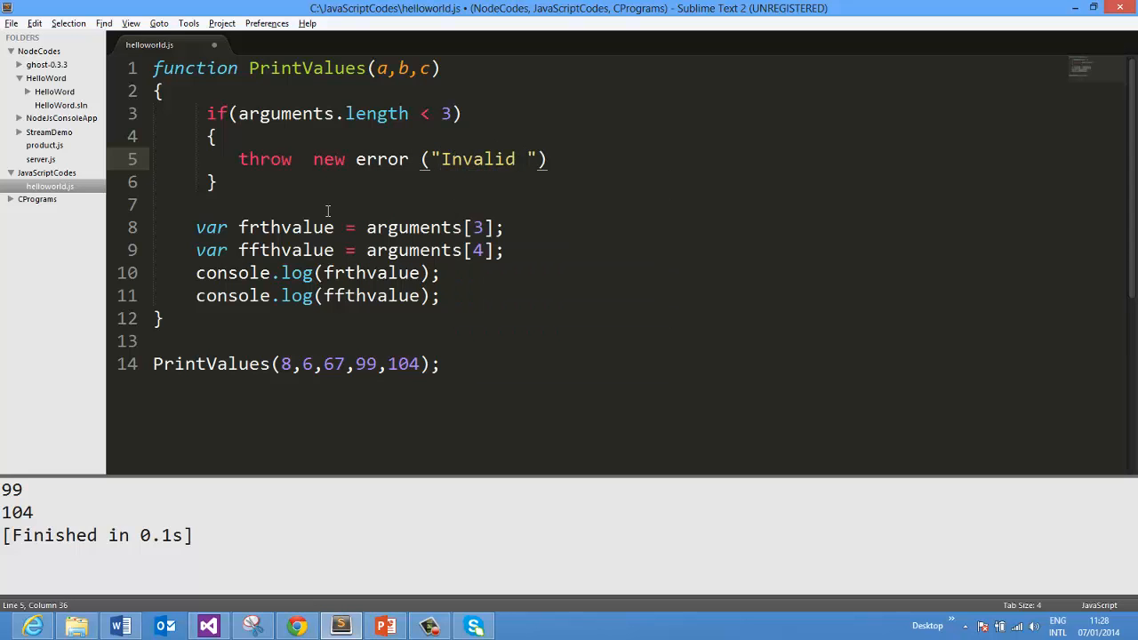
{"action": "type", "text": "Number of"}
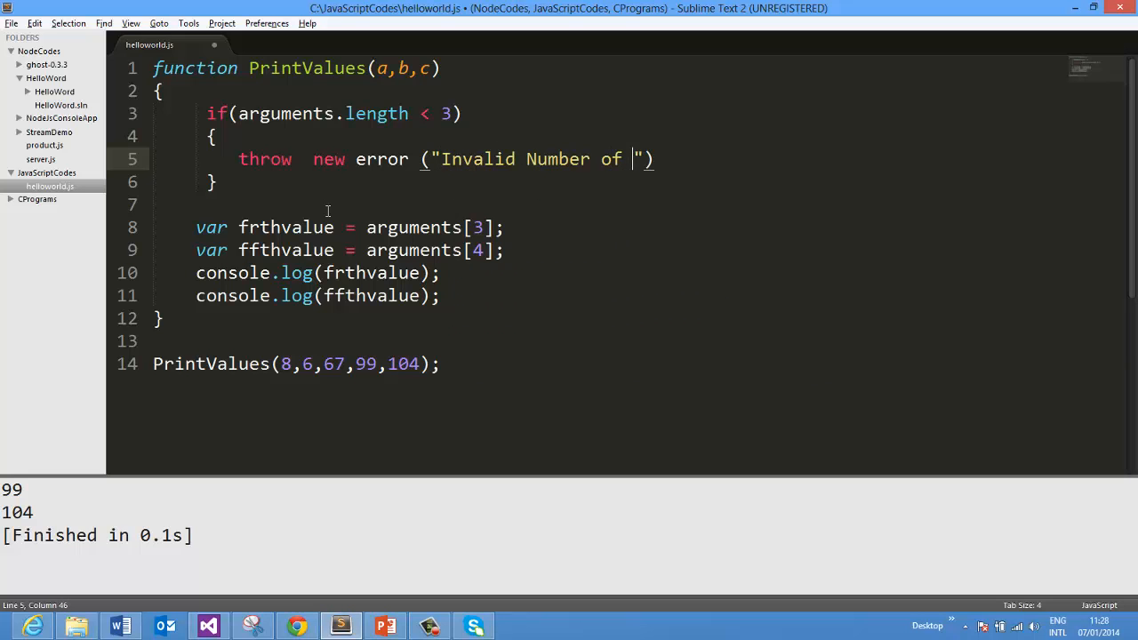
{"action": "type", "text": "arguments"}
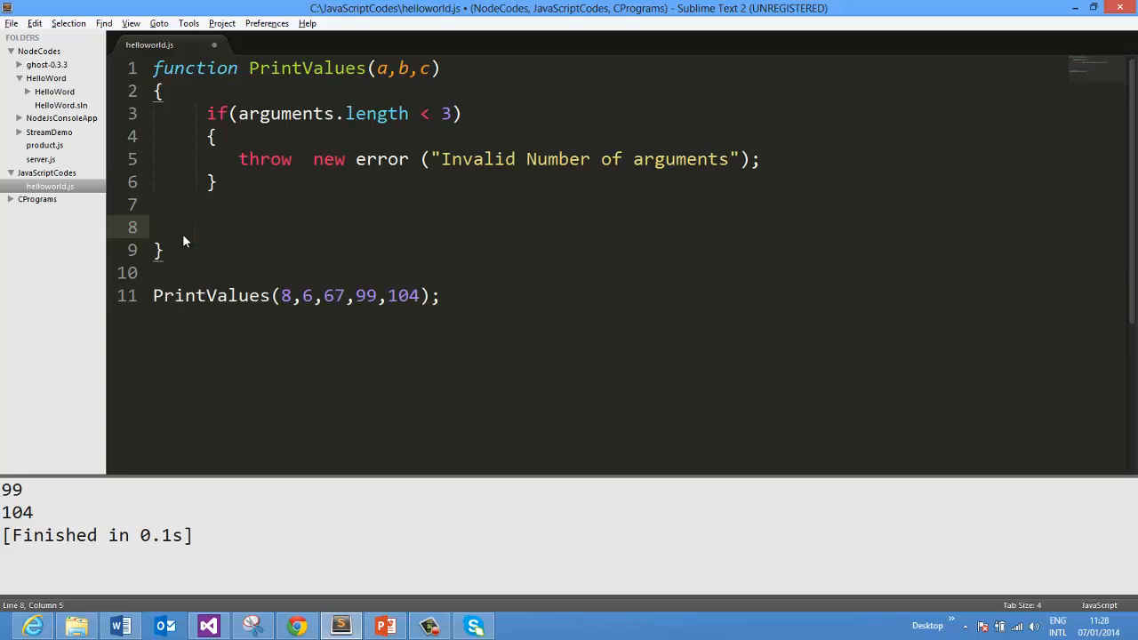
Add a consolele.log(a); statement after the if block inside PrintValues
{"action": "type", "text": "consoleloo"}
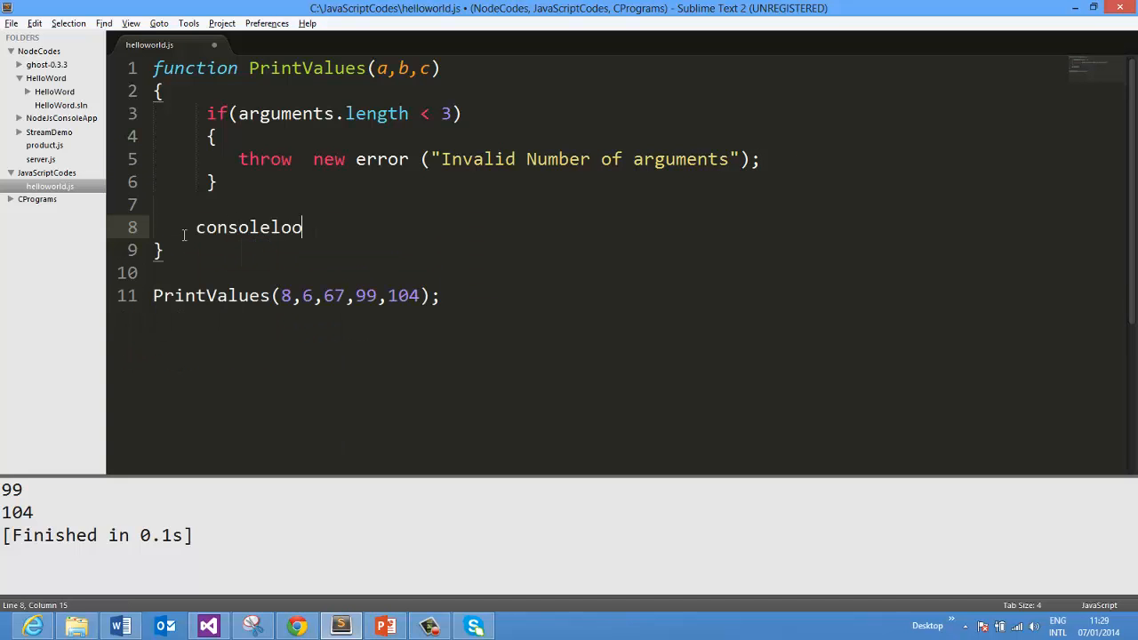
{"action": "type", "text": ".log()"}
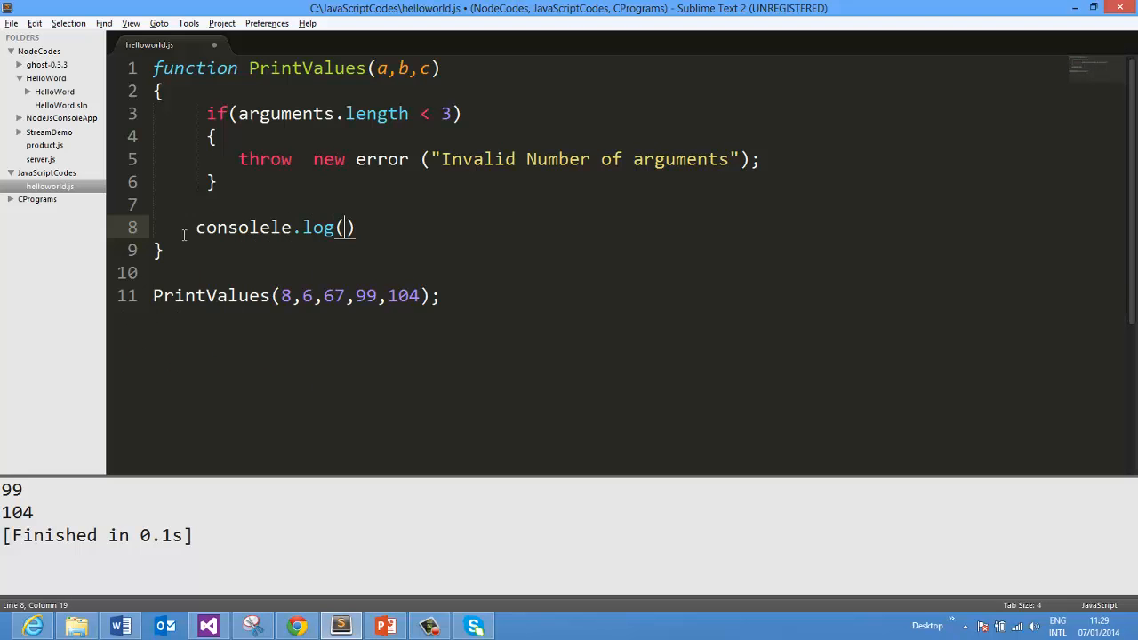
{"action": "type", "text": "a"}
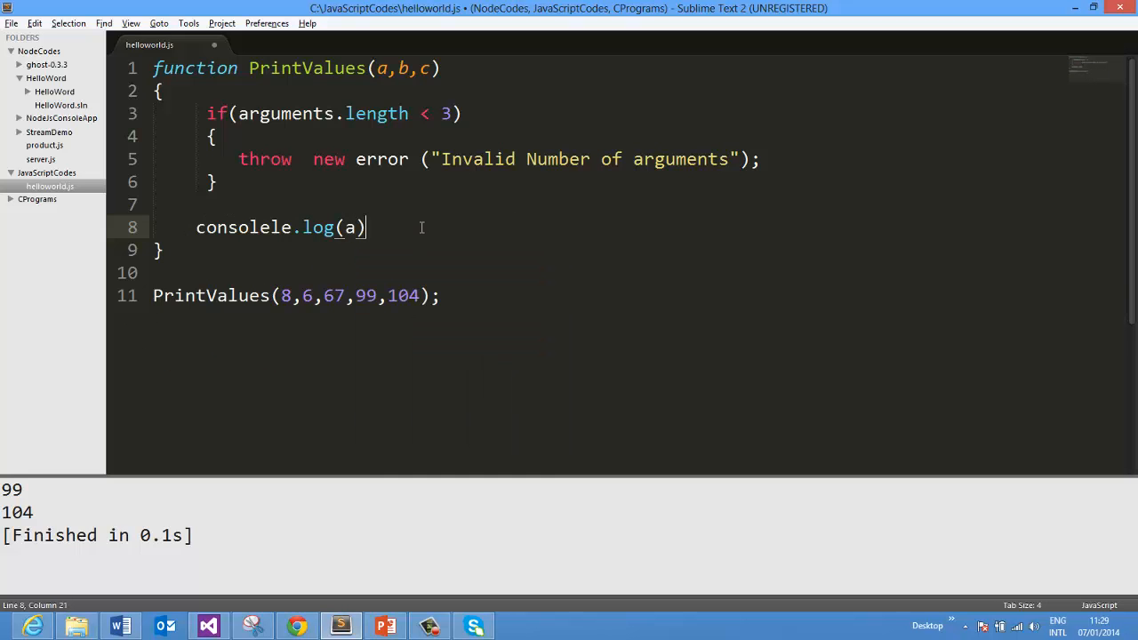
{"action": "type", "text": ";"}
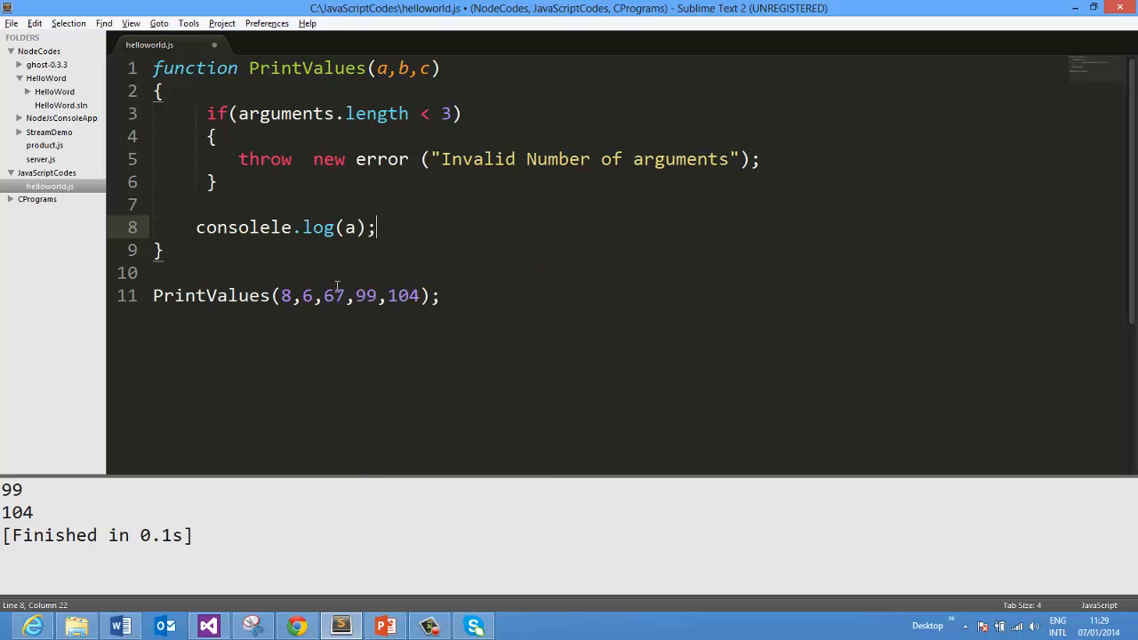
{"action": "mouse_move", "coordinate": [413, 512]}
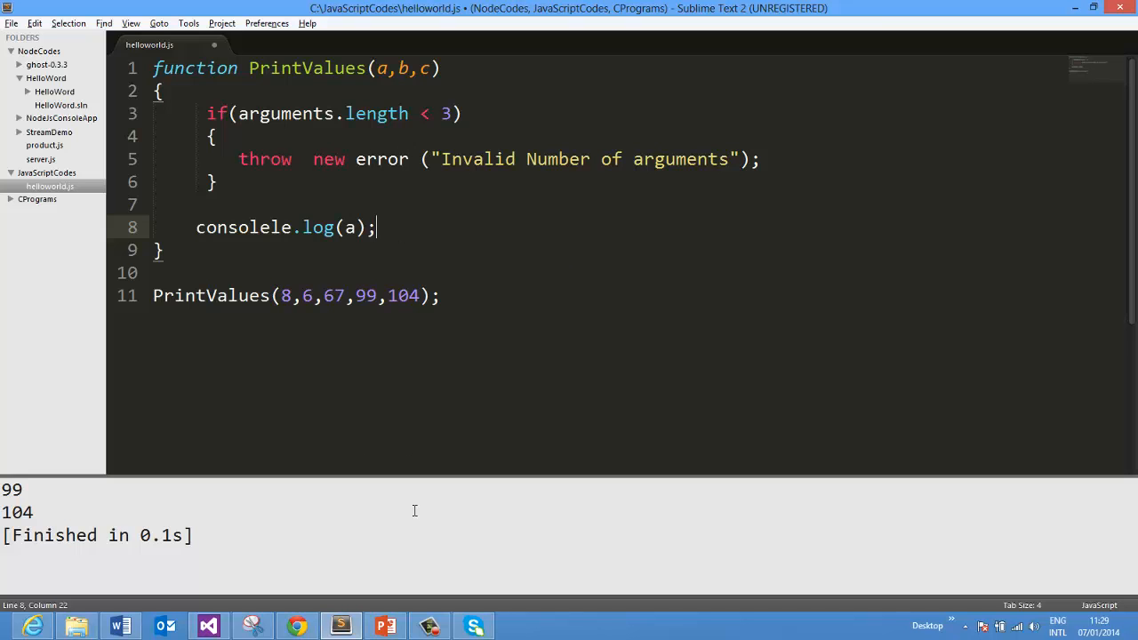
{"action": "mouse_move", "coordinate": [413, 220]}
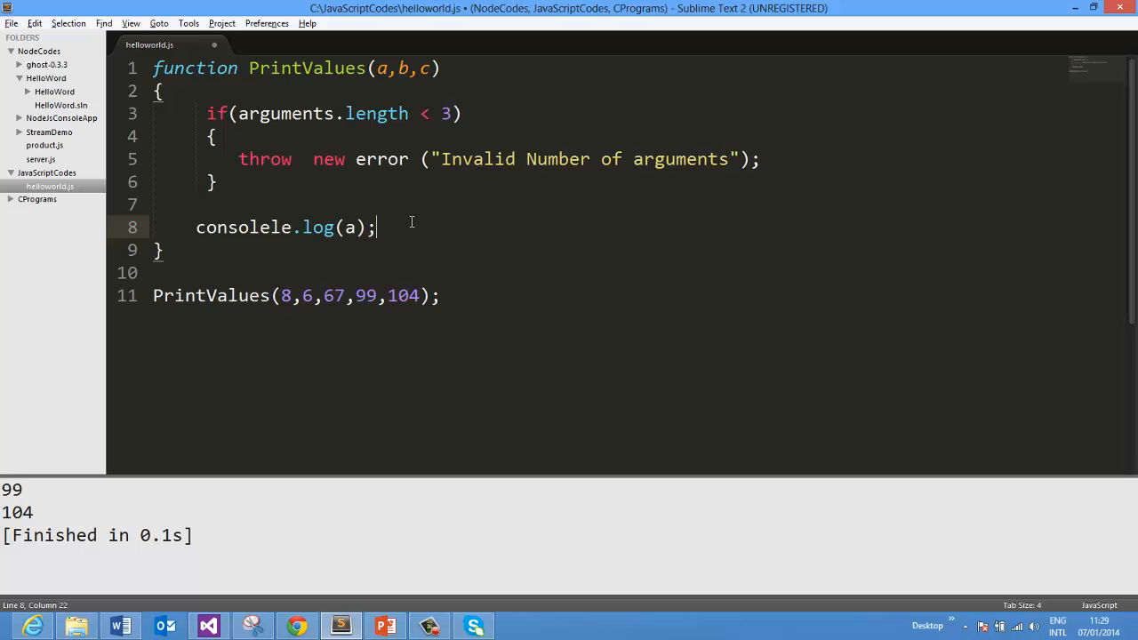
{"action": "left_click", "coordinate": [442, 114]}
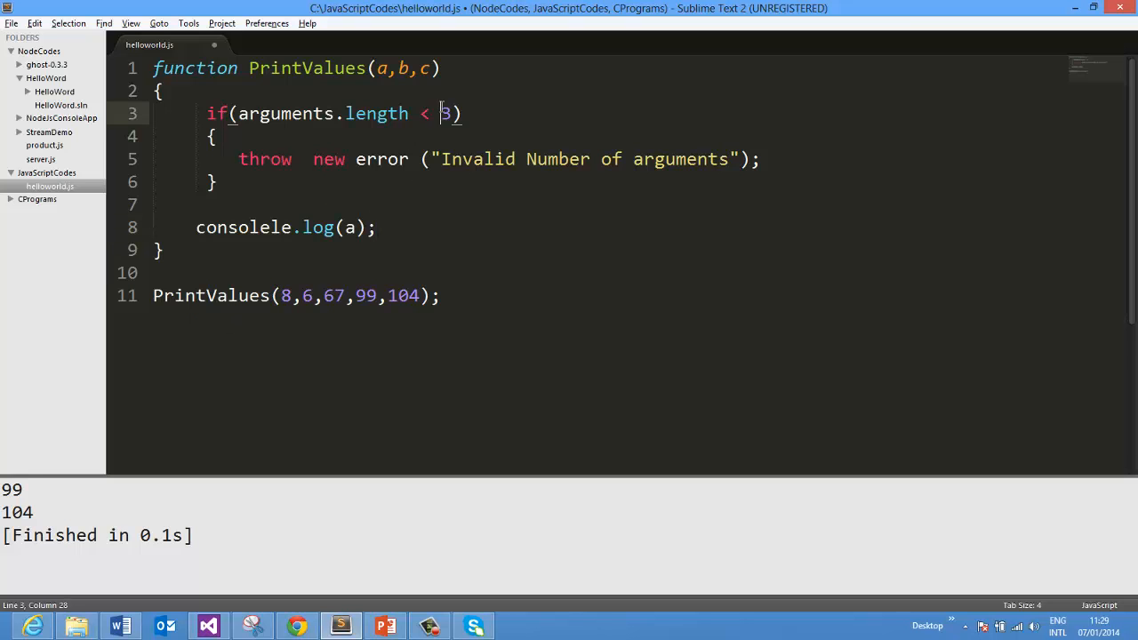
Flip the condition to arguments.length > 3, trim the call to 8,6,67 and run the script
{"action": "type", "text": ">"}
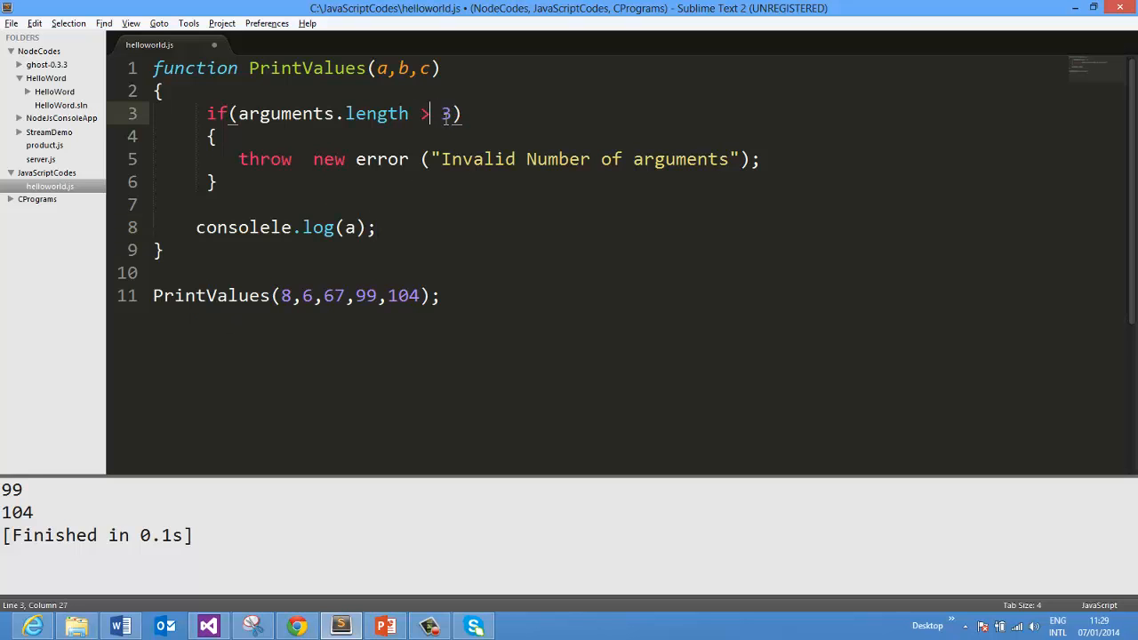
{"action": "left_click", "coordinate": [288, 295]}
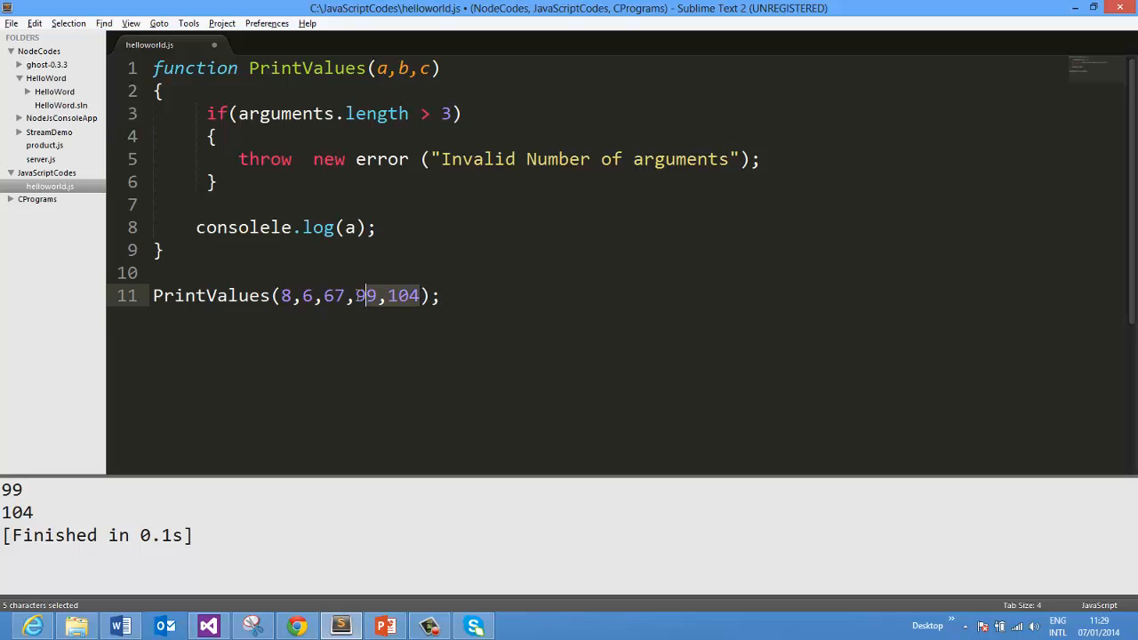
{"action": "key", "text": "Delete"}
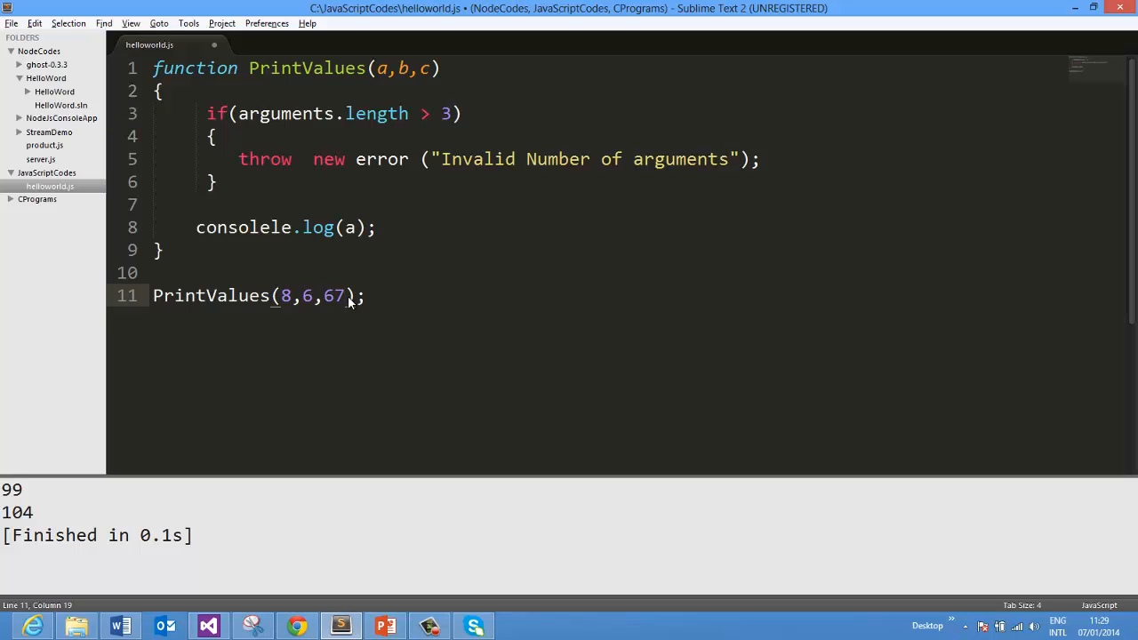
{"action": "key", "text": "ctrl+b"}
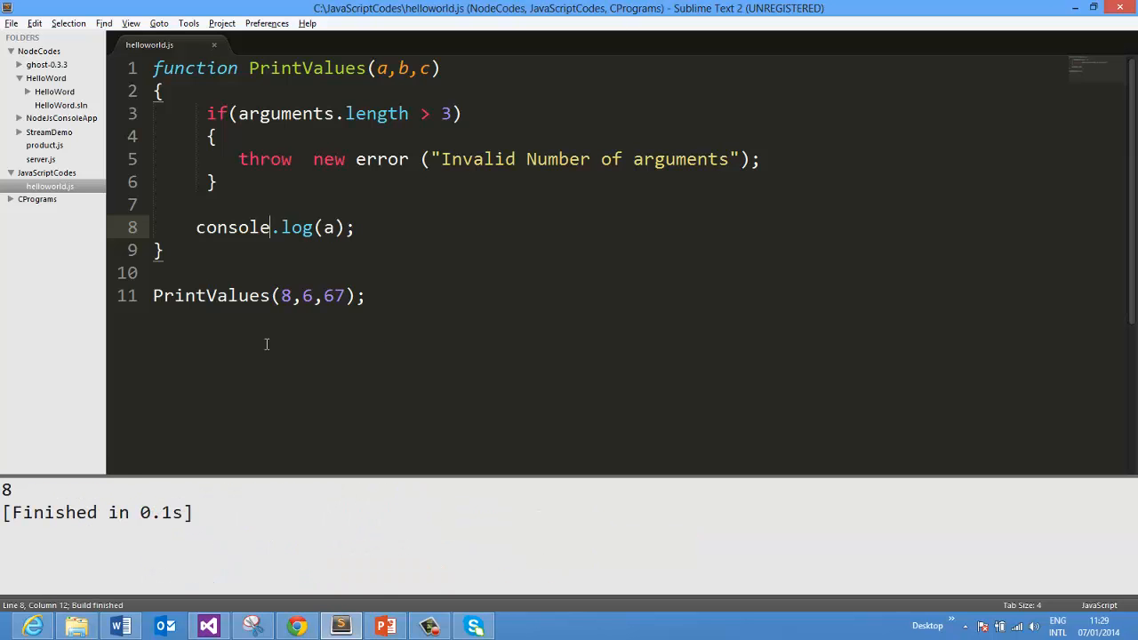
Extend the call with a fourth argument 45 after 67
{"action": "left_click", "coordinate": [345, 295]}
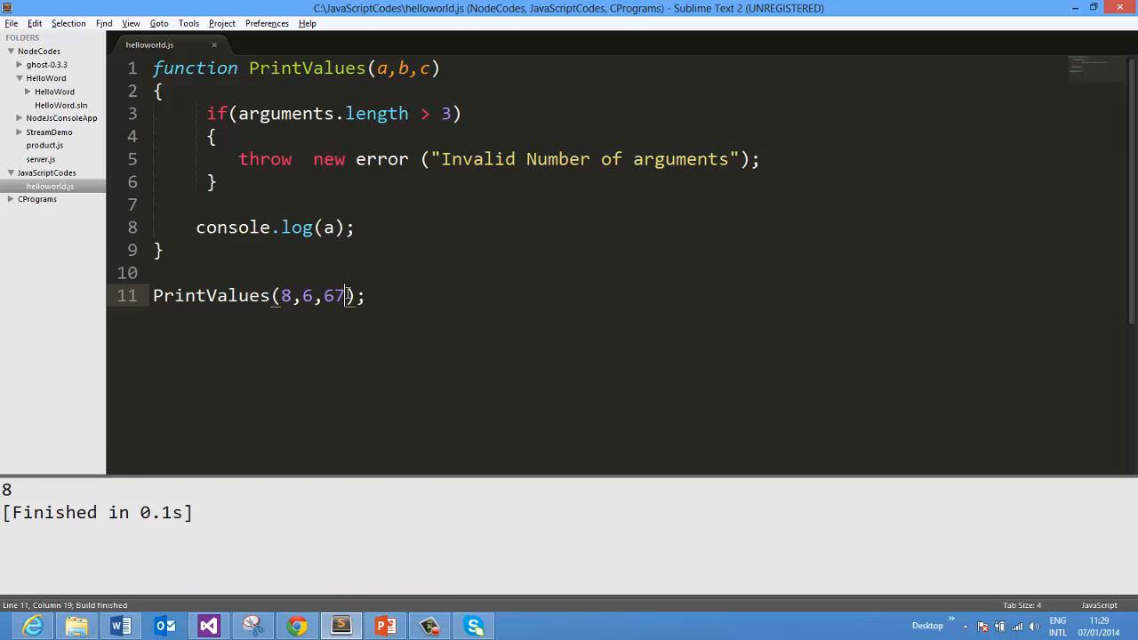
{"action": "type", "text": "45"}
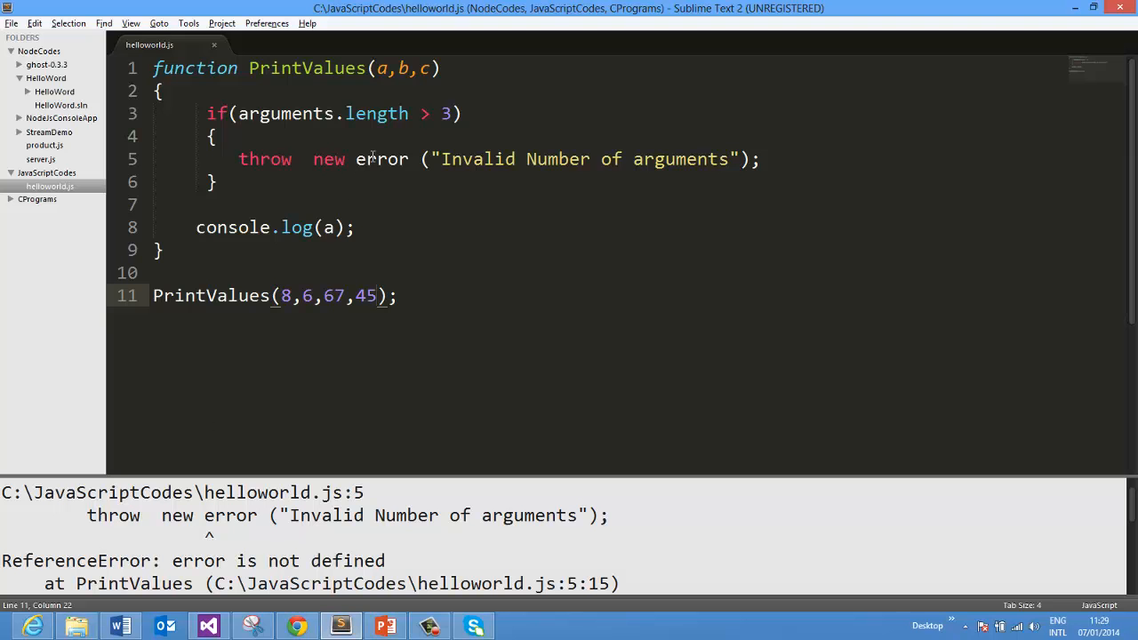
Capitalise error to Error in the throw statement on line 5
{"action": "type", "text": "Error"}
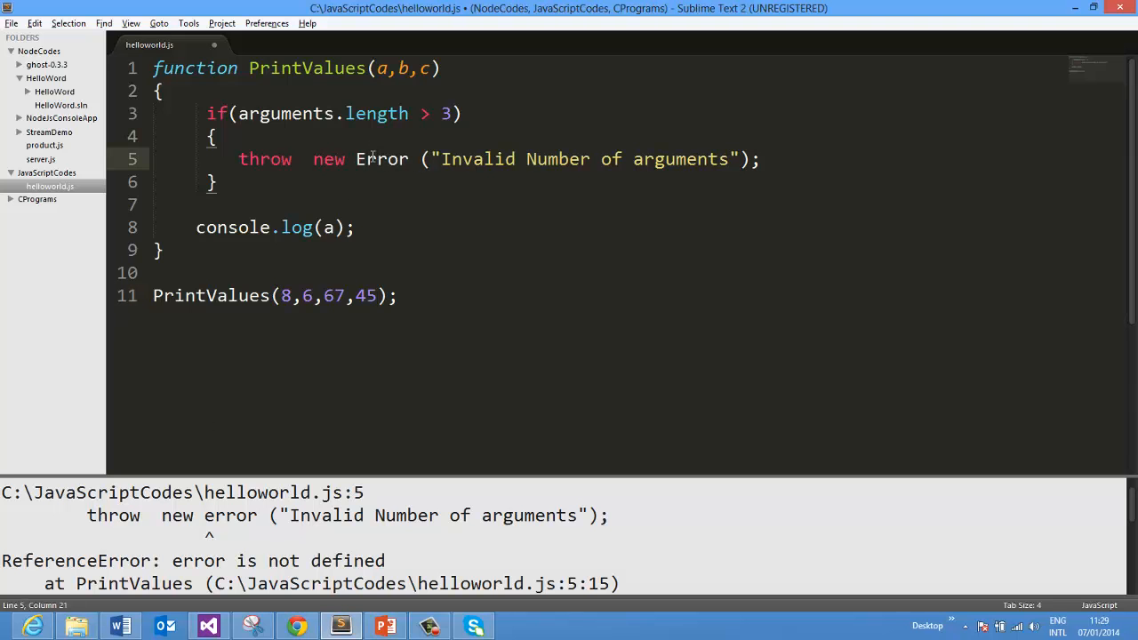